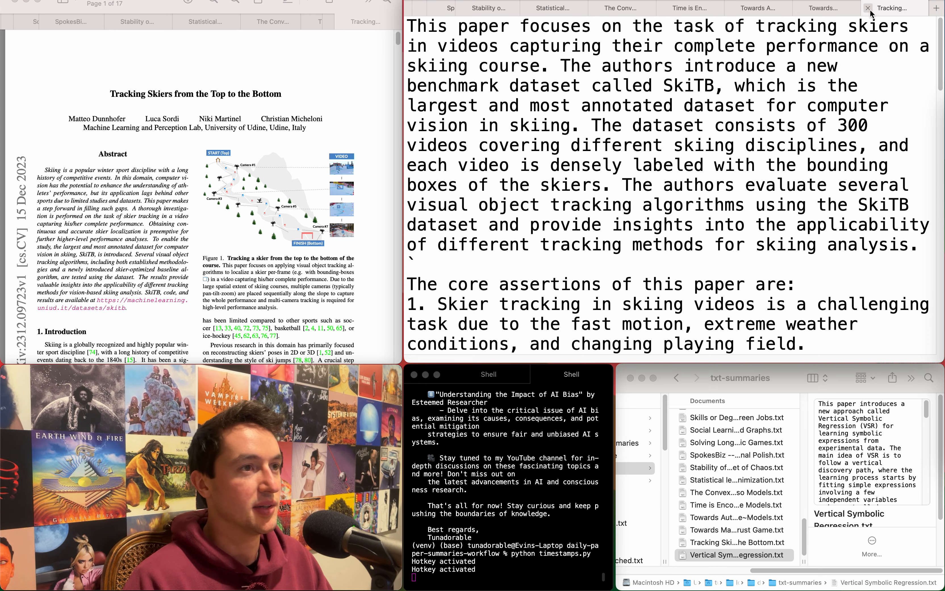
mouse_move(869, 12)
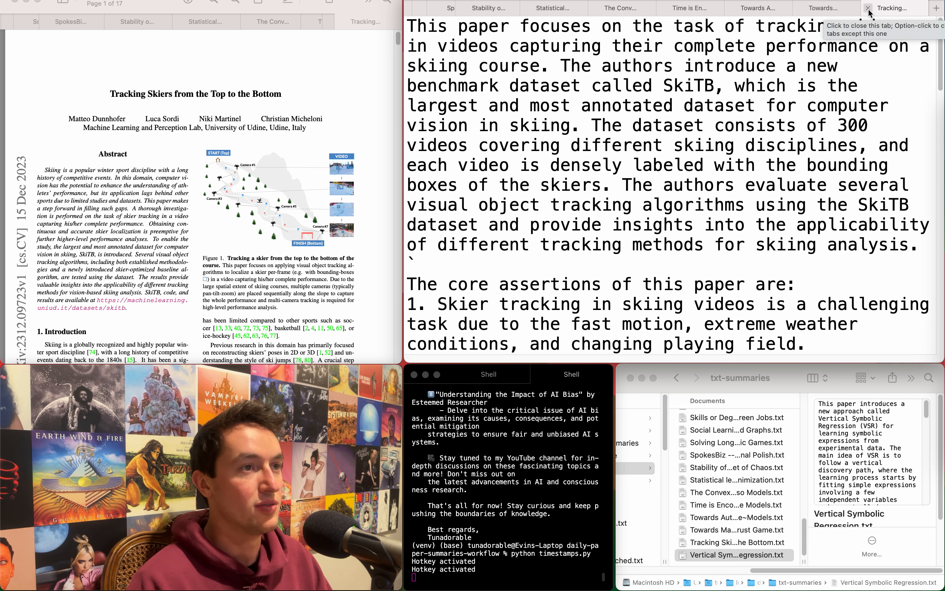
Close the Tracking Skiers summary and read through the Trust Game summary
click(867, 12)
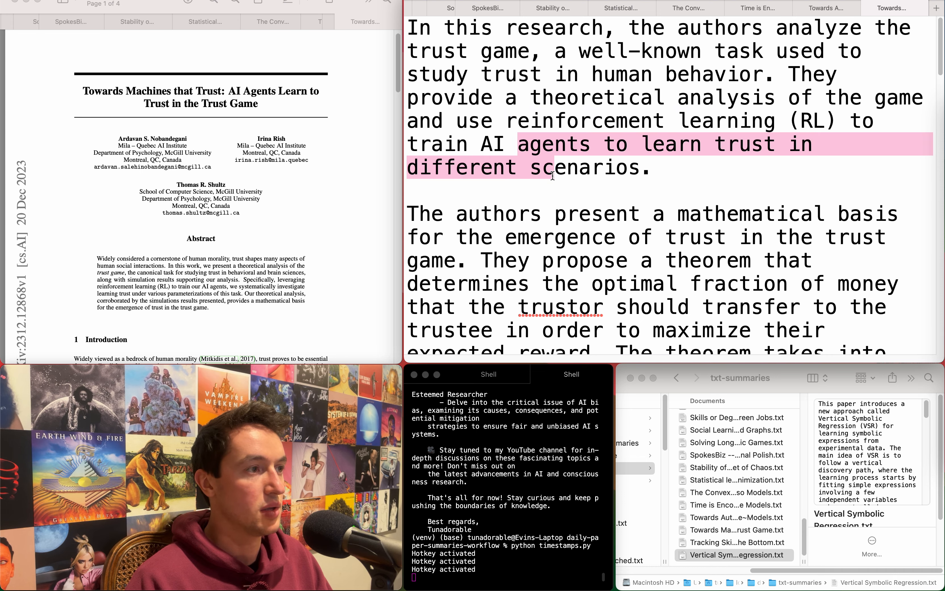
scroll(down, 3)
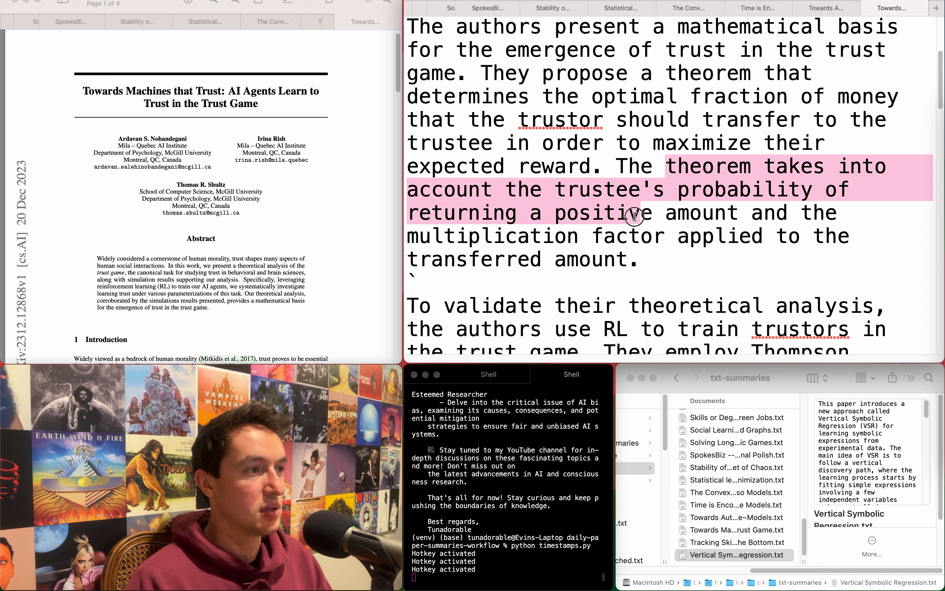
scroll(down, 3)
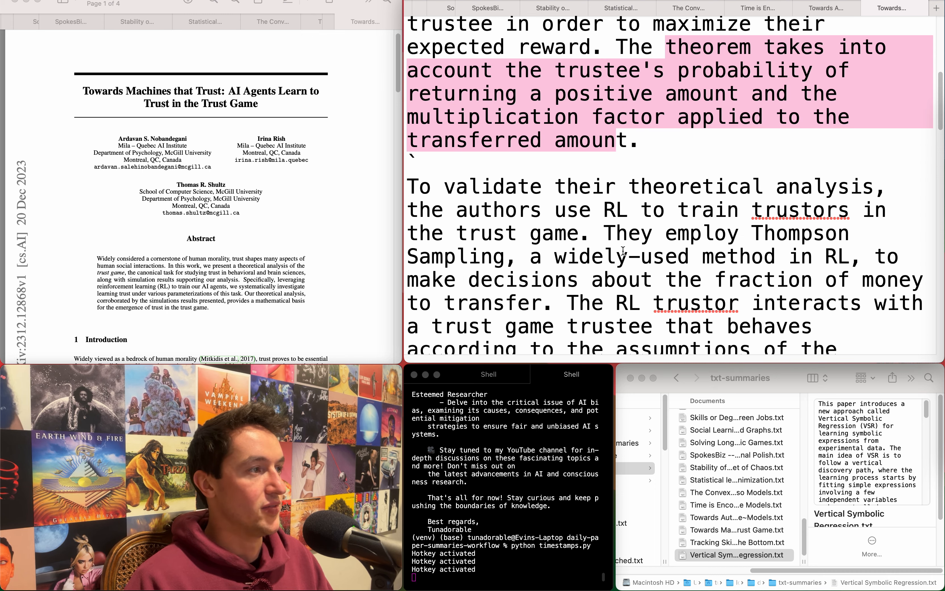
scroll(down, 3)
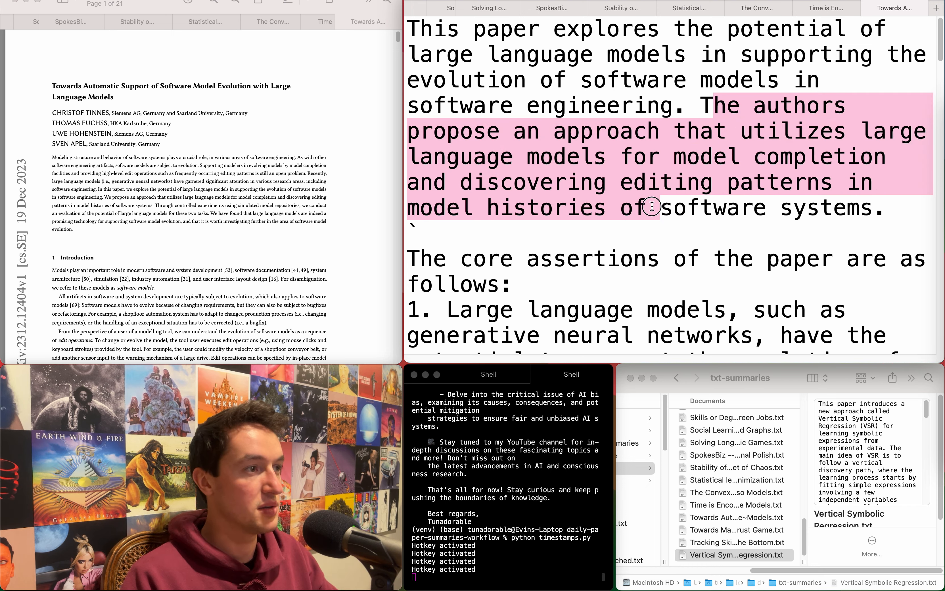
Close the Towards Automatic Support, Time is Encoded and The Convex Landscape summaries in turn
scroll(down, 3)
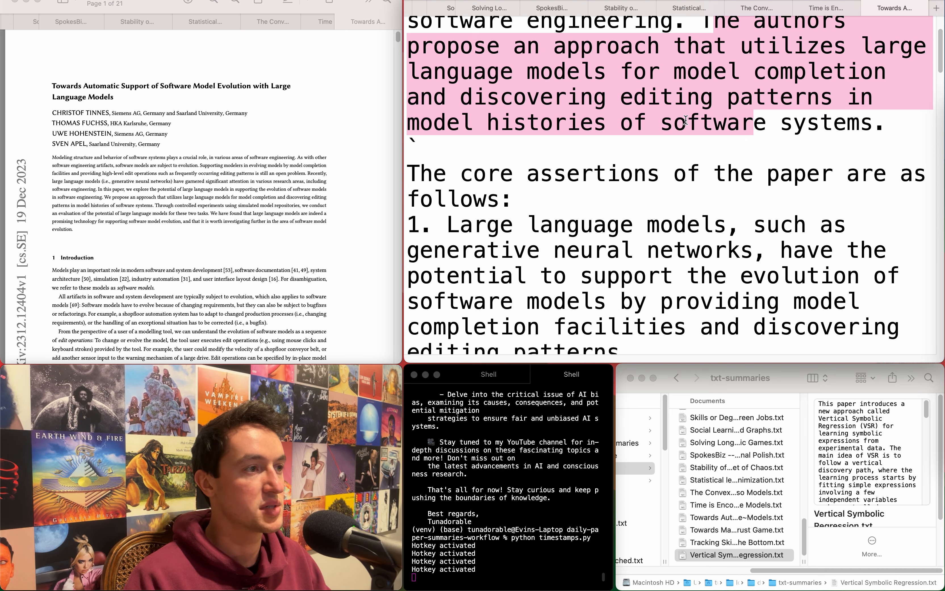
click(826, 8)
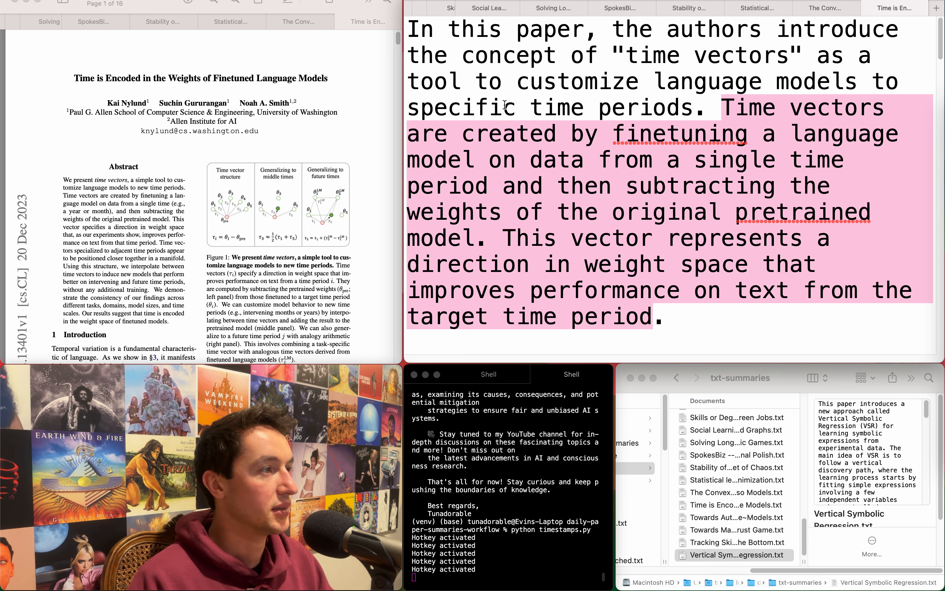
click(527, 82)
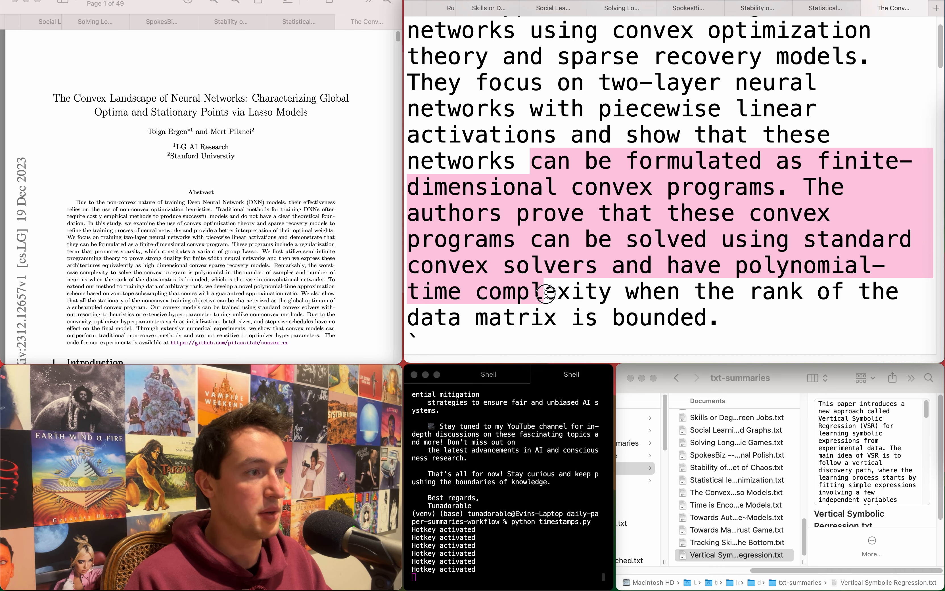
click(856, 41)
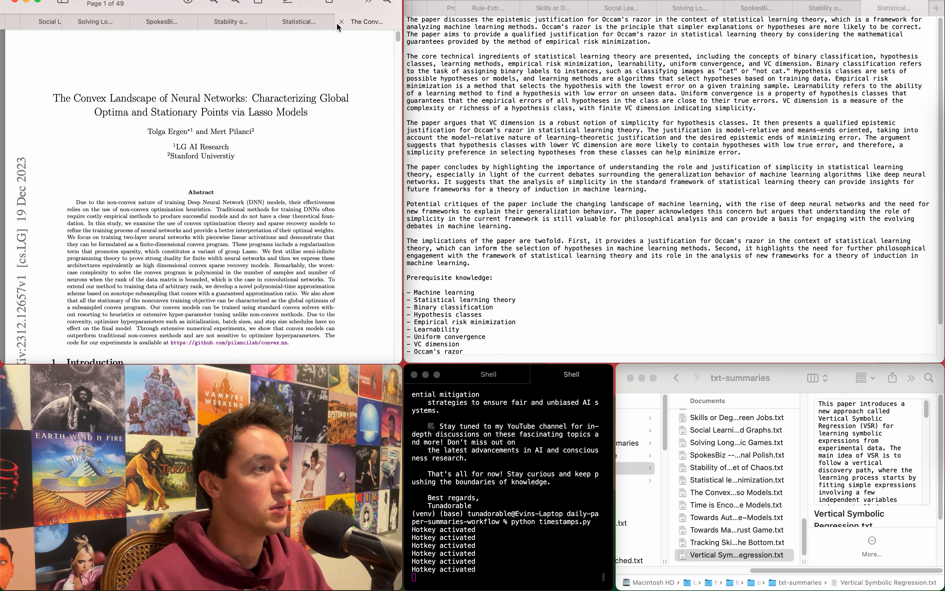
Close the Convex Landscape PDF, then read the Statistical Learning and Stability summaries
click(341, 21)
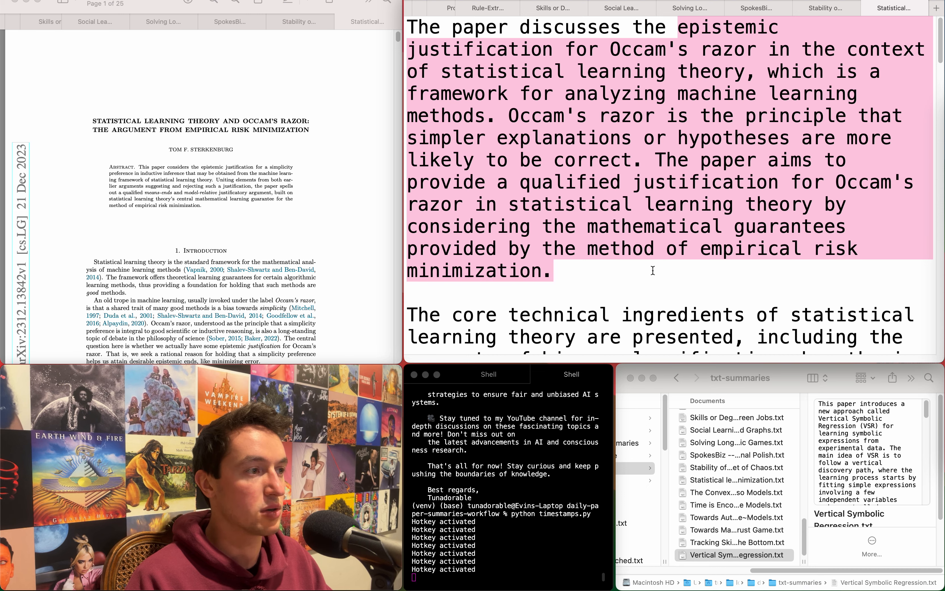
scroll(down, 3)
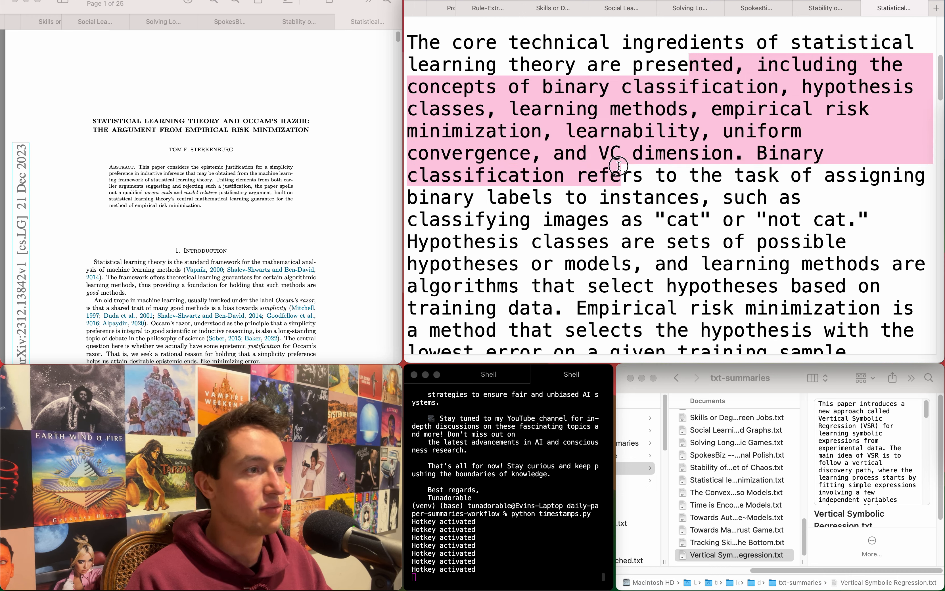
scroll(down, 3)
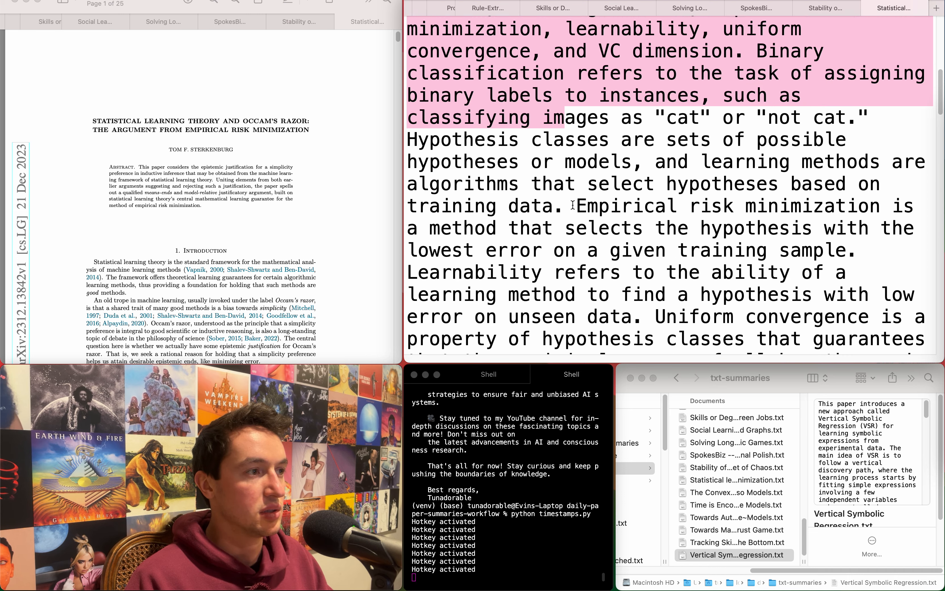
scroll(down, 3)
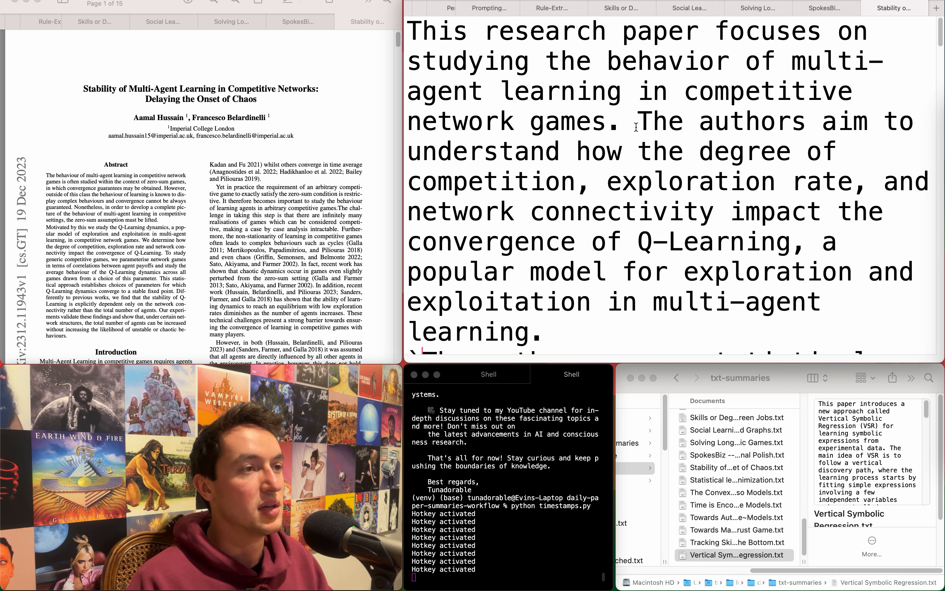
mouse_move(549, 174)
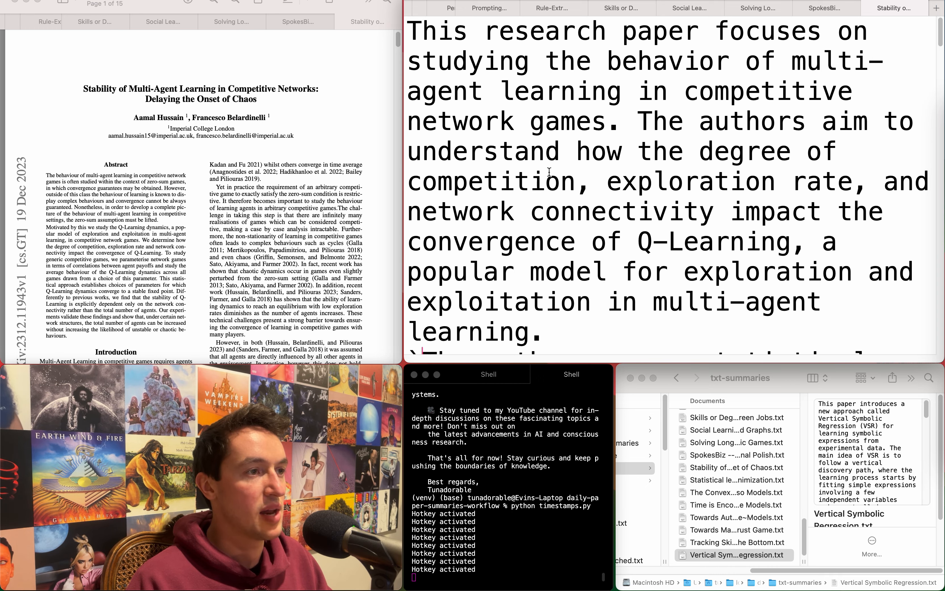
scroll(down, 3)
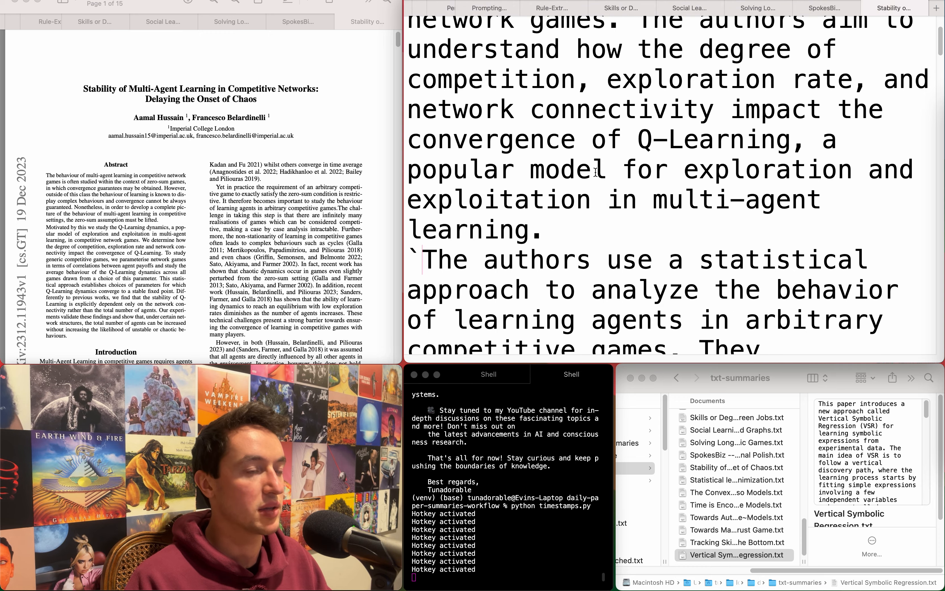
scroll(down, 3)
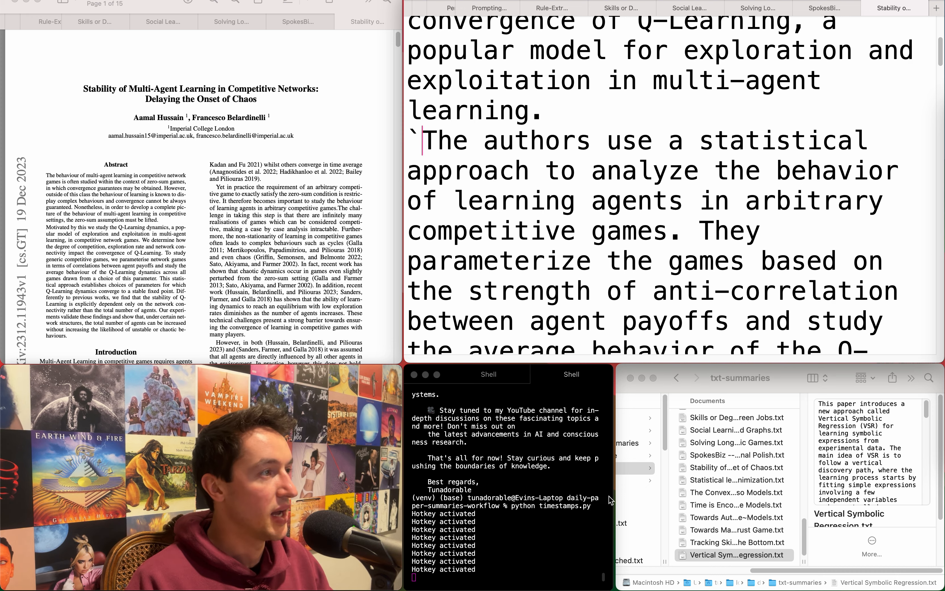
Move the Stability of Multi-Agent Learning .txt into the send-to-Obsidian folder and view it there
click(734, 468)
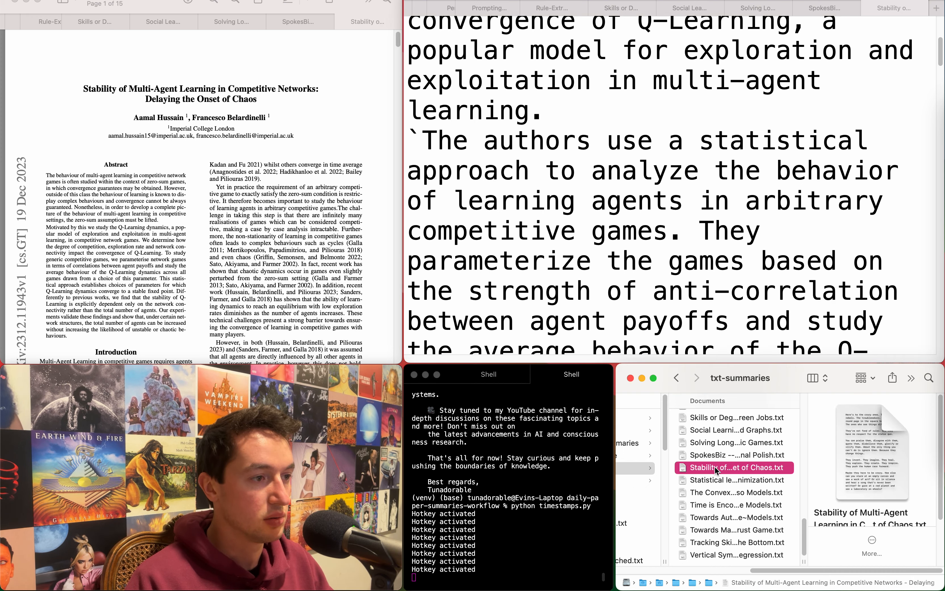
click(736, 468)
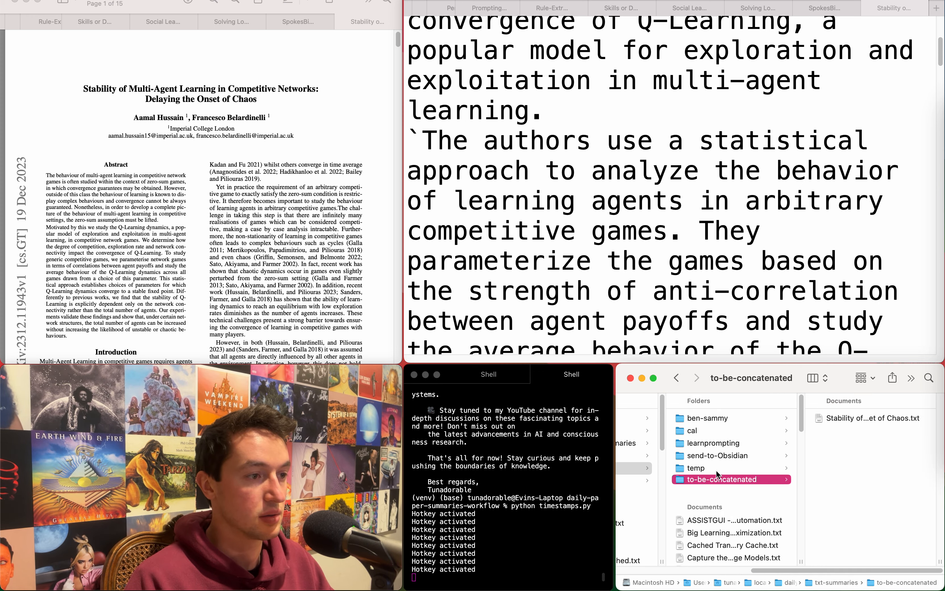
click(718, 455)
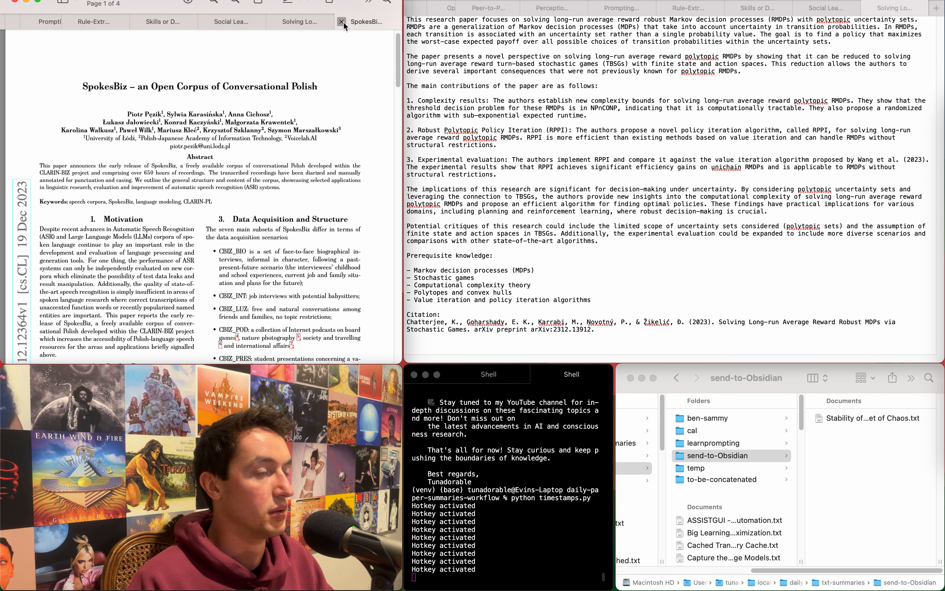
Close the SpokesBiz paper and select the Solving Long-run robust MDPs .txt file in Finder
click(342, 22)
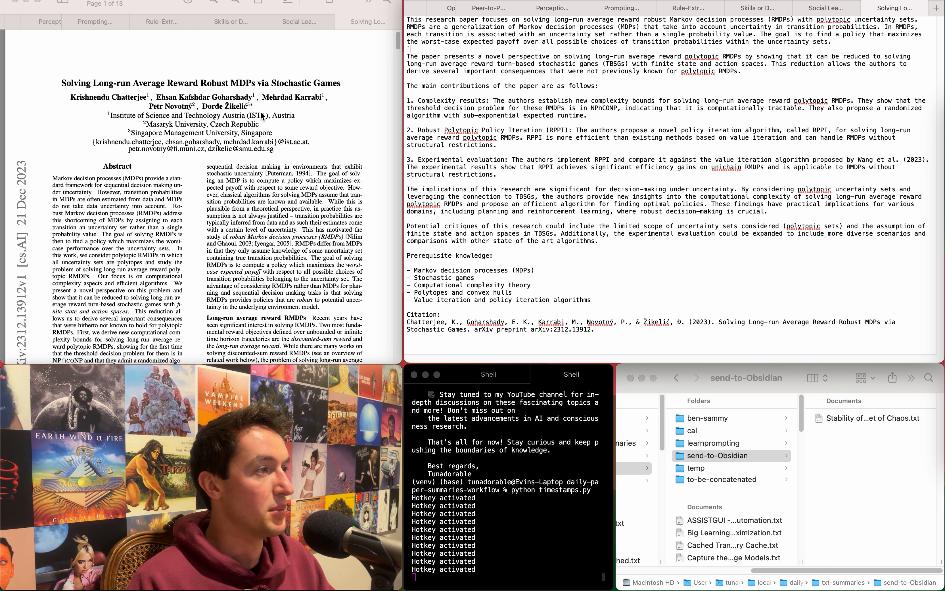
mouse_move(263, 116)
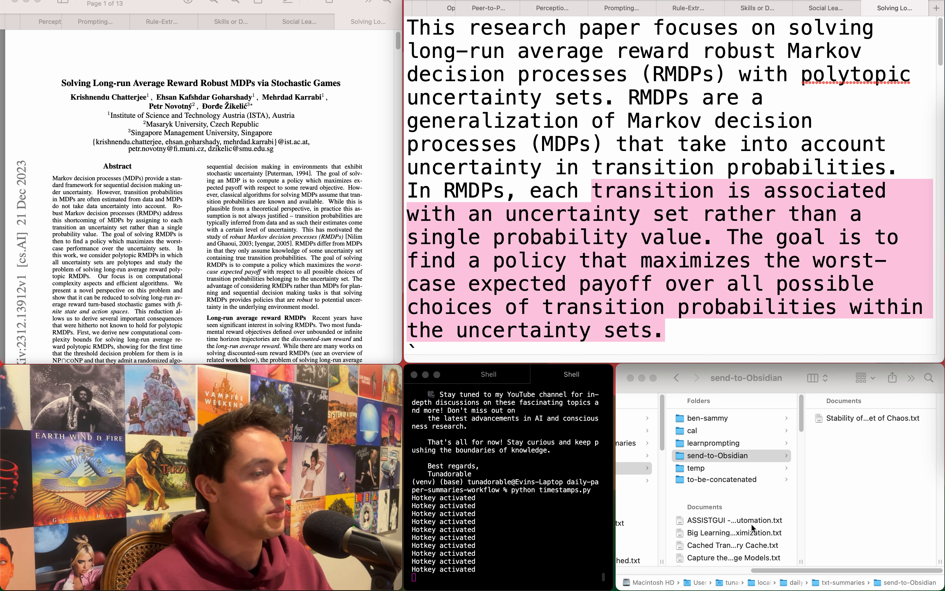
scroll(down, 3)
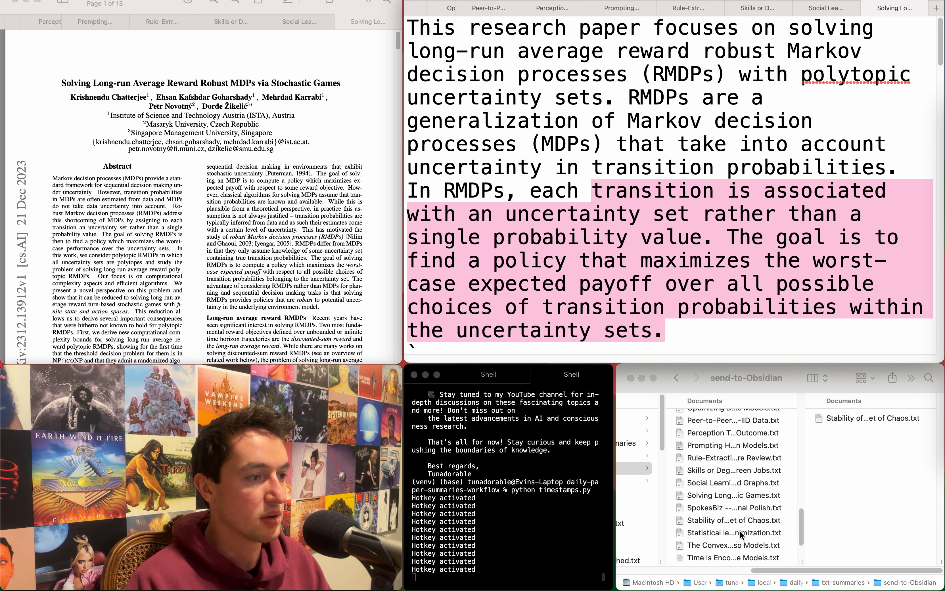
click(732, 495)
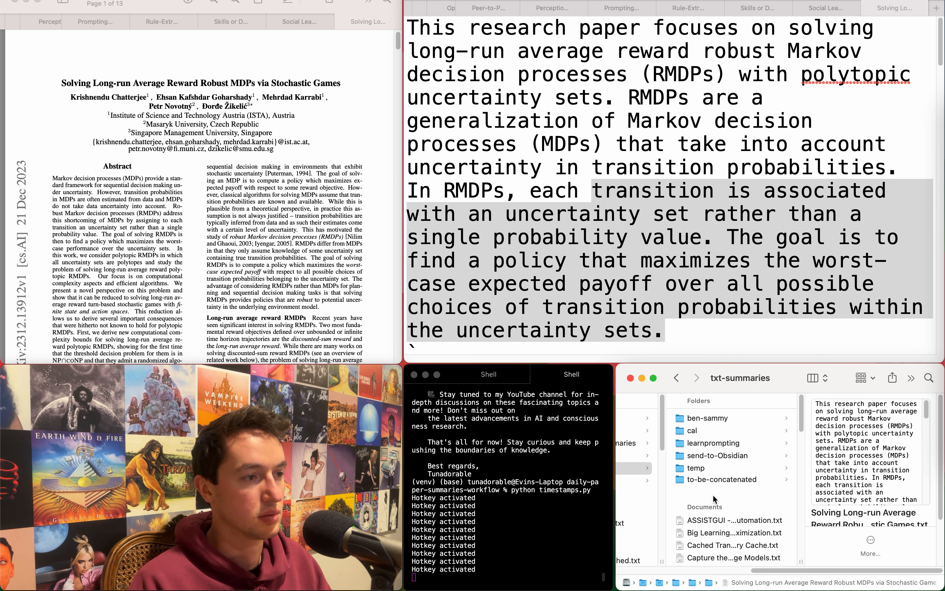
Read the Social Learning in Community Structured Graphs summary and pick up its .txt file in Finder
click(717, 456)
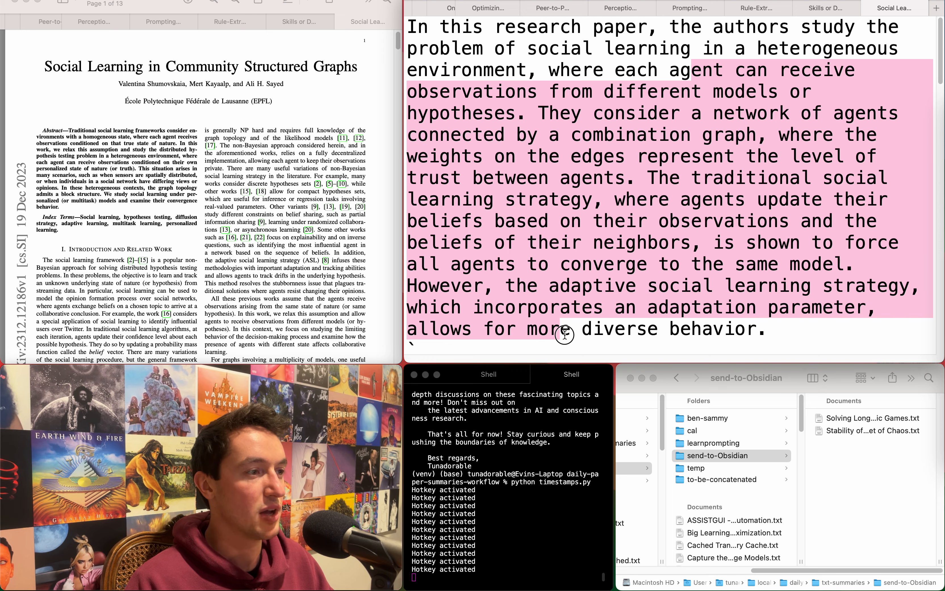
scroll(down, 3)
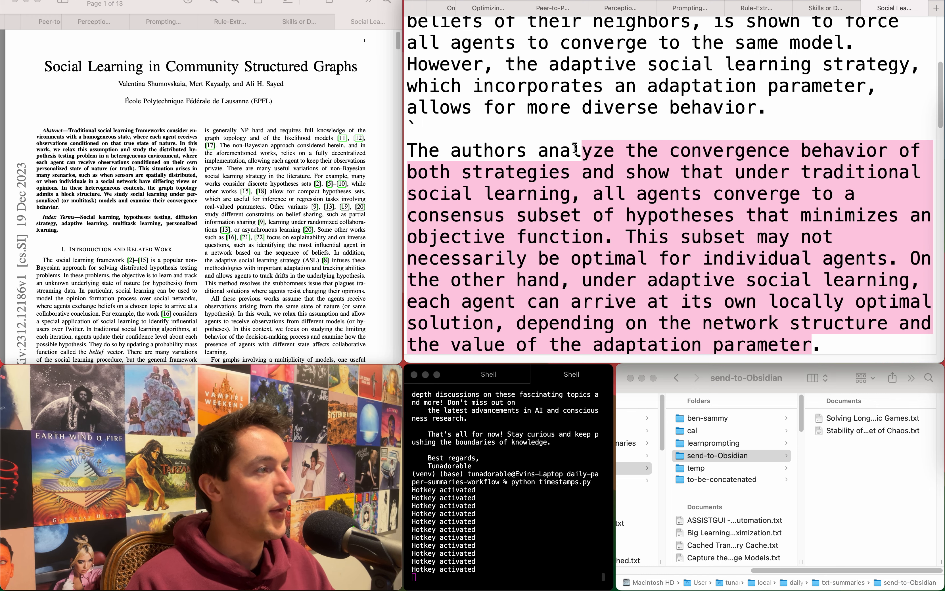
scroll(down, 3)
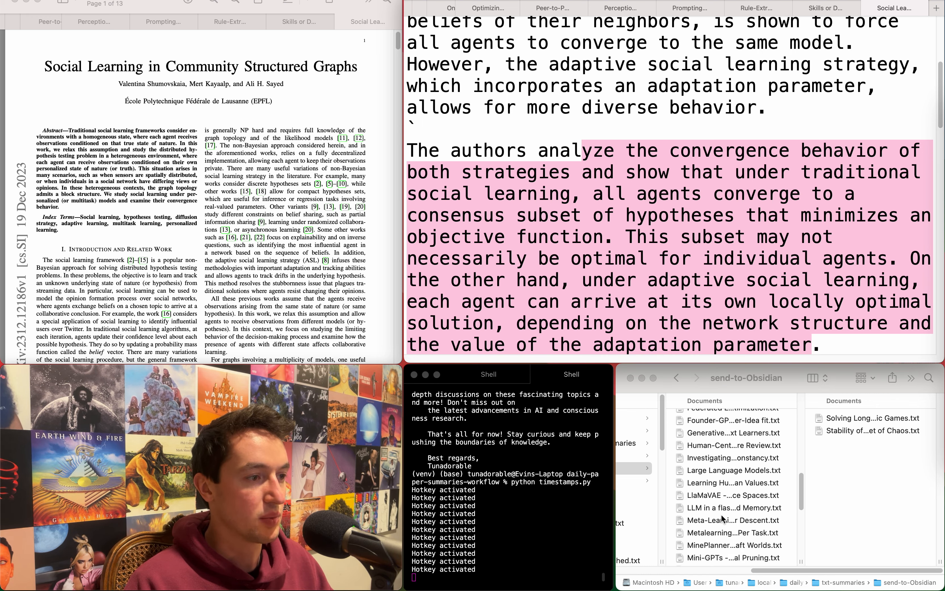
scroll(down, 3)
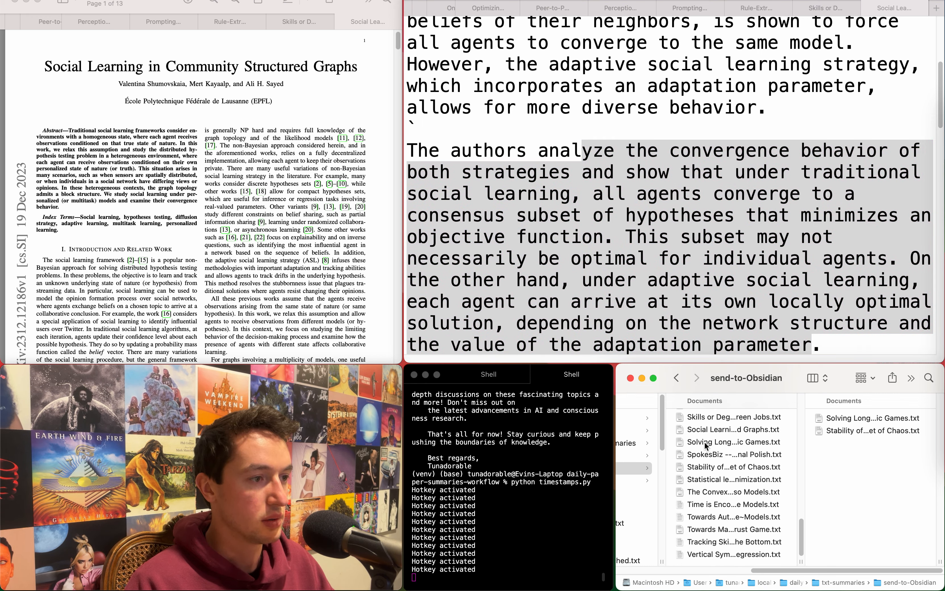
click(732, 430)
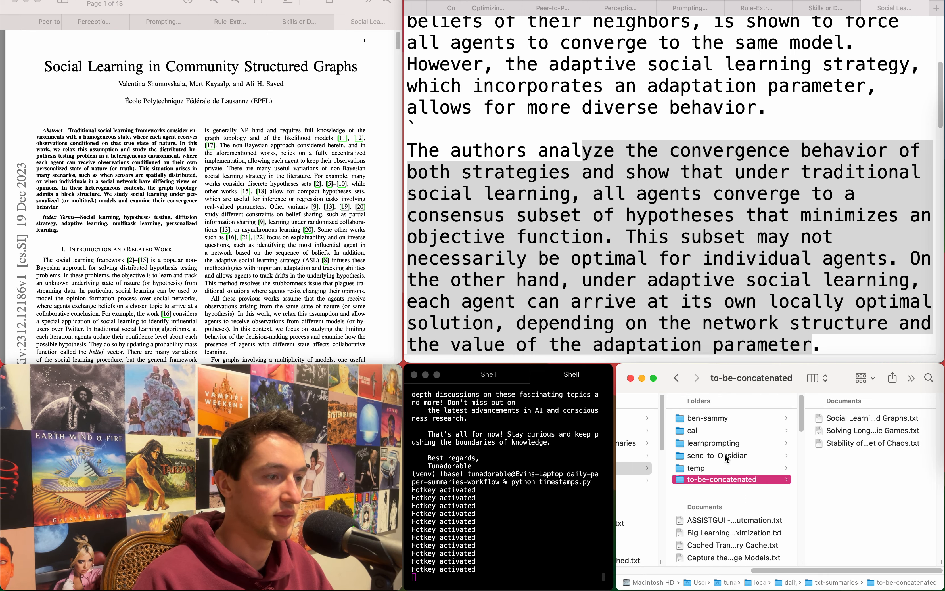
Drop the Social Learning file into send-to-Obsidian, close its summary and read the Skills or Degree summary
click(718, 455)
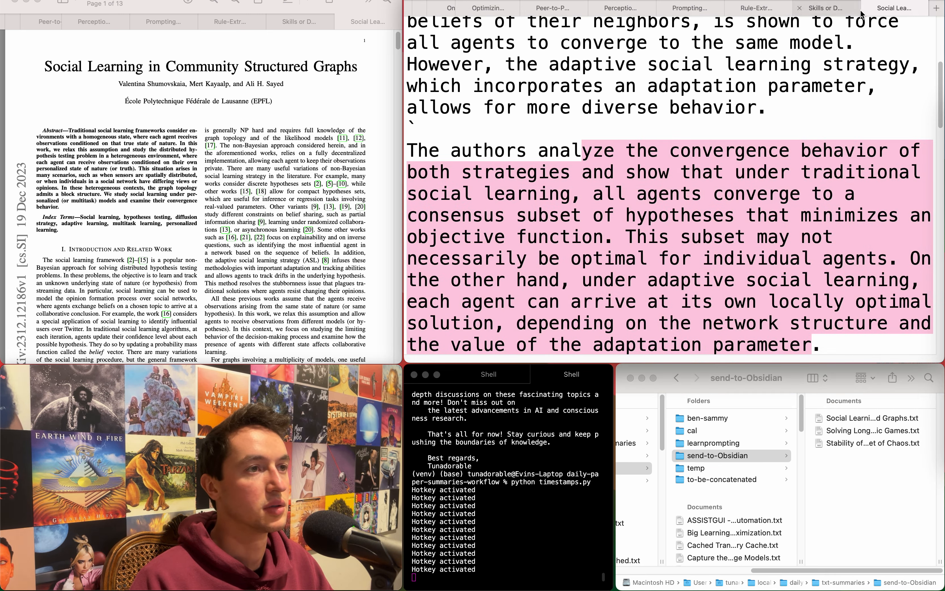
click(828, 8)
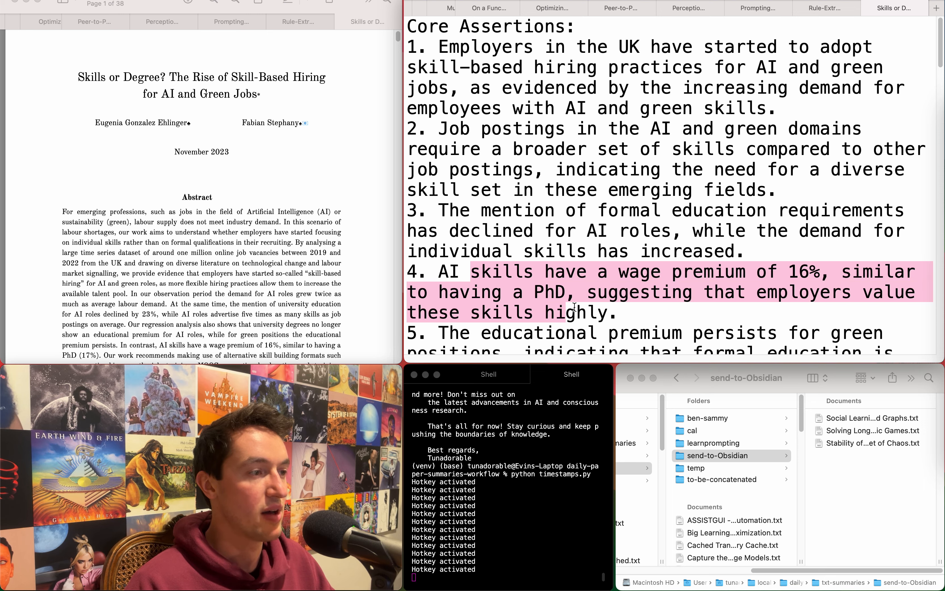
scroll(down, 3)
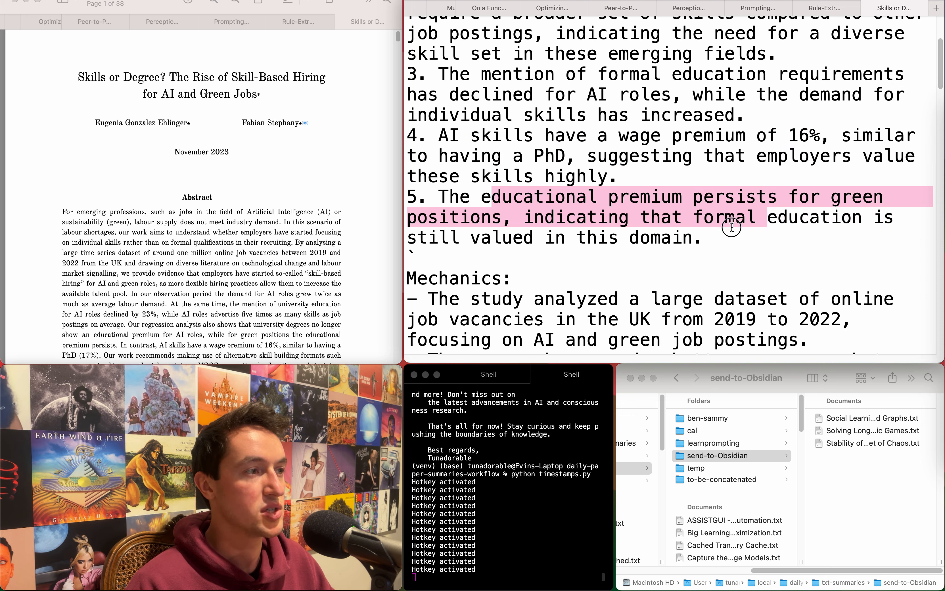
scroll(down, 3)
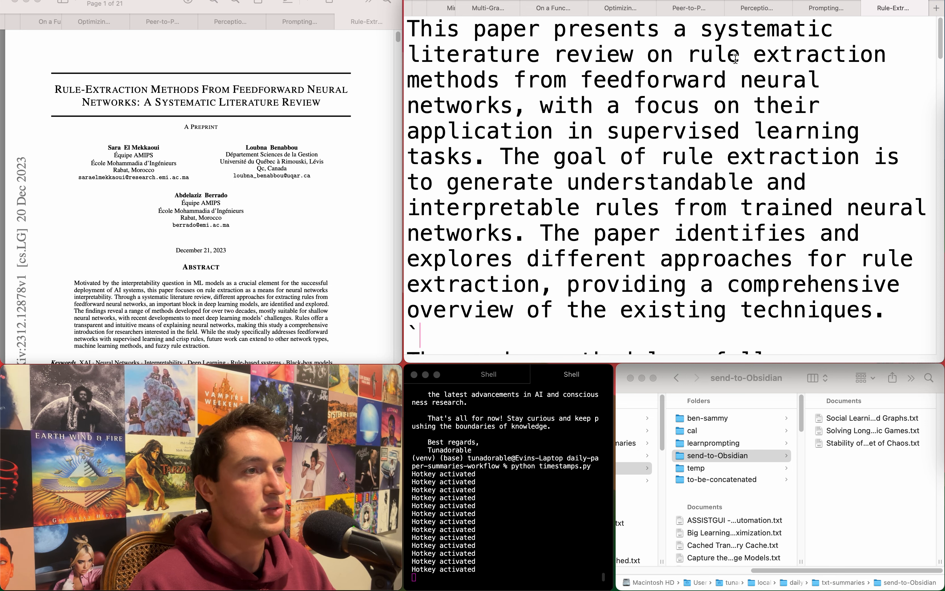
mouse_move(512, 132)
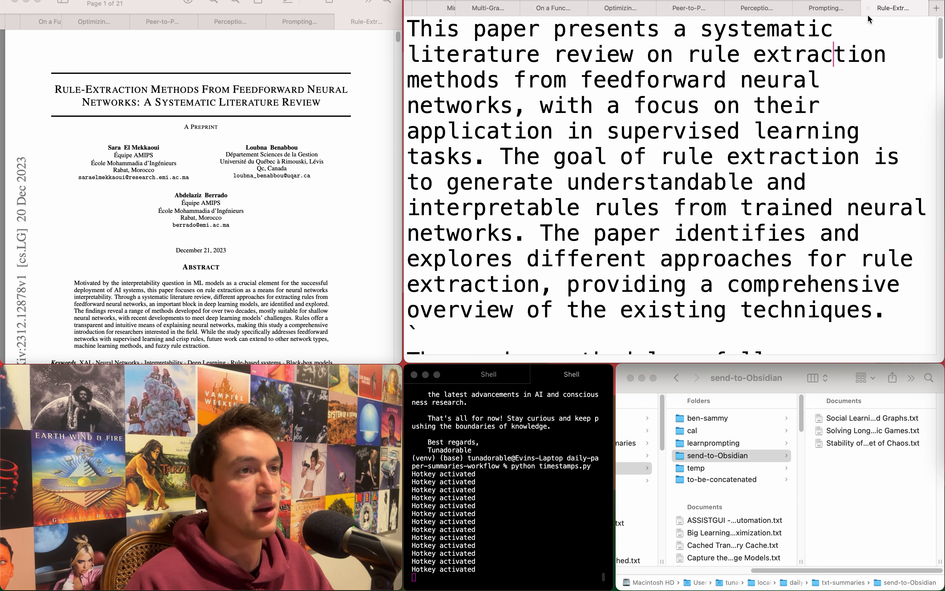
mouse_move(868, 8)
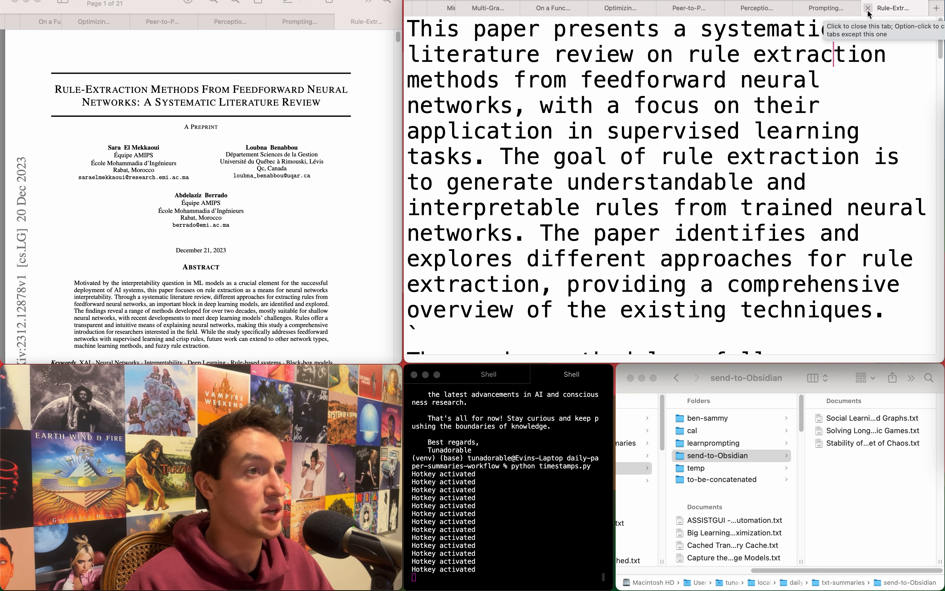
Close the Rule-Extraction literature review summary as uninteresting
click(865, 10)
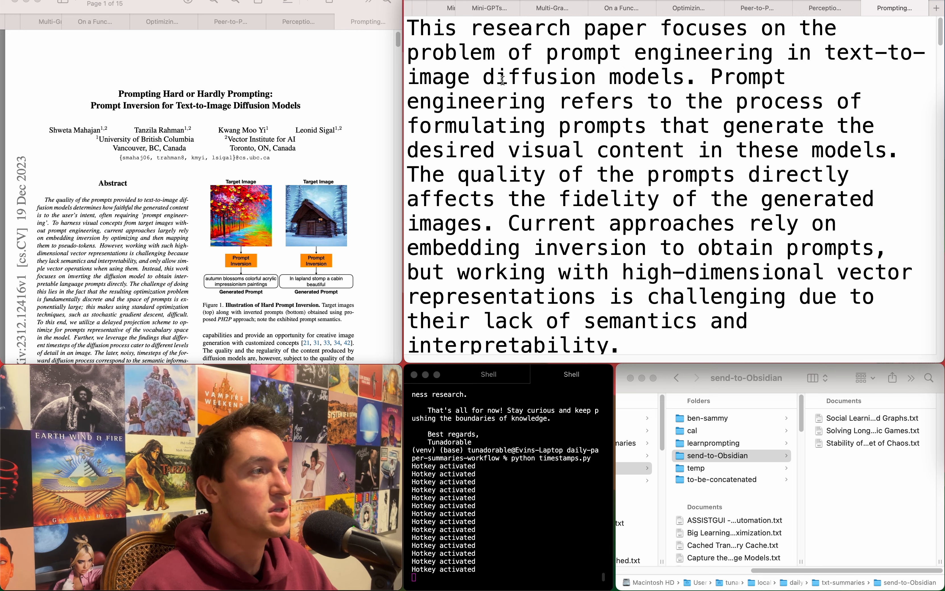
mouse_move(766, 49)
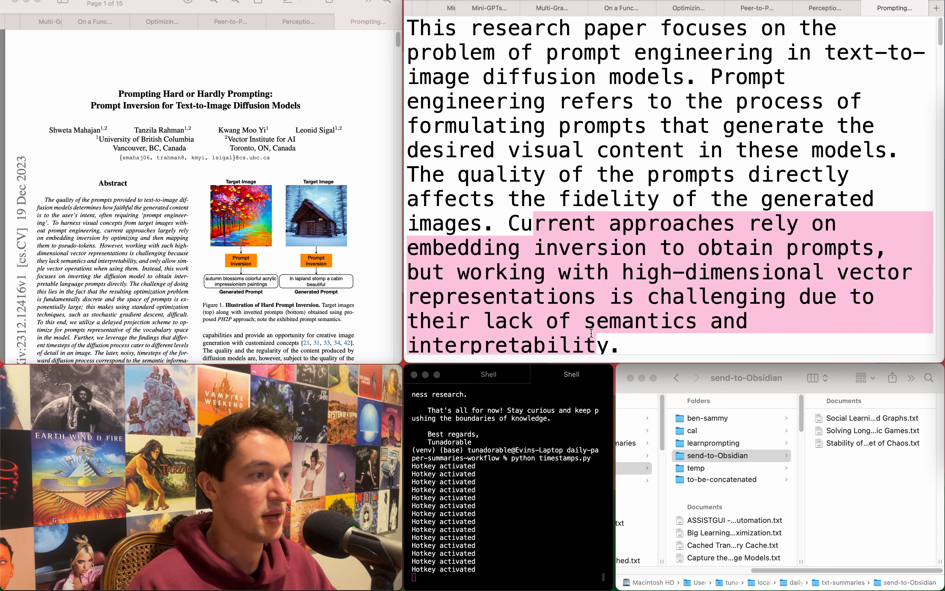
Read through the prompt-inversion for text-to-image diffusion summary
scroll(down, 3)
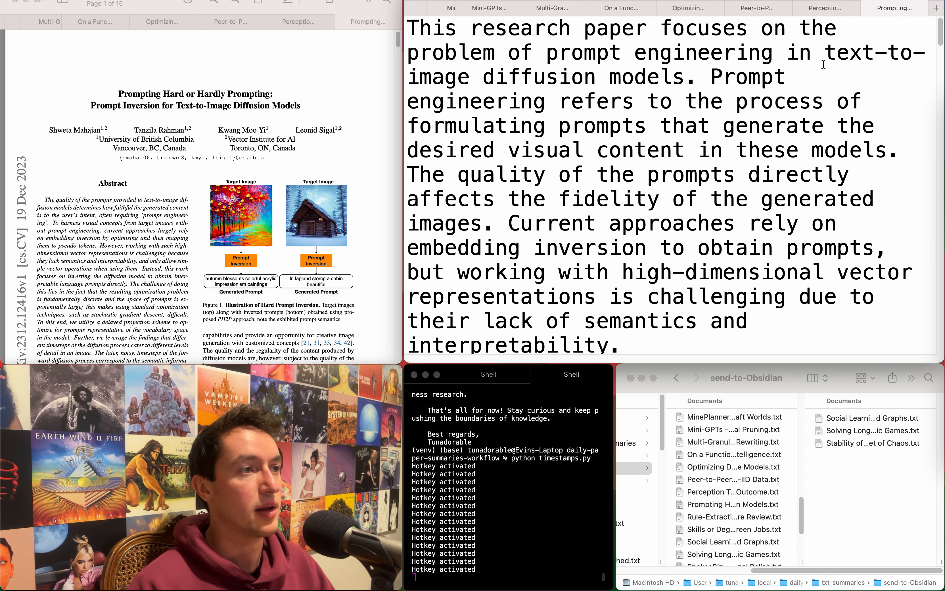
scroll(down, 3)
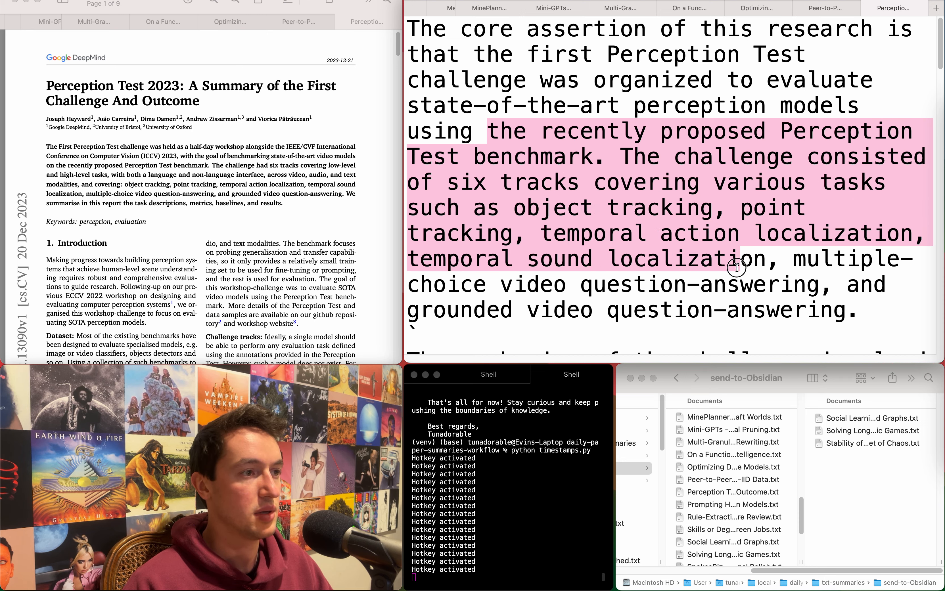
Read through the Perception Test 2023 challenge summary
scroll(down, 3)
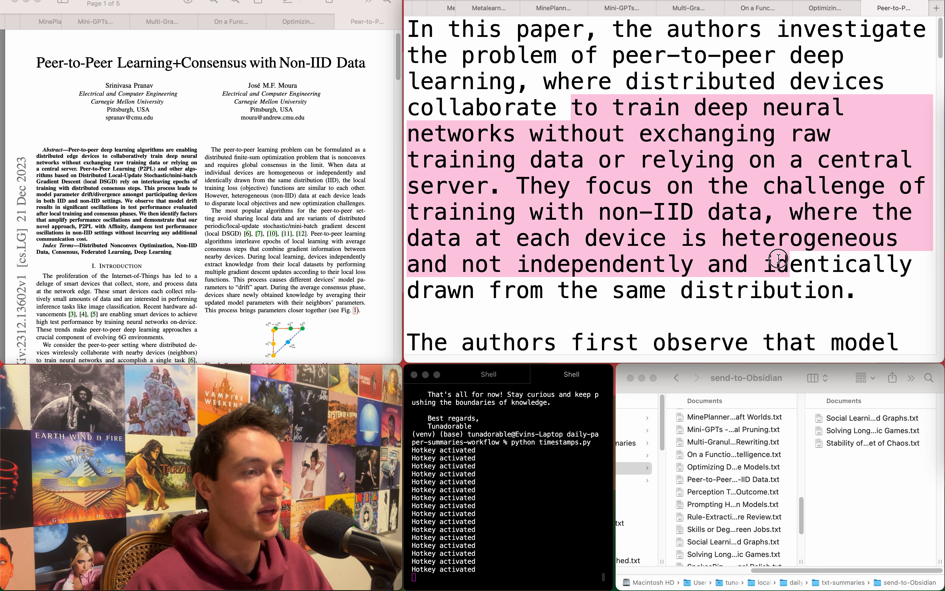
Scroll through the Peer-to-Peer non-IID learning summary to finish reviewing it
scroll(down, 3)
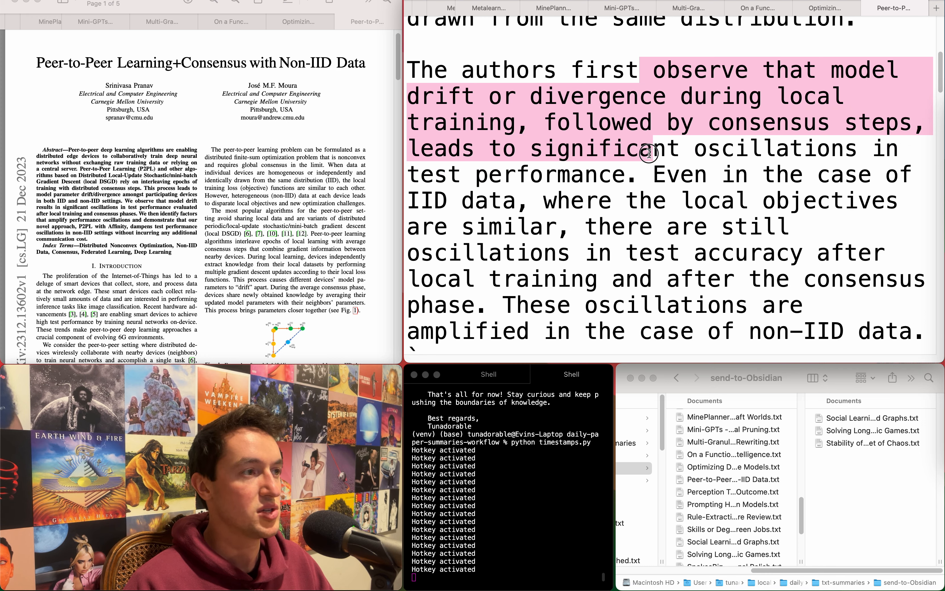
click(614, 200)
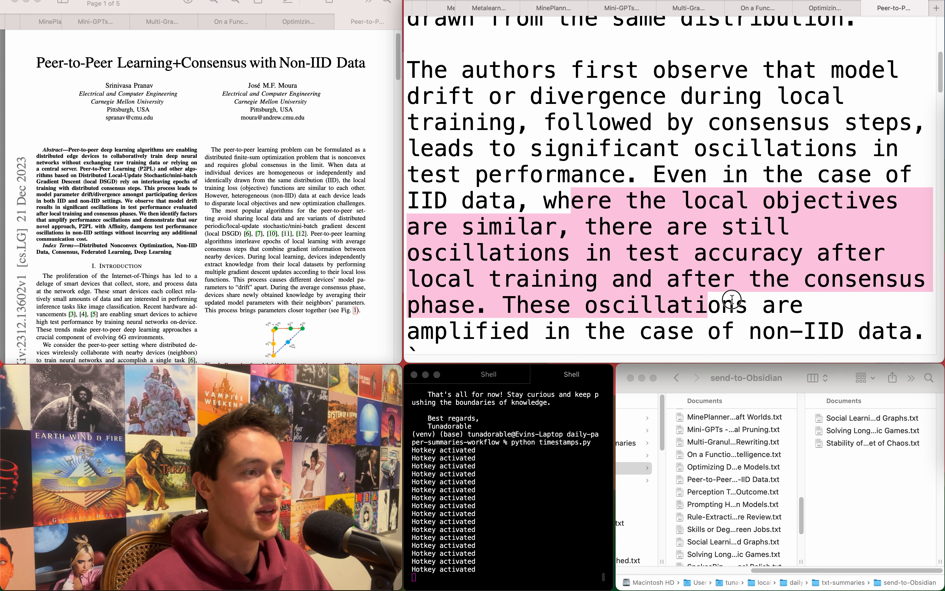
scroll(down, 3)
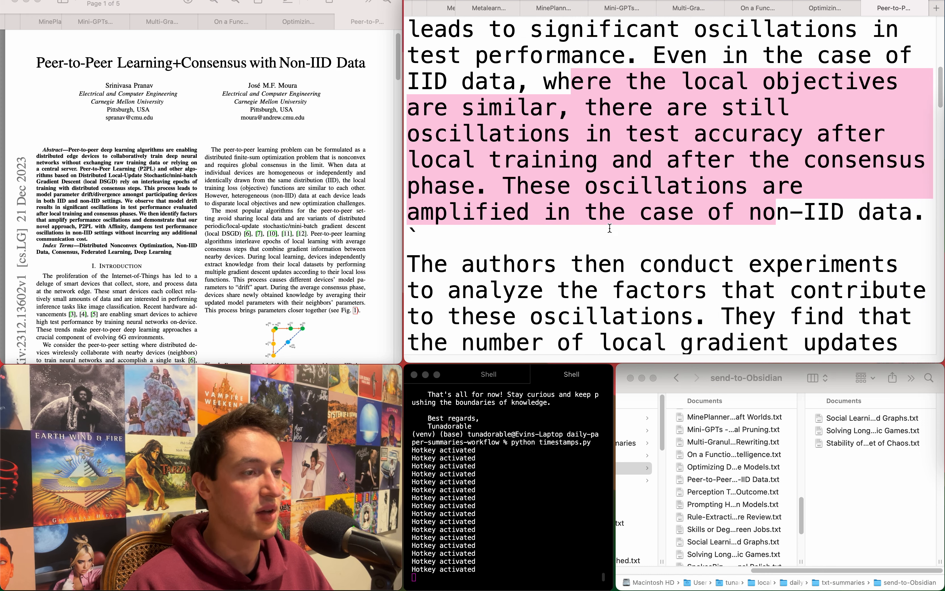
scroll(down, 3)
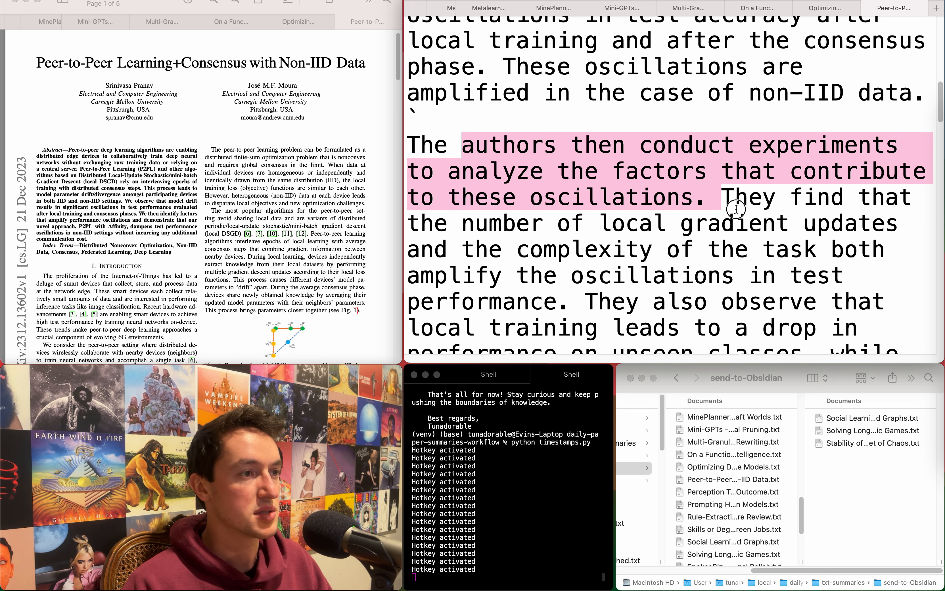
scroll(down, 3)
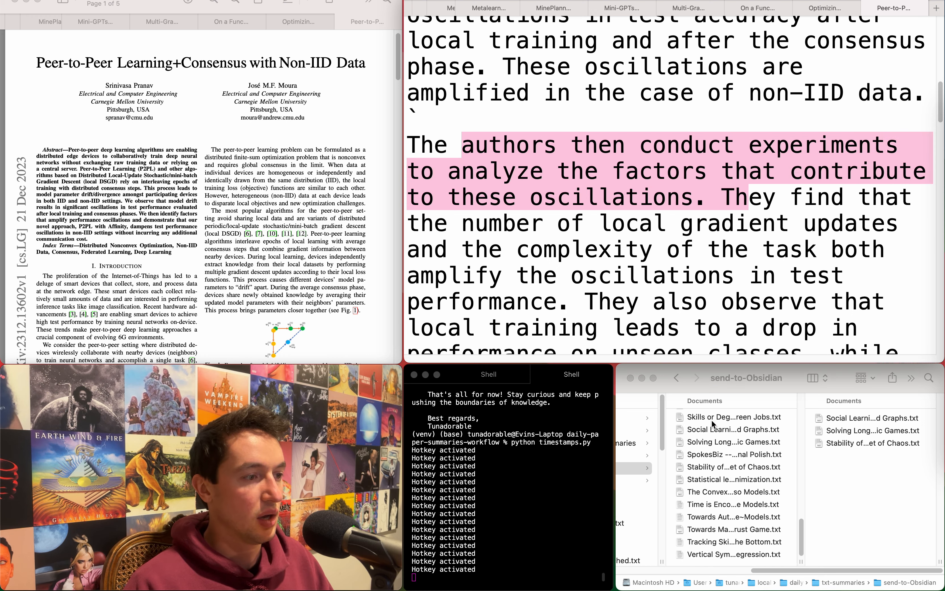
scroll(up, 3)
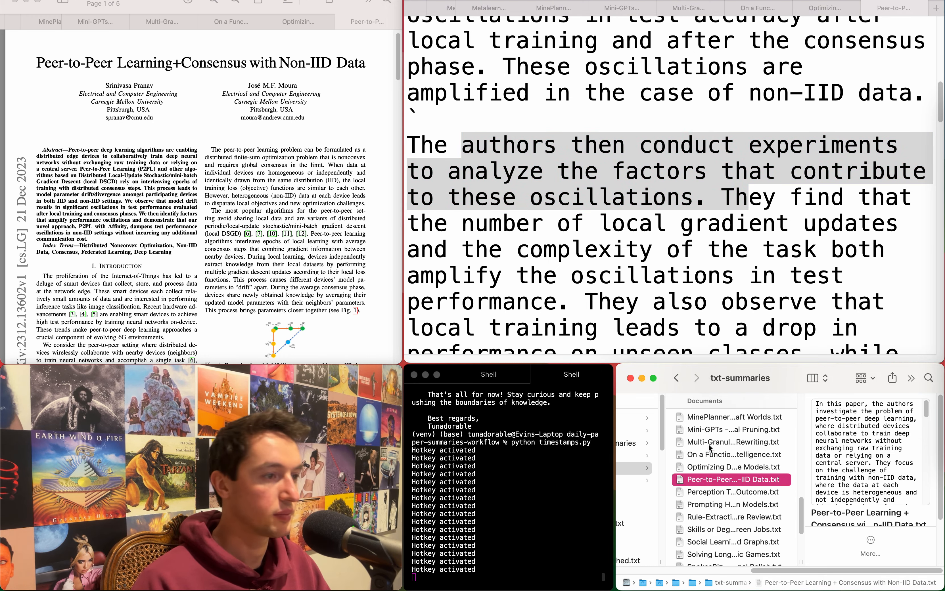
Drag the Peer-to-Peer summary file into send-to-Obsidian and close its finished tab
click(721, 464)
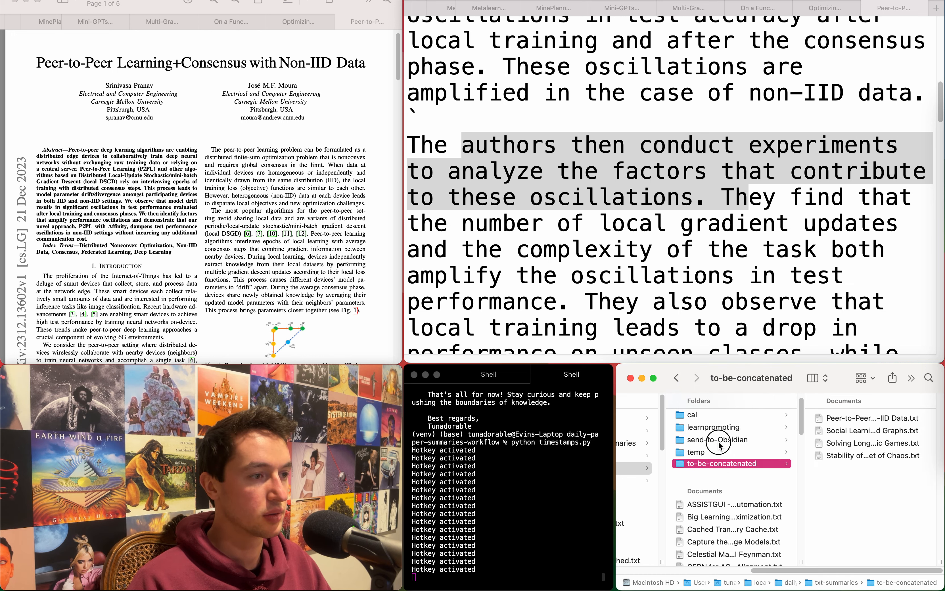
click(717, 441)
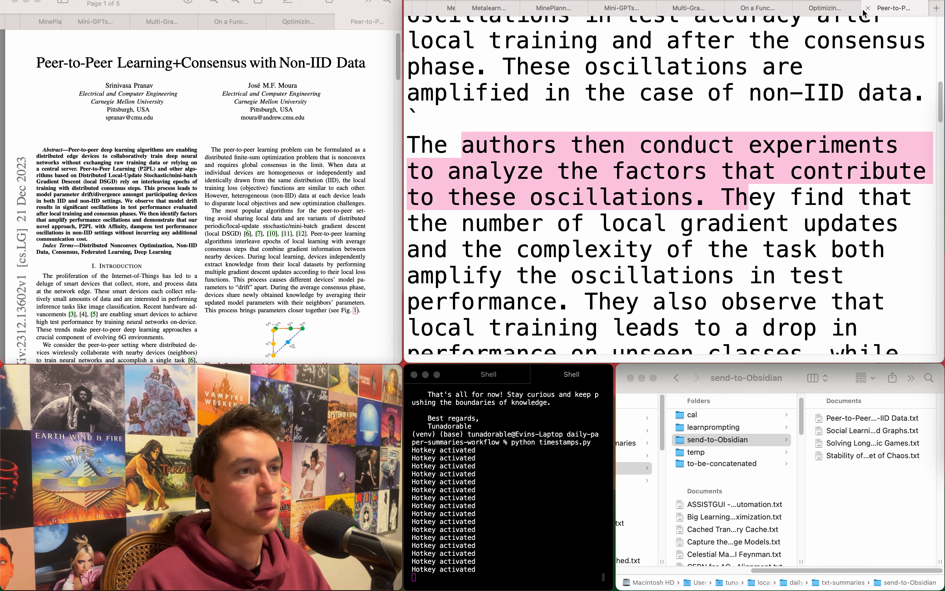
click(867, 8)
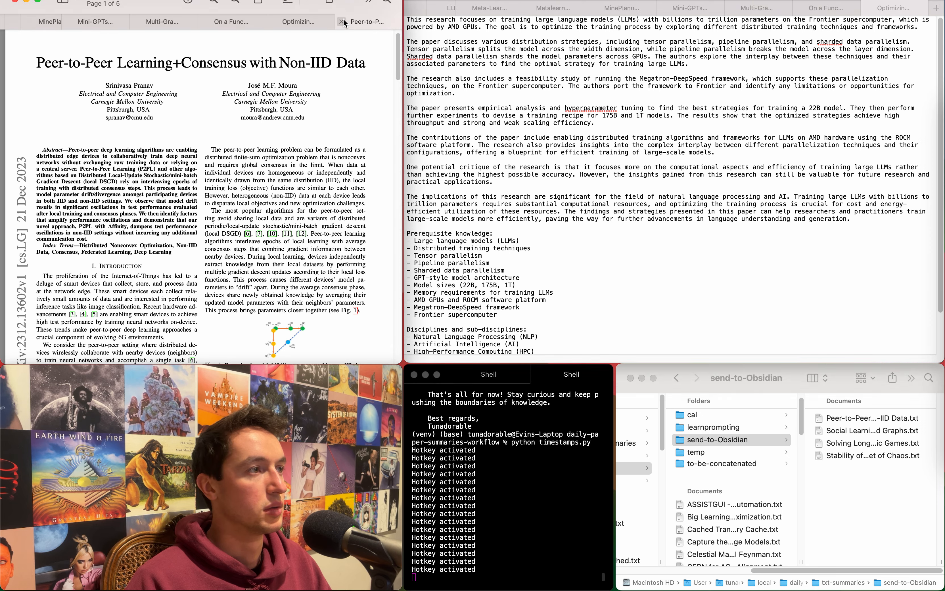
Read through the Frontier distributed-training summary and discard it unfiled
click(345, 23)
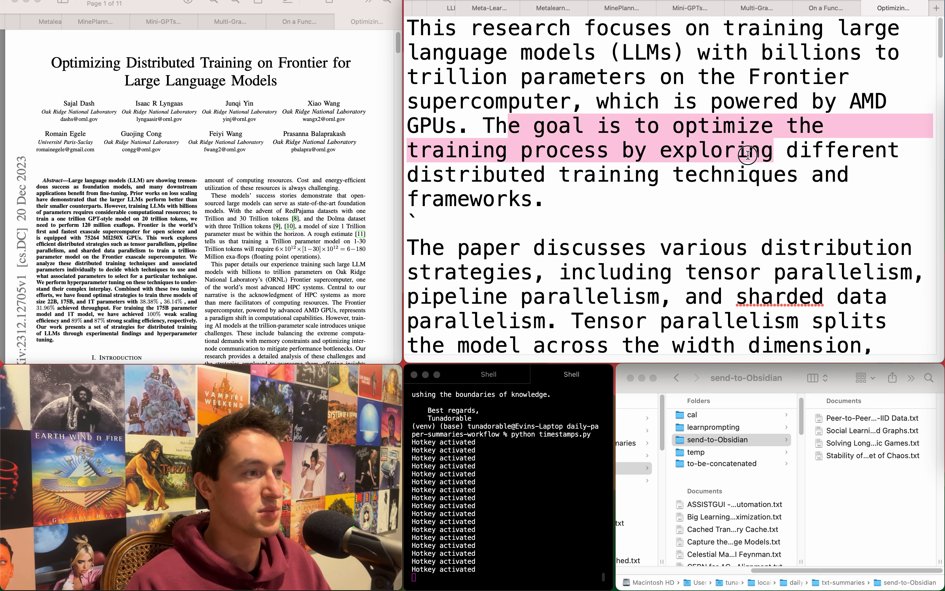
scroll(down, 3)
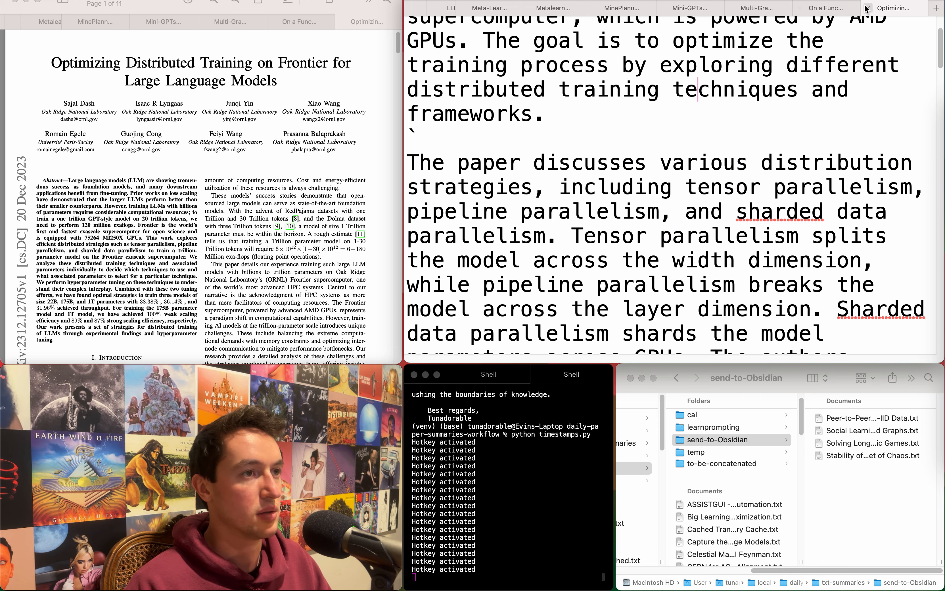
click(827, 8)
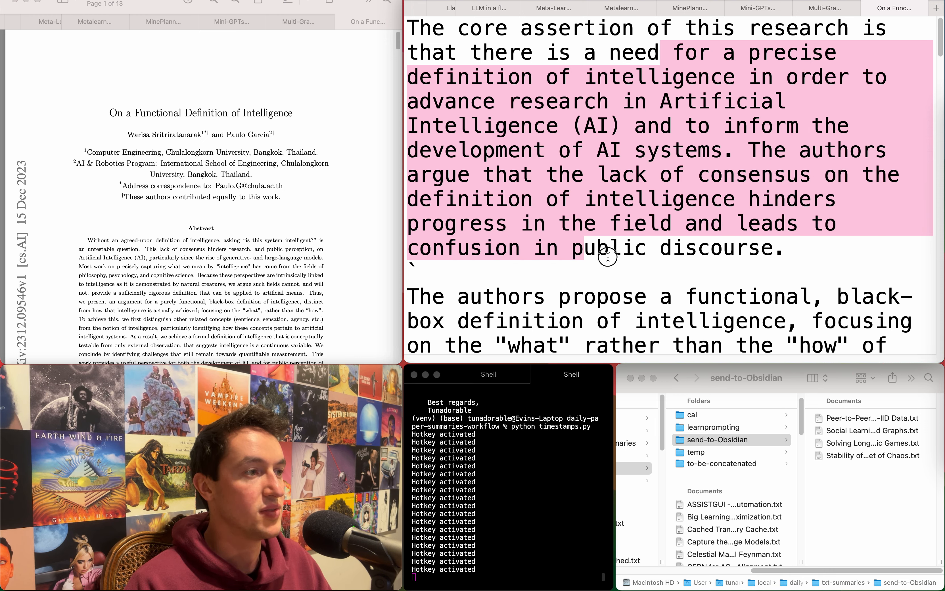
Drag the Functional Definition of Intelligence summary into send-to-Obsidian and close its tab
scroll(down, 3)
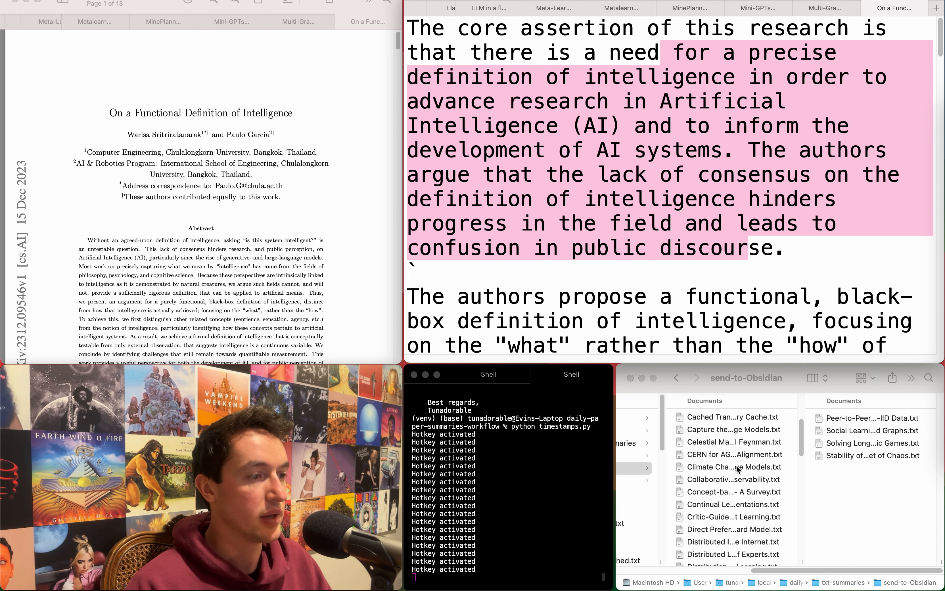
scroll(down, 3)
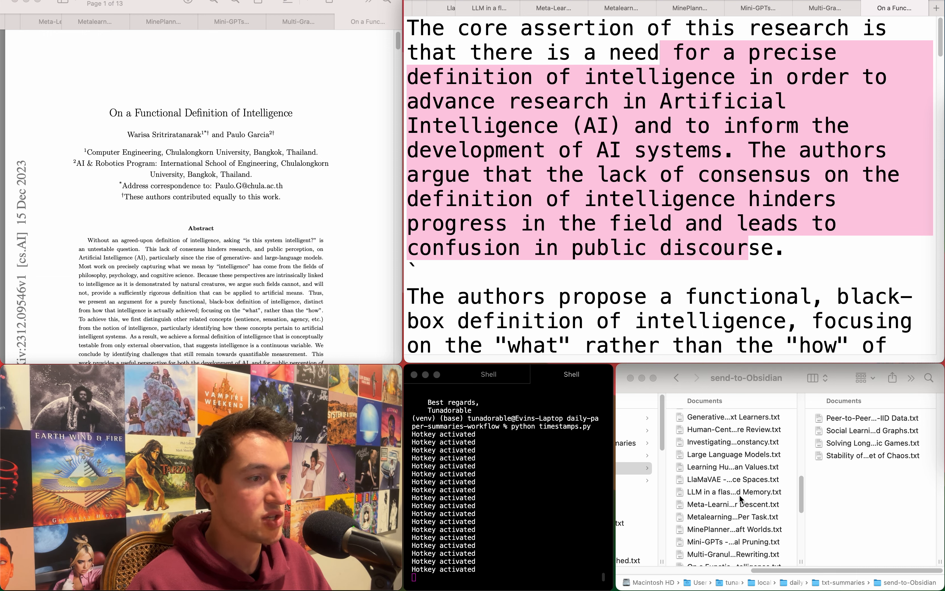
click(732, 492)
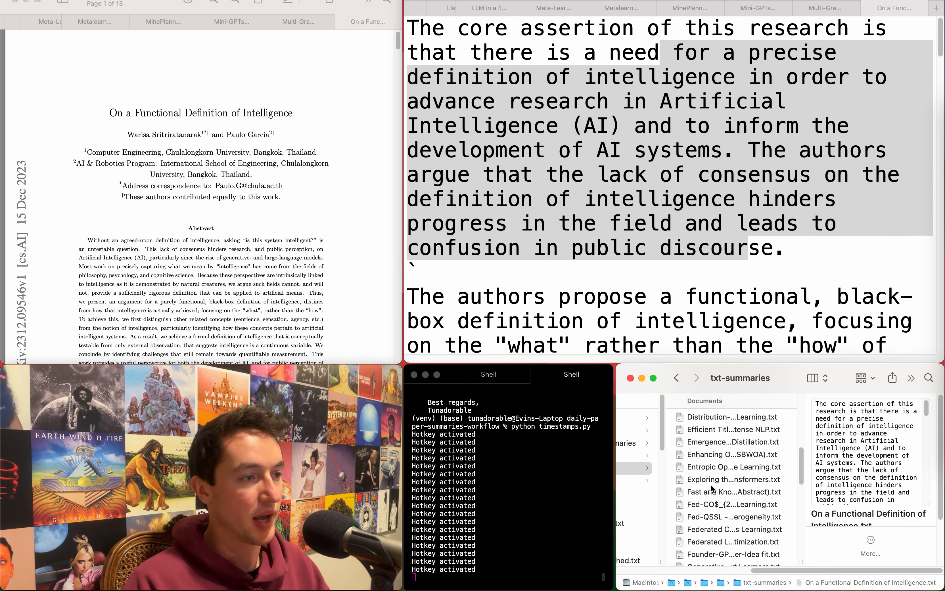
click(720, 479)
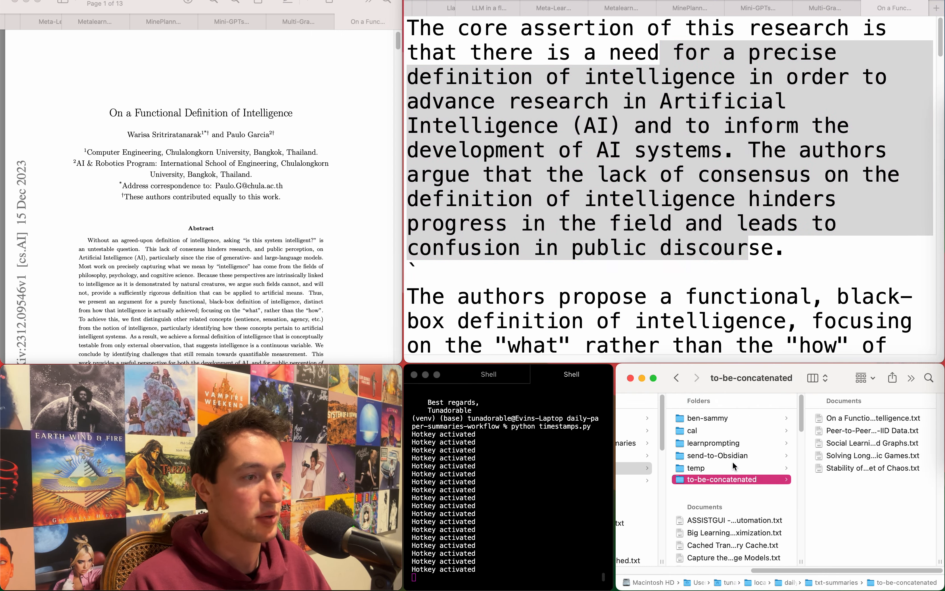
click(716, 455)
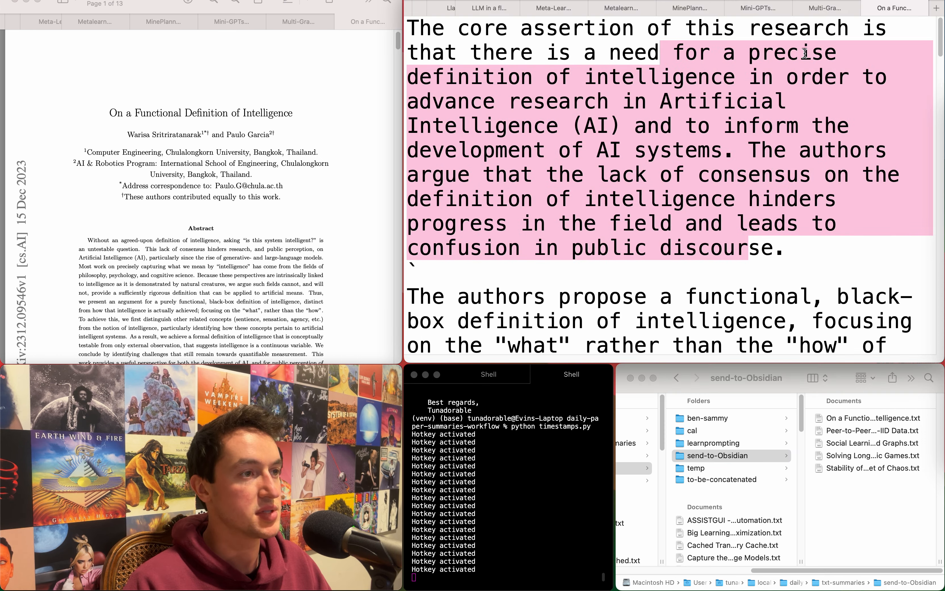
click(341, 22)
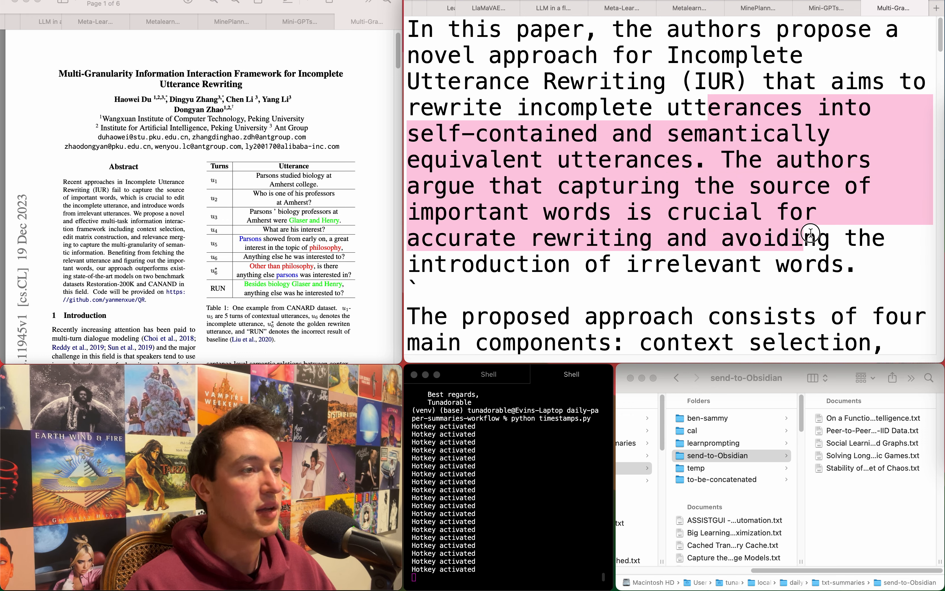
click(657, 109)
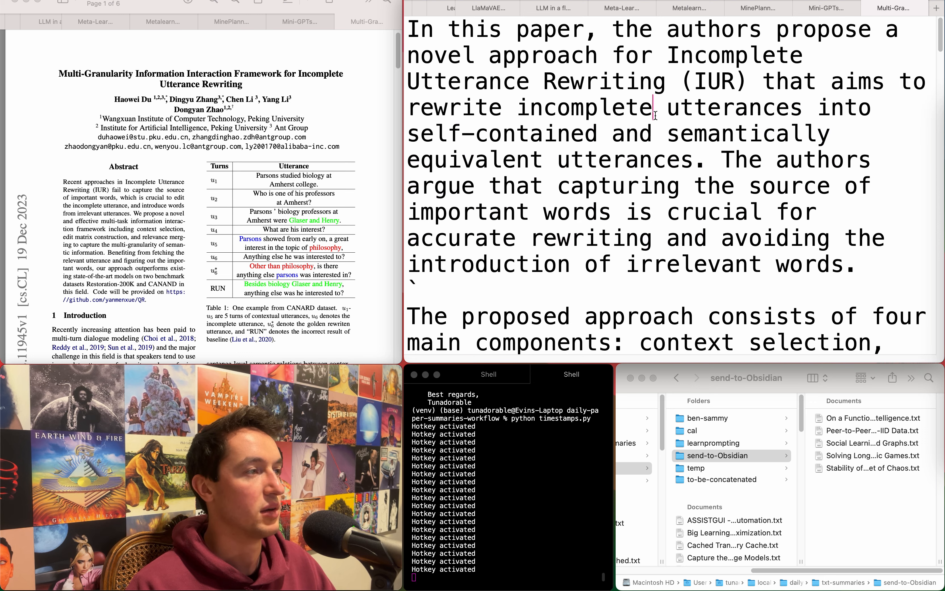
Discard the Multi-Granularity summary, skim the Mini-GPTs summary, and discard it too
click(821, 21)
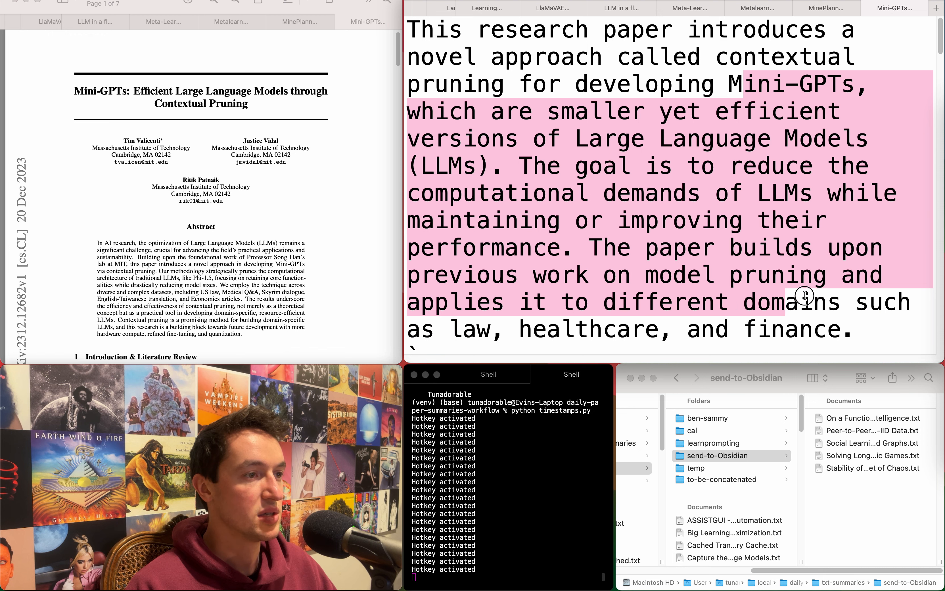
scroll(down, 3)
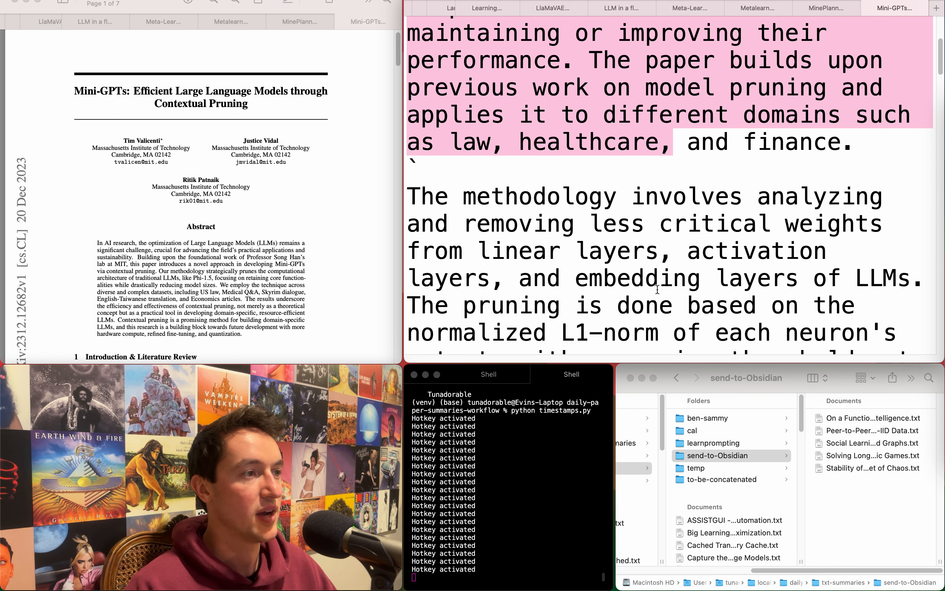
scroll(down, 3)
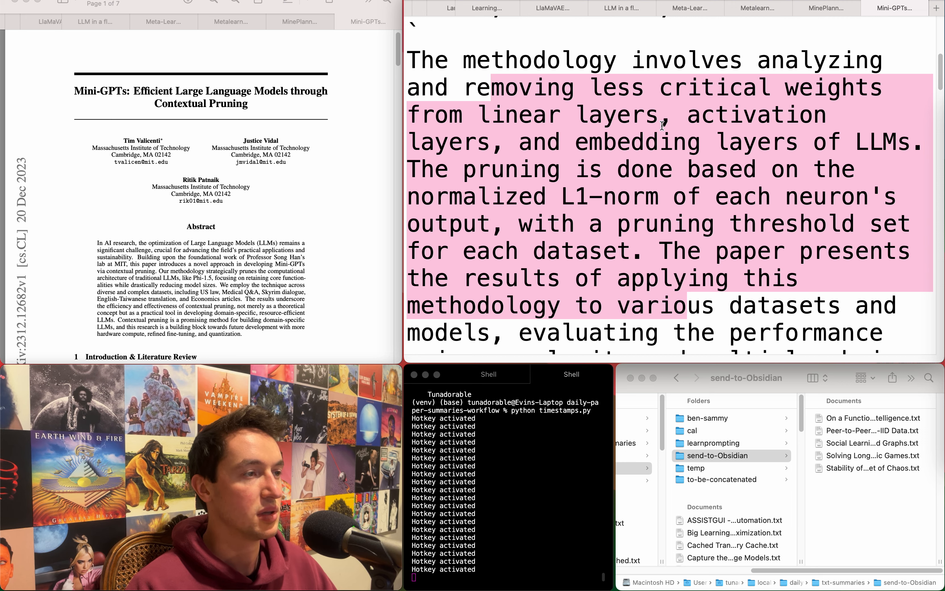
click(827, 8)
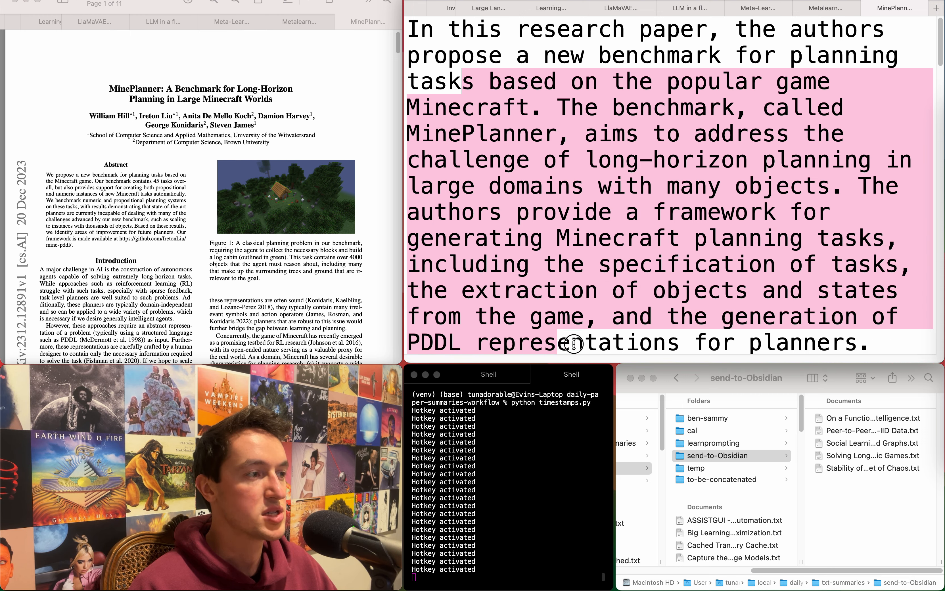
scroll(down, 3)
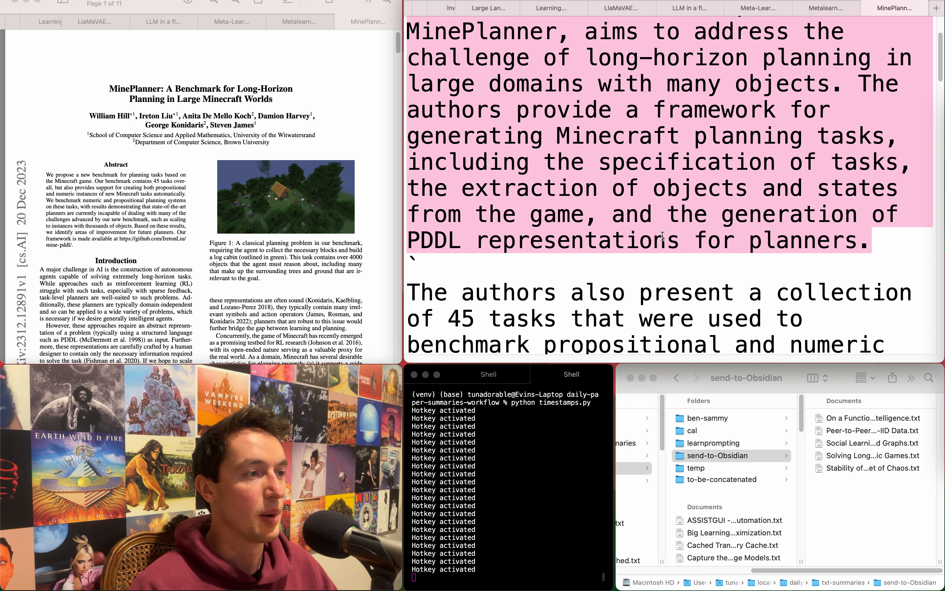
scroll(down, 3)
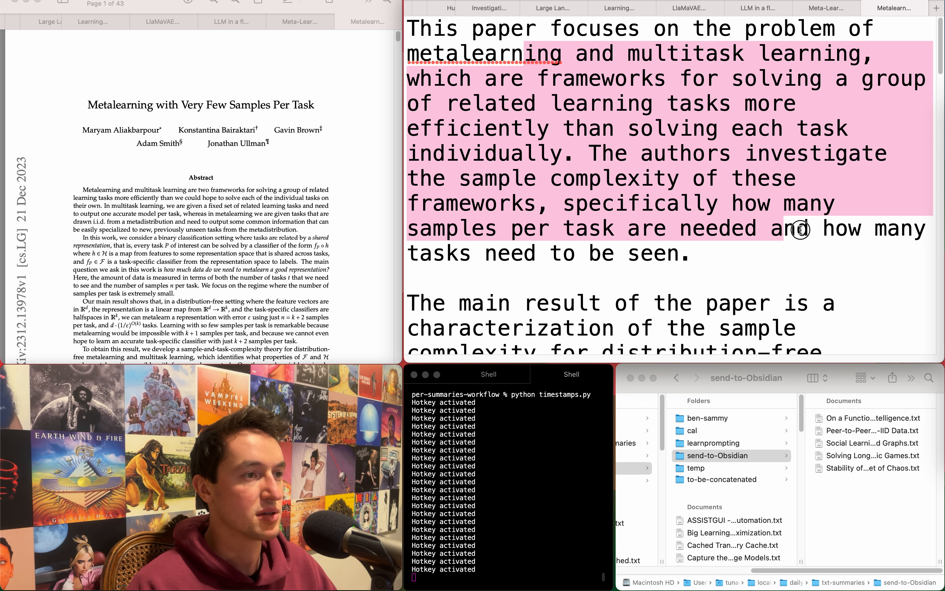
Scroll down through the Metalearning with Very Few Samples summary
scroll(down, 3)
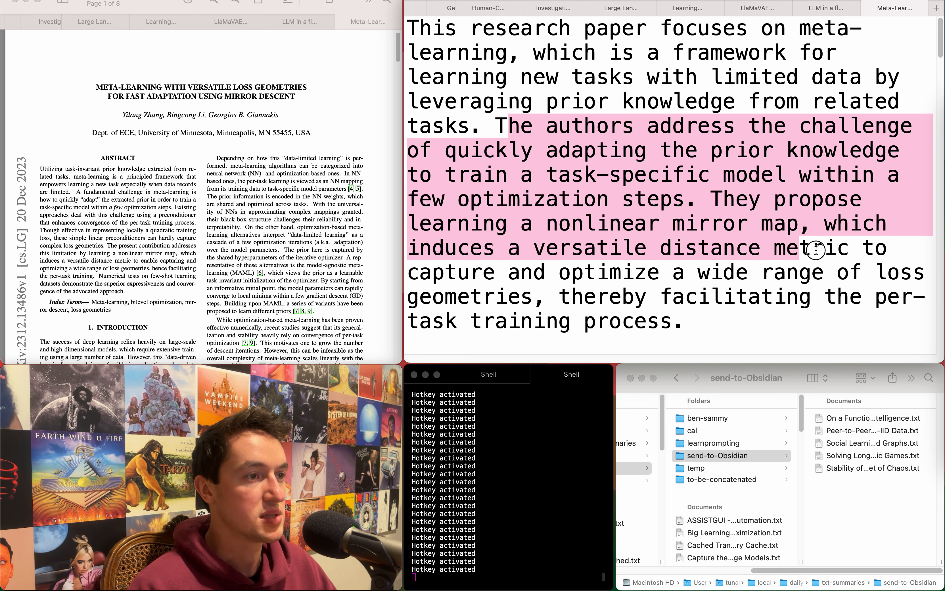
Discard the mirror-descent meta-learning summary without filing it
click(620, 8)
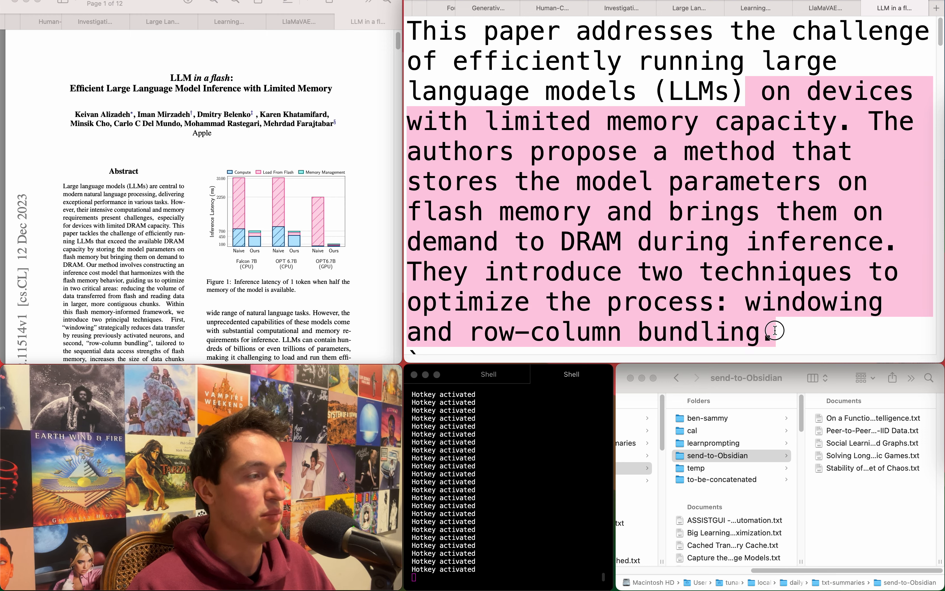
scroll(down, 3)
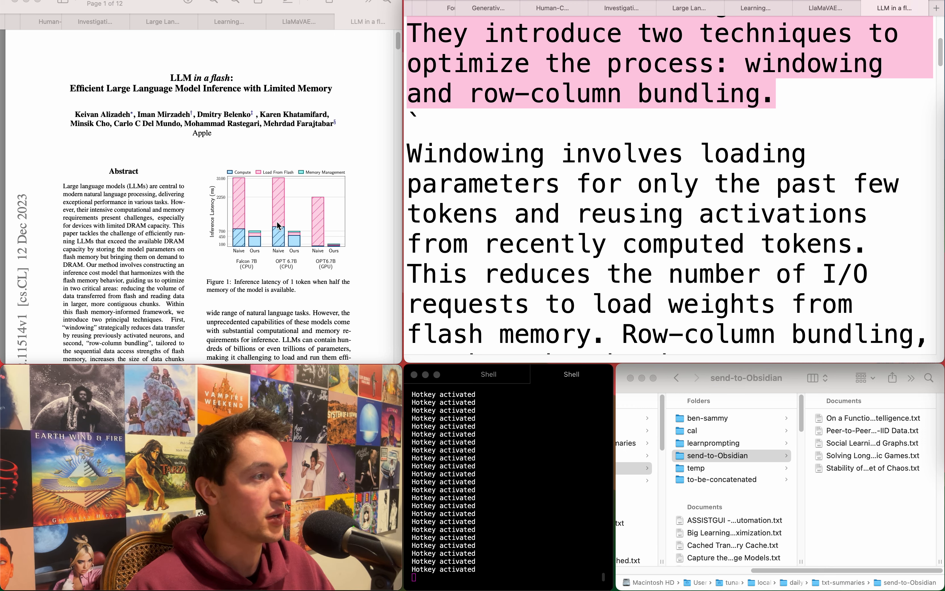
scroll(down, 3)
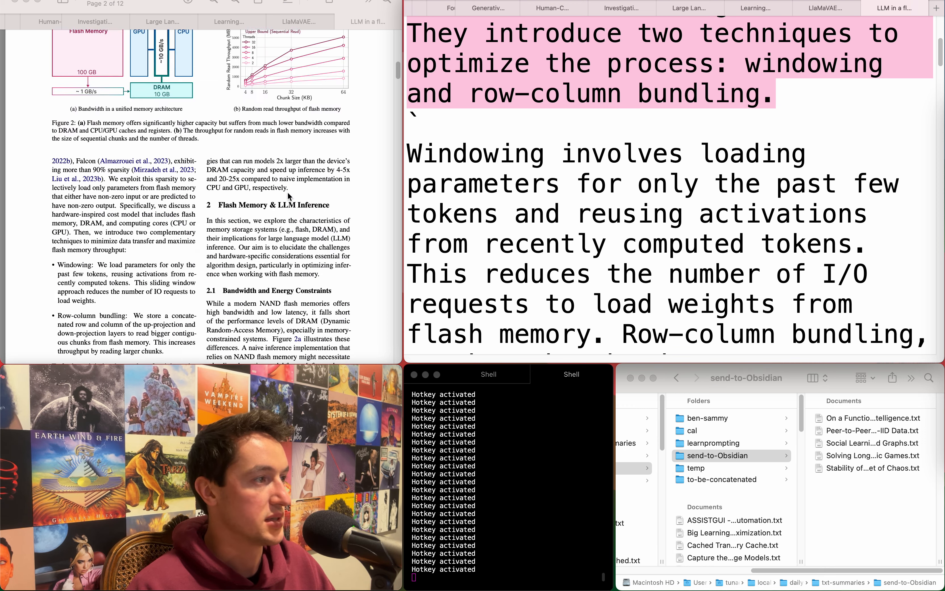
scroll(down, 3)
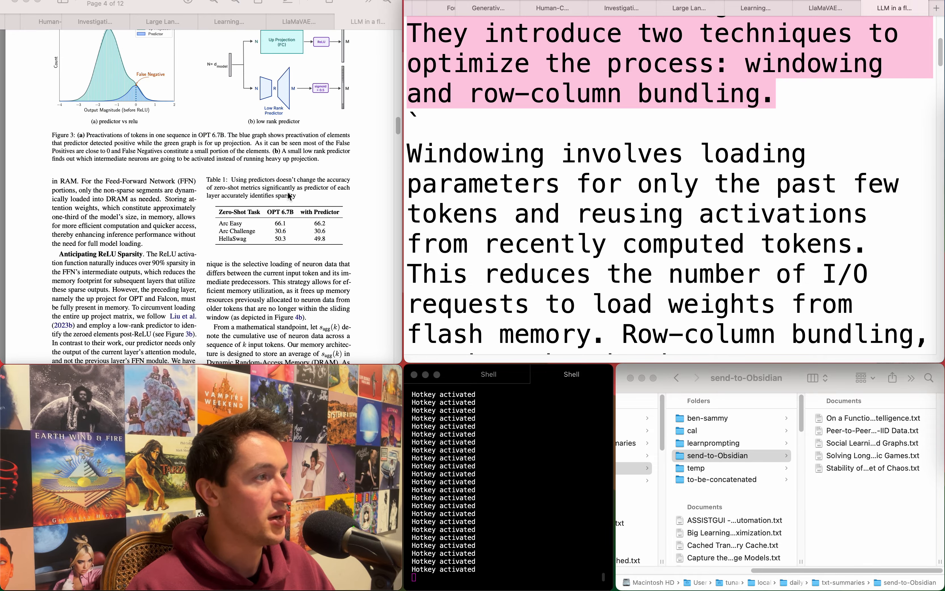
scroll(down, 3)
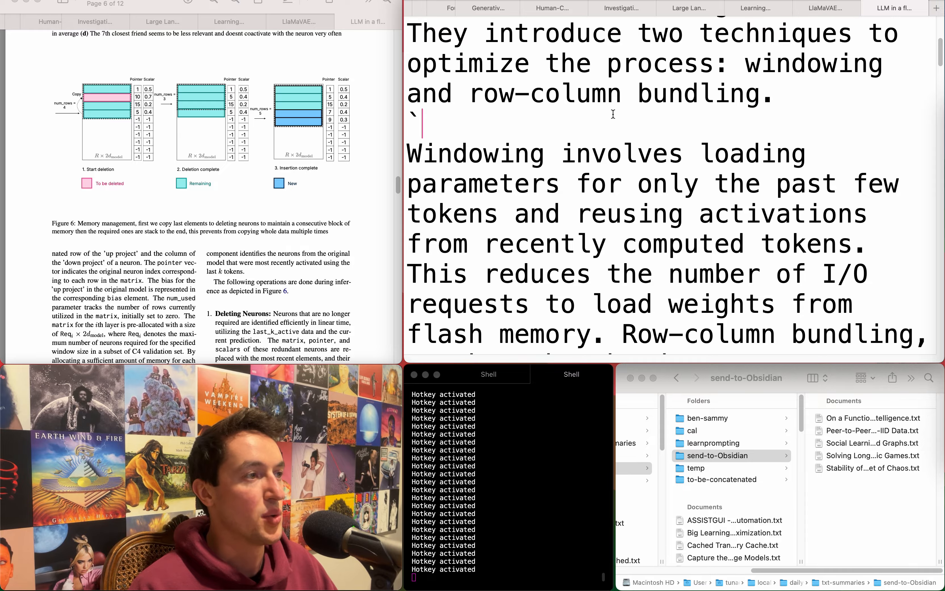
scroll(up, 3)
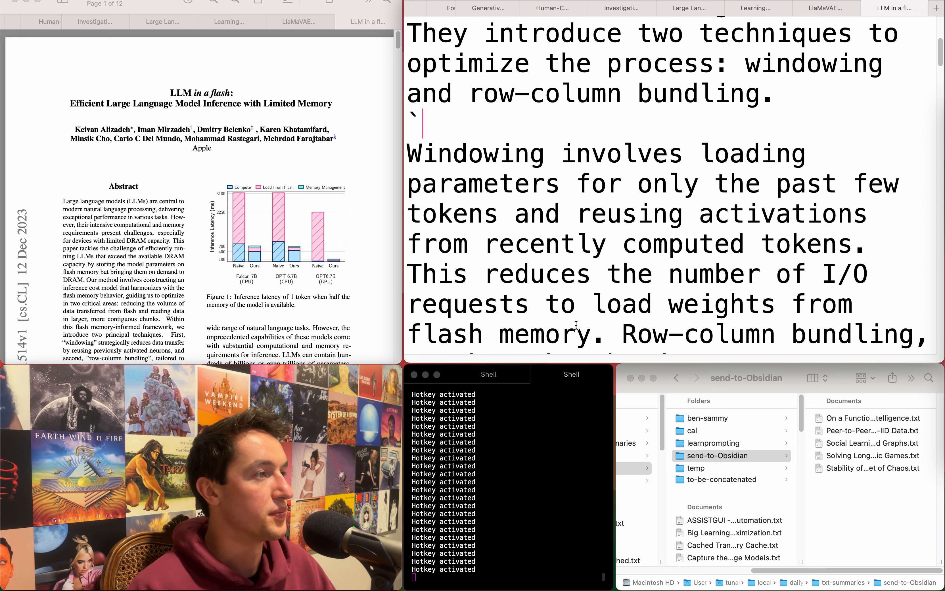
scroll(down, 3)
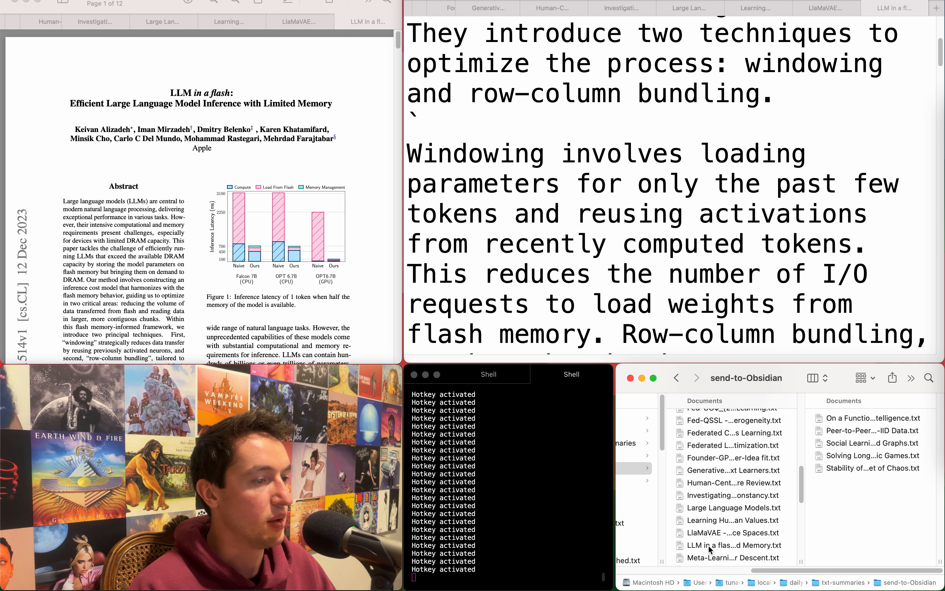
Drag 'LLM in a flash…Memory.txt' onto the send-to-Obsidian folder
click(731, 545)
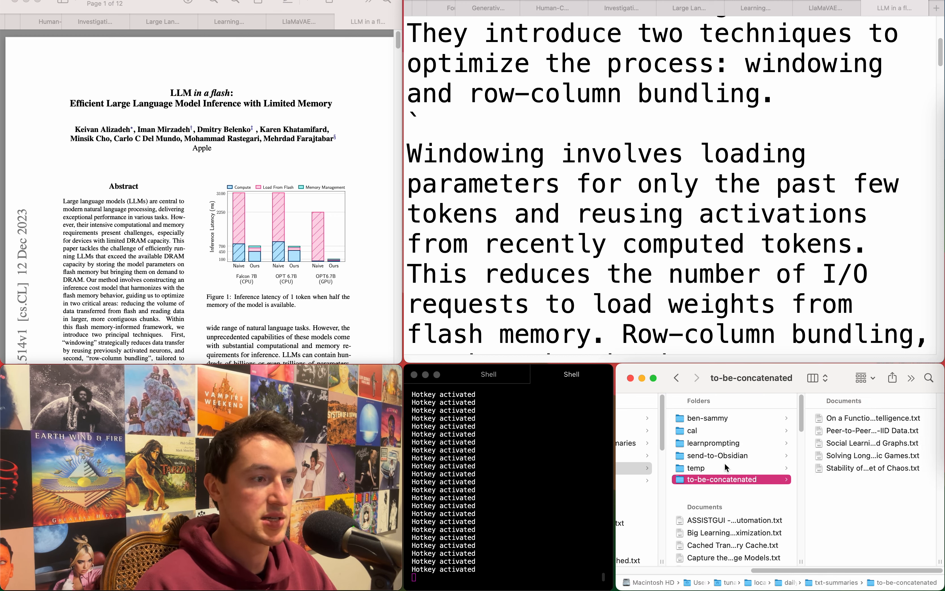
click(719, 455)
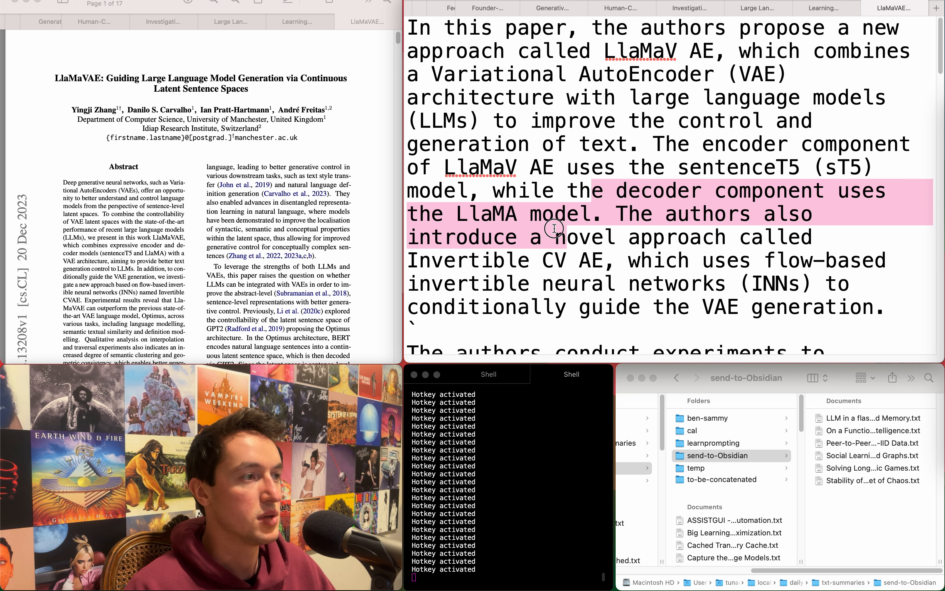
mouse_move(567, 248)
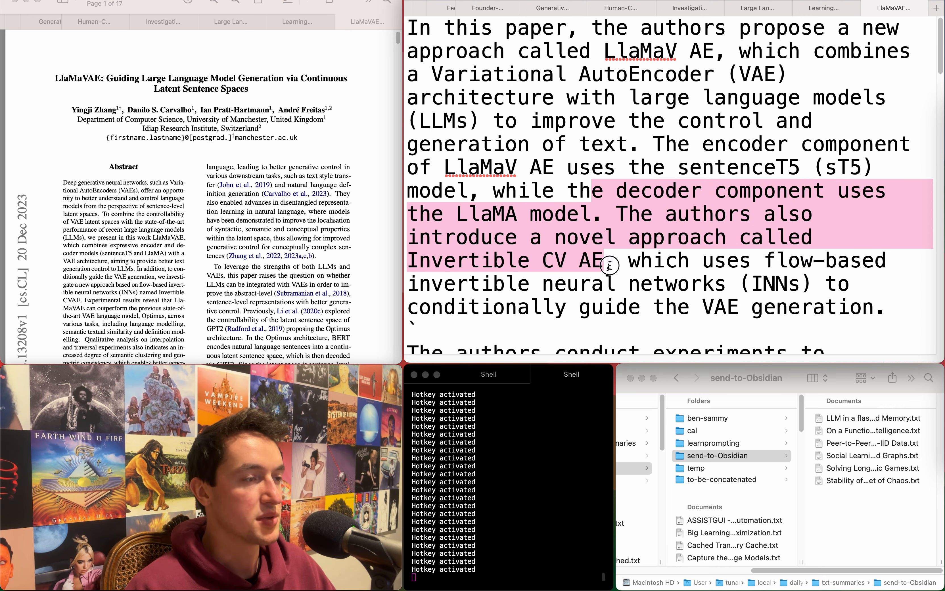
Scroll down the LlaMaVAE summary to its experimental results
scroll(down, 3)
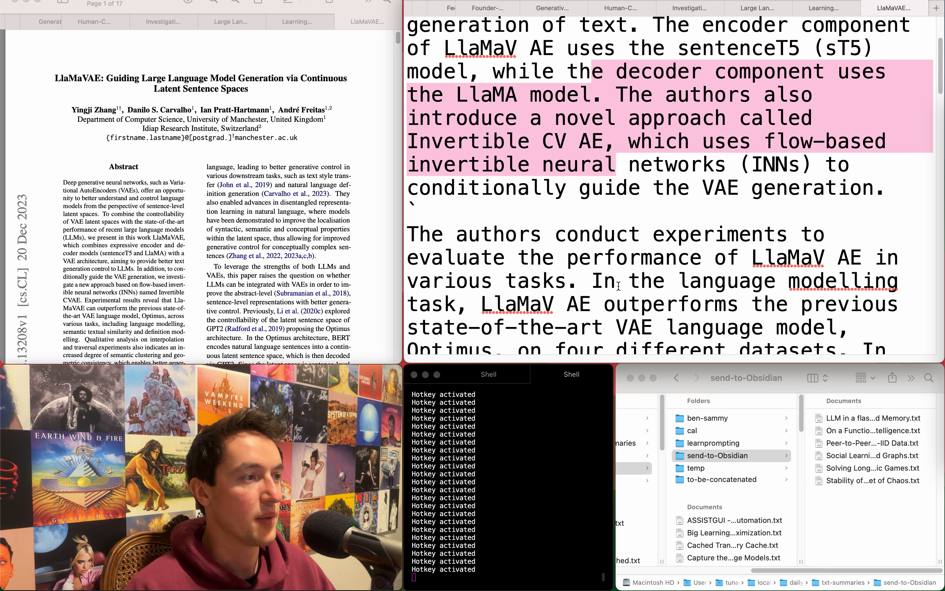
scroll(down, 3)
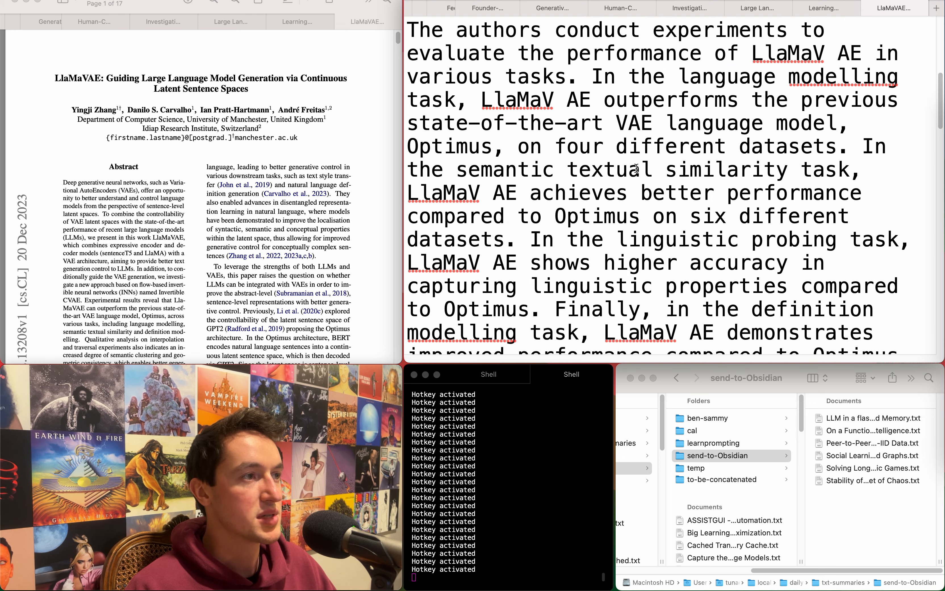
scroll(down, 3)
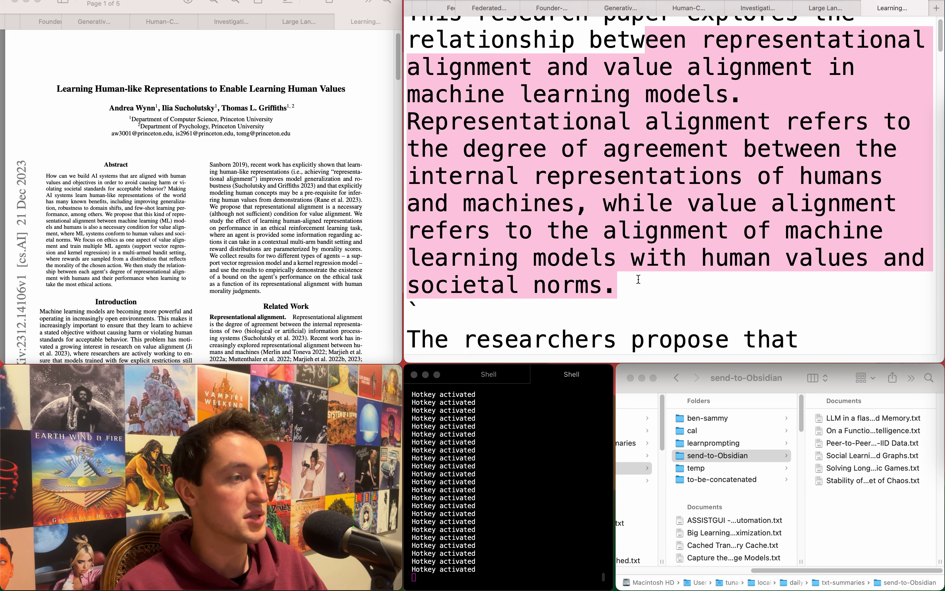
Scroll through the human-like representations and human values summary
scroll(down, 3)
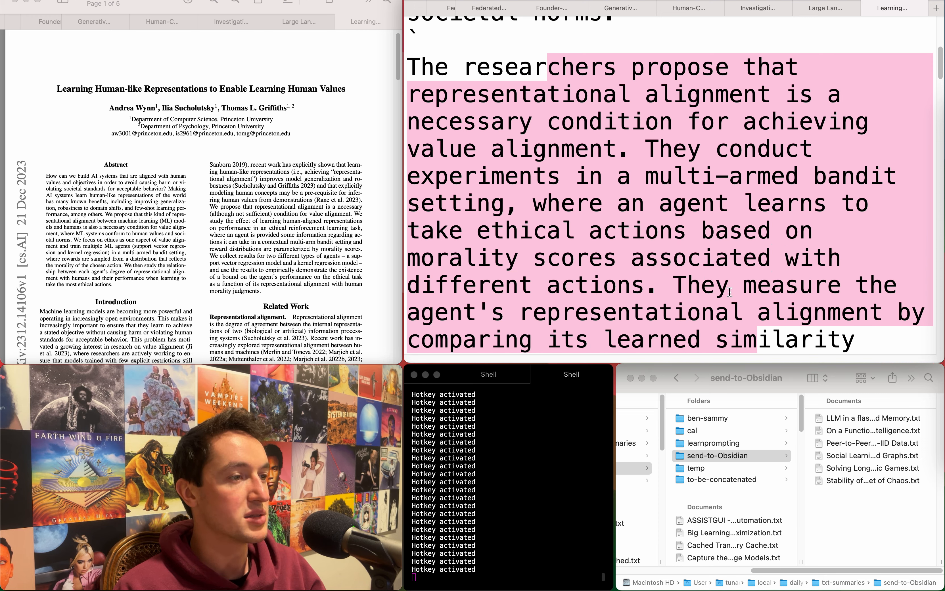
scroll(down, 3)
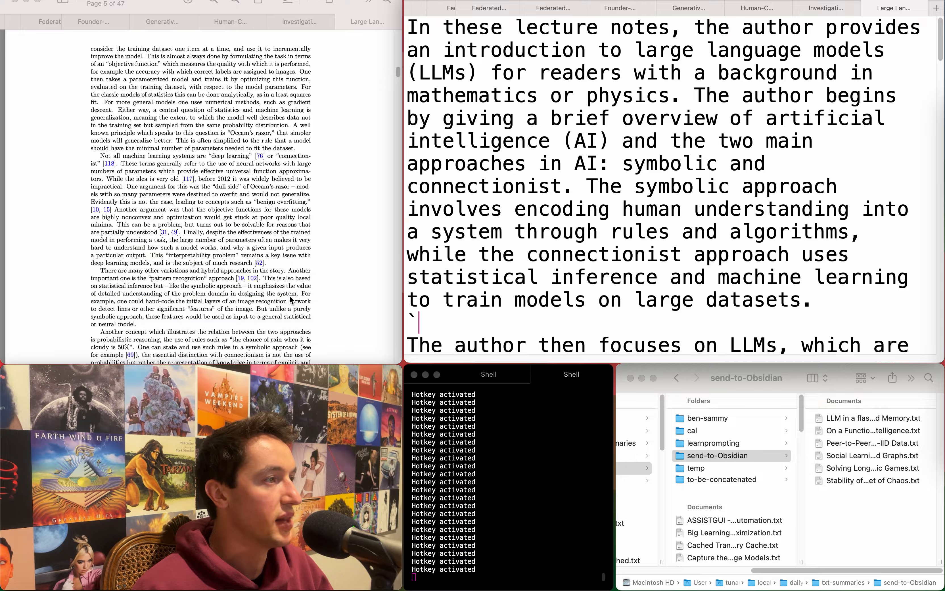
Scroll the LLM lecture-notes summary to its symbolic-versus-connectionist overview
scroll(down, 3)
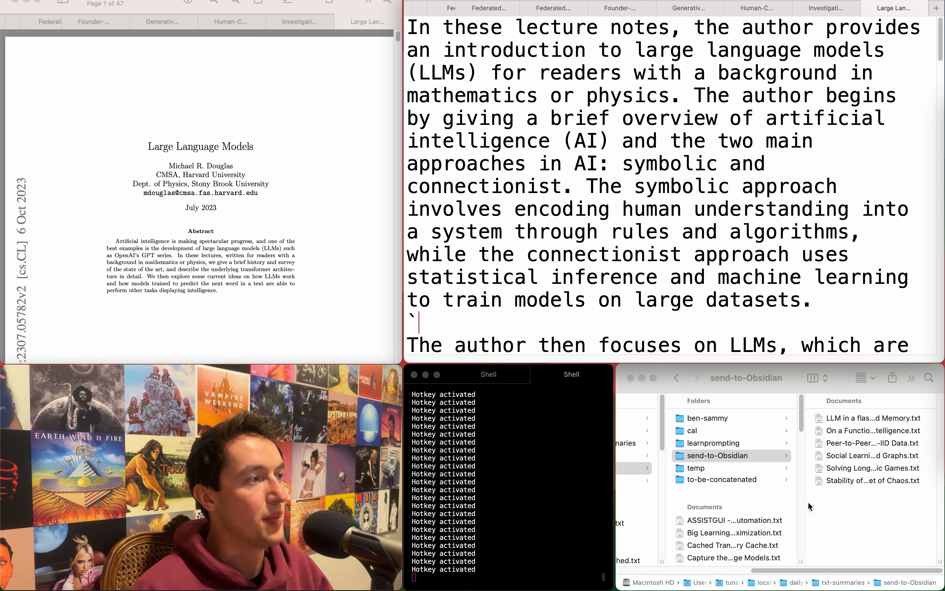
Drag 'Large Language Models.txt' into send-to-Obsidian and close its finished summary tab
scroll(down, 3)
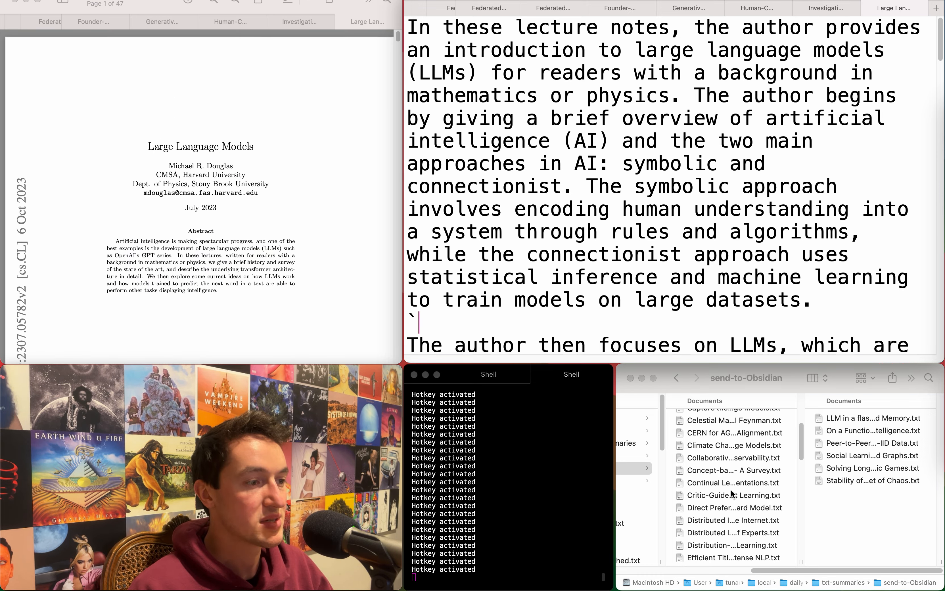
scroll(down, 3)
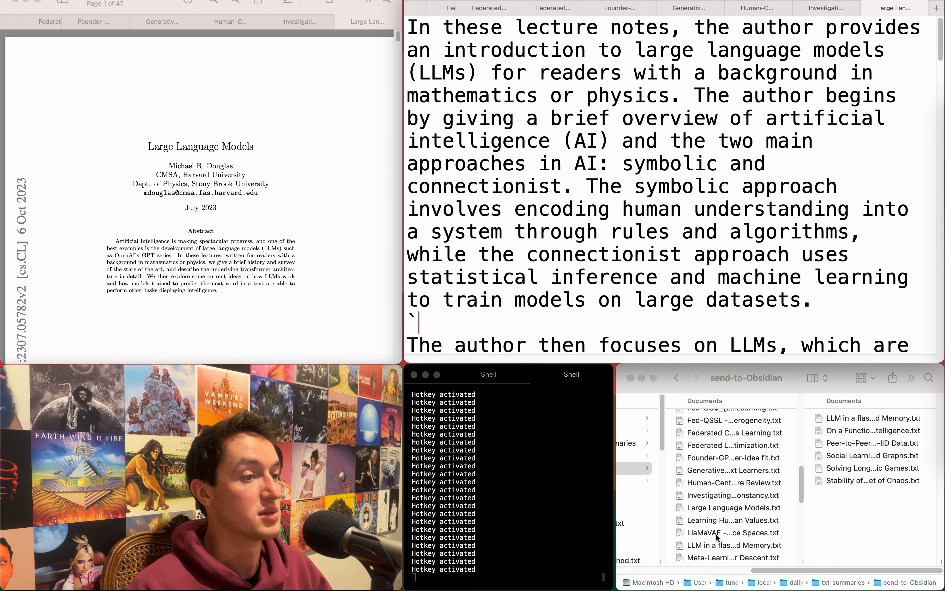
click(731, 509)
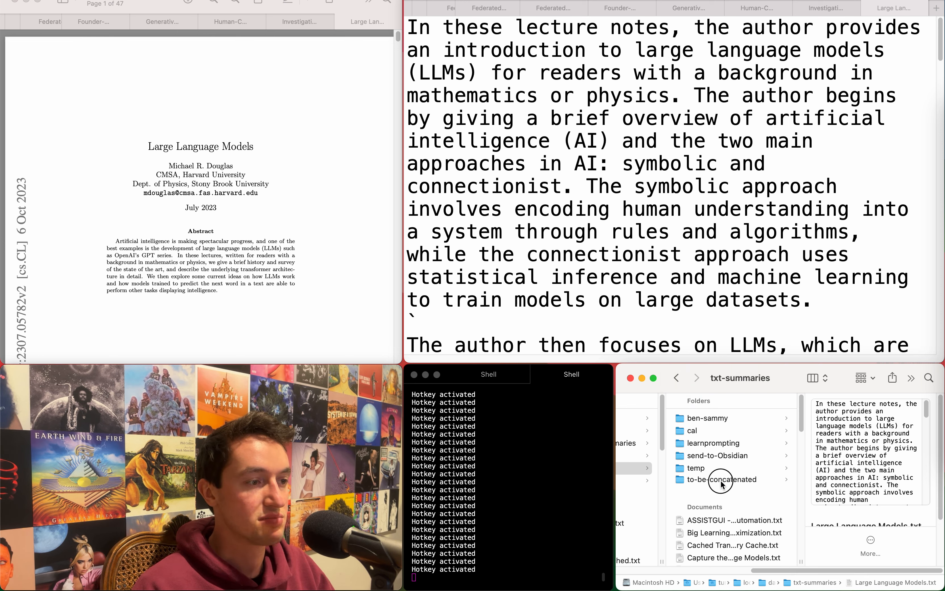
click(718, 456)
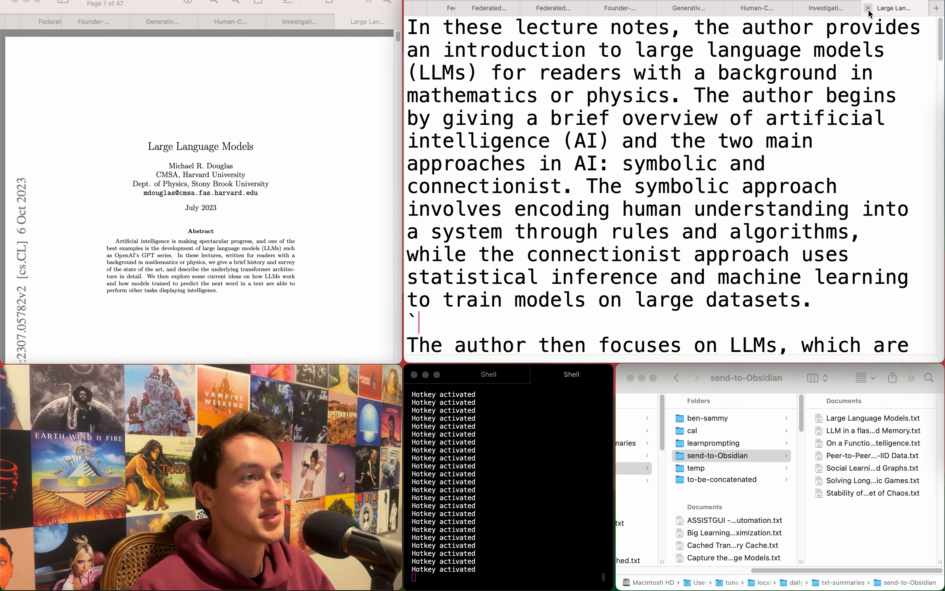
click(867, 8)
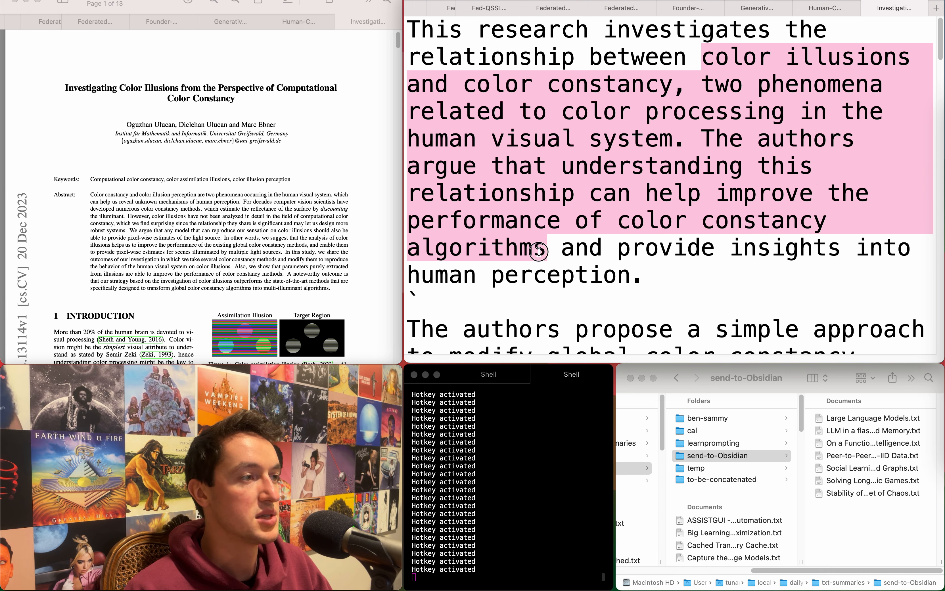
Skim the color illusions summary and close it unfiled, landing on the human-centred review
scroll(down, 3)
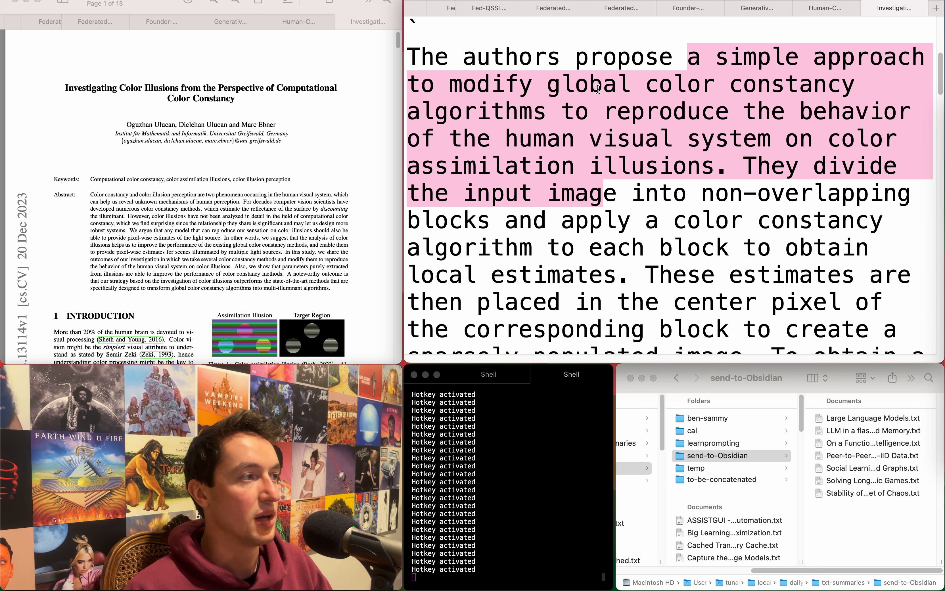
click(894, 8)
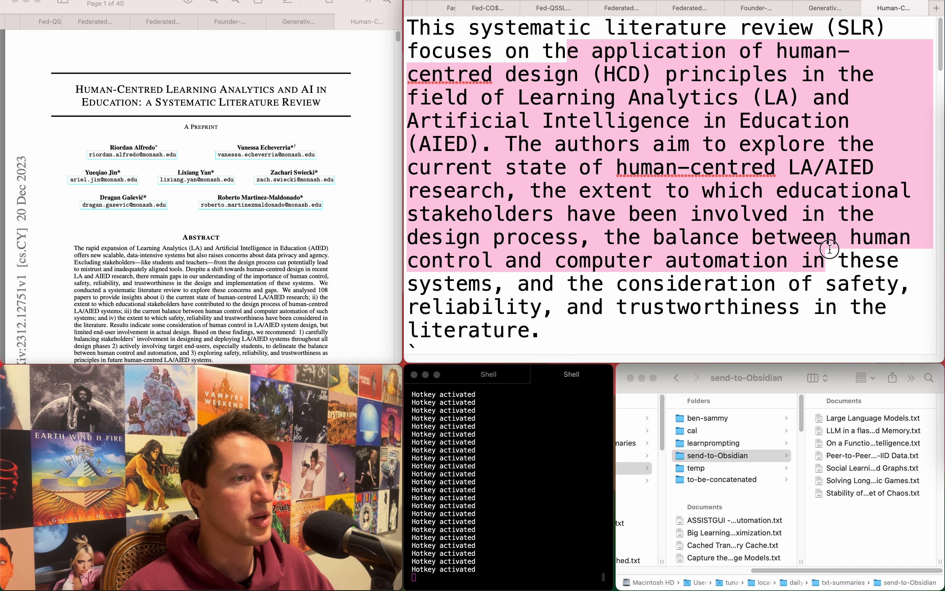
Locate 'Generative…xt Learners.txt' in Finder and drop it into send-to-Obsidian
scroll(down, 3)
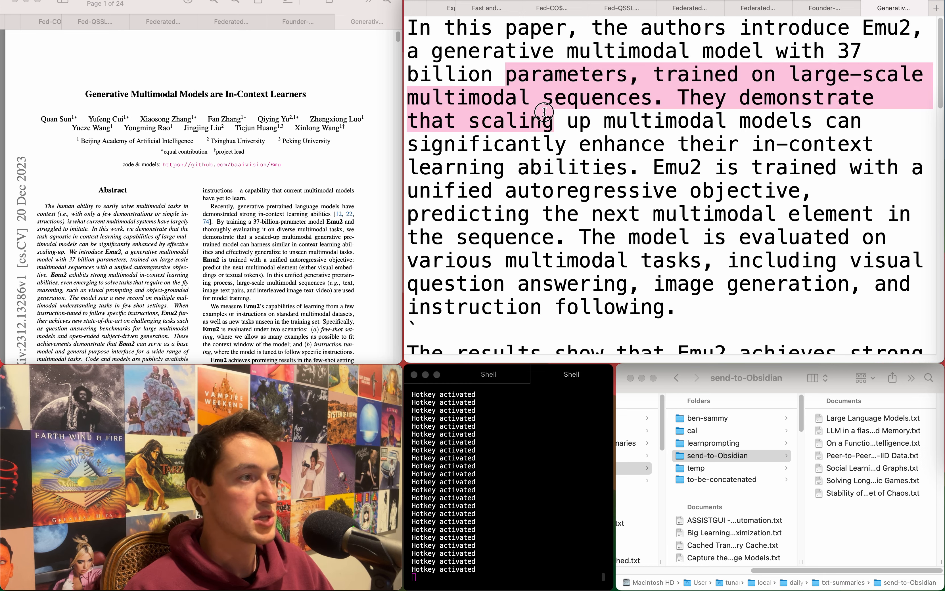
mouse_move(576, 122)
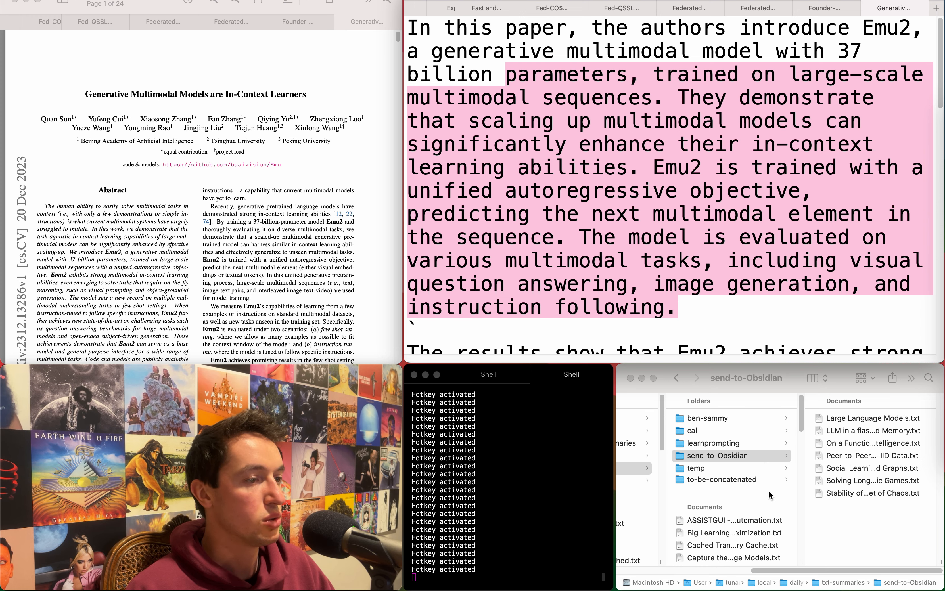
scroll(down, 3)
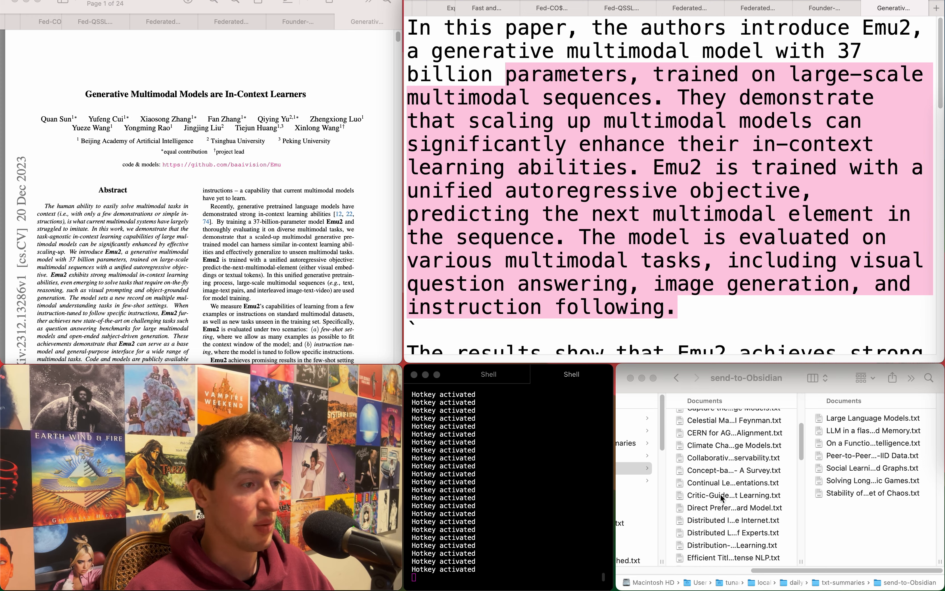
scroll(down, 3)
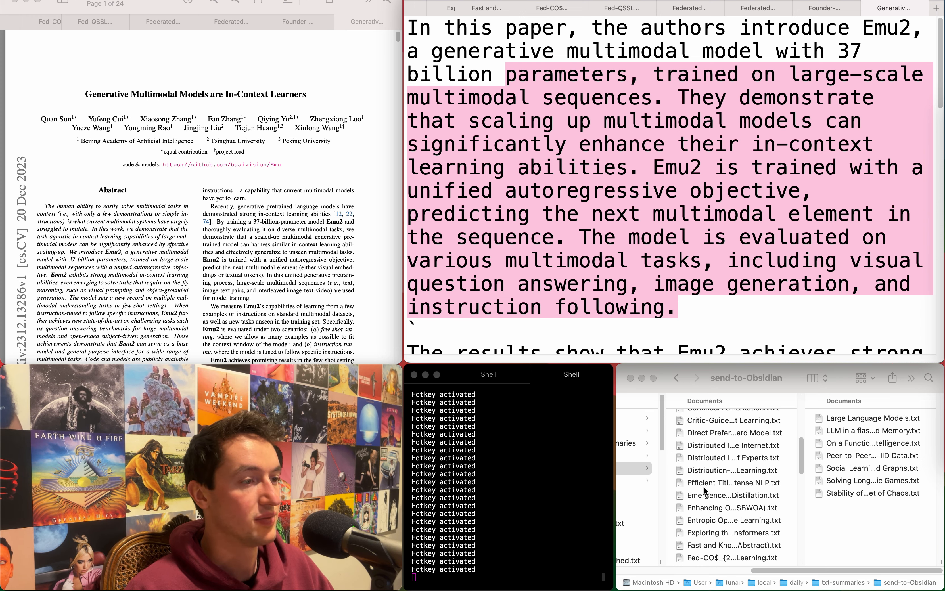
scroll(down, 3)
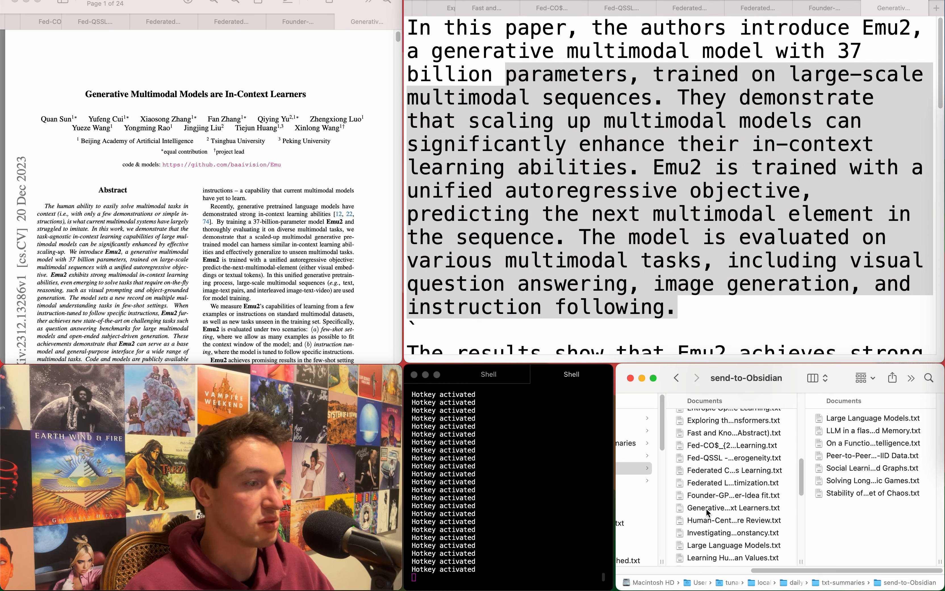
click(733, 508)
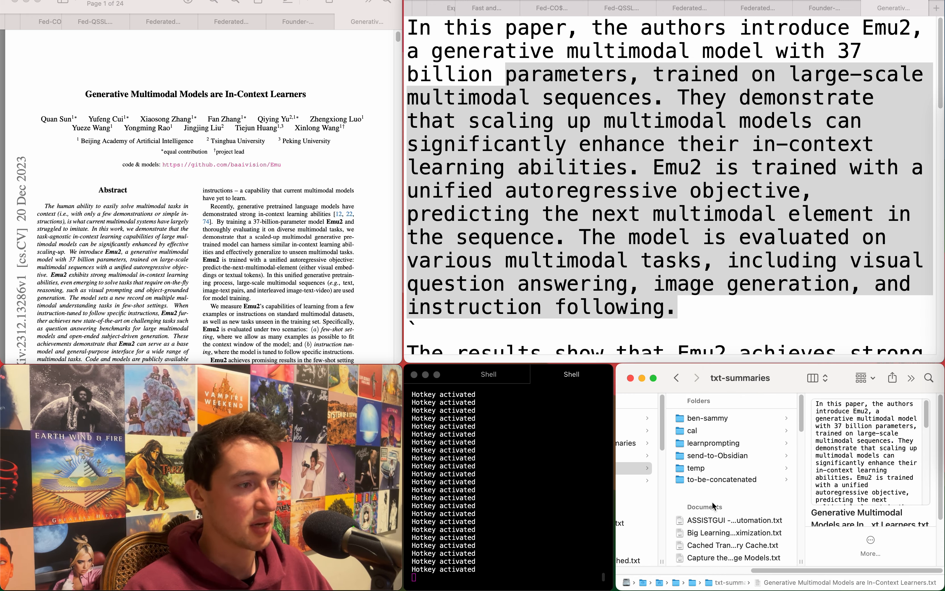
click(717, 455)
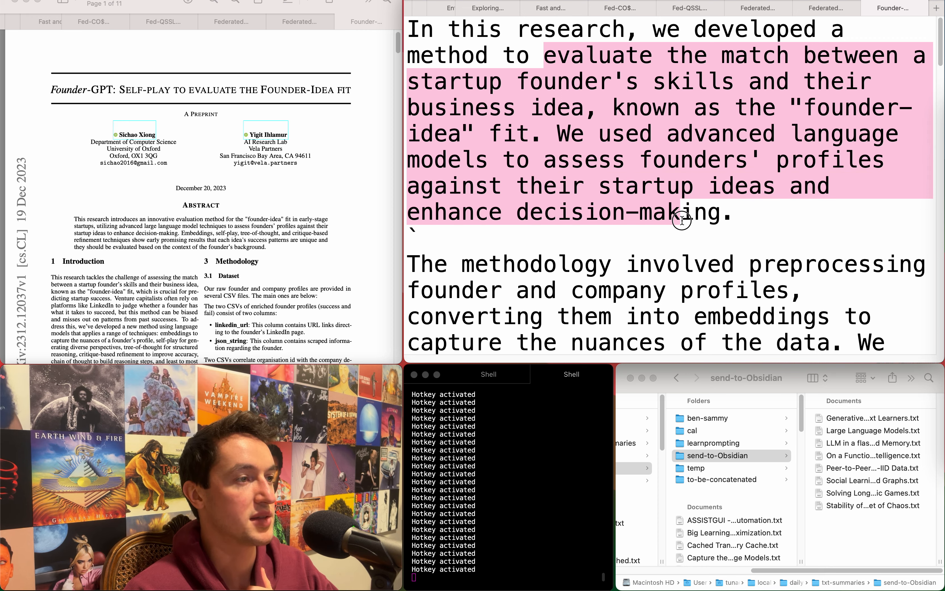
Read through the Founder-GPT summary, then drag its .txt file into send-to-Obsidian
scroll(down, 3)
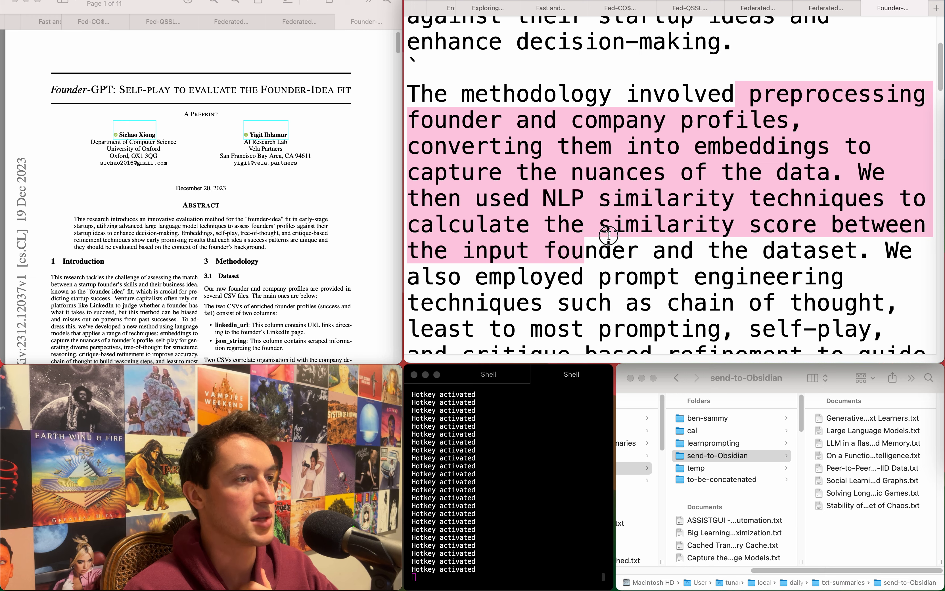
scroll(down, 3)
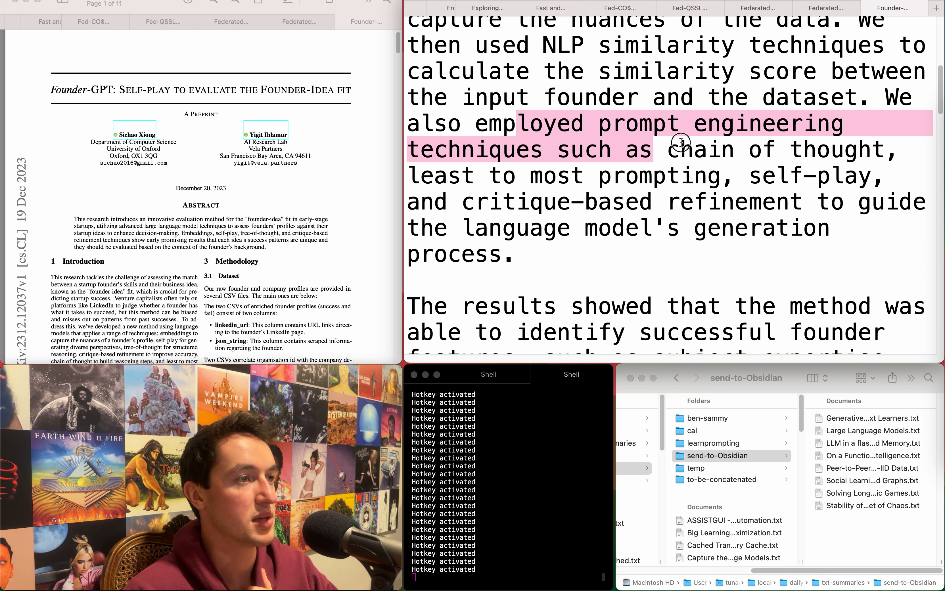
scroll(down, 3)
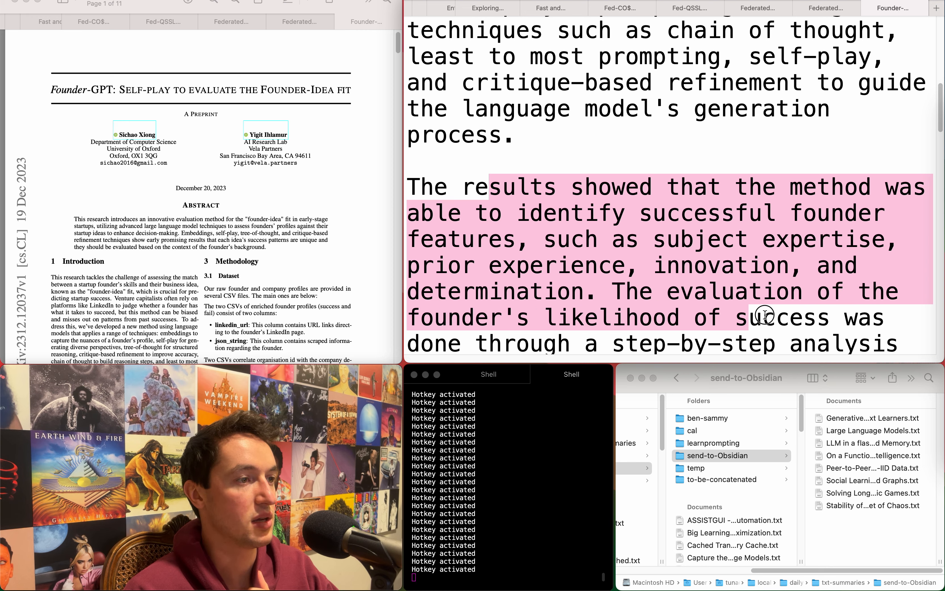
scroll(down, 3)
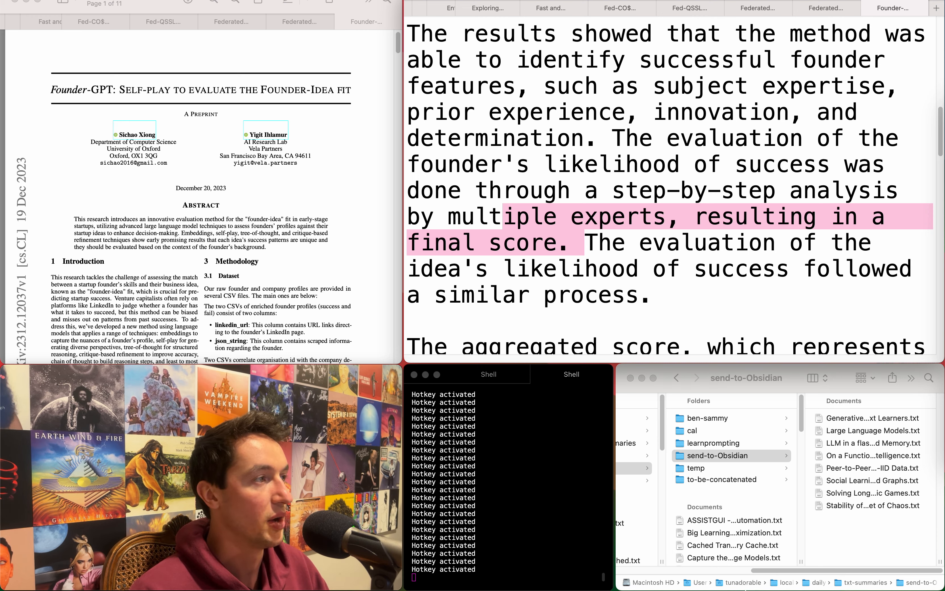
scroll(down, 3)
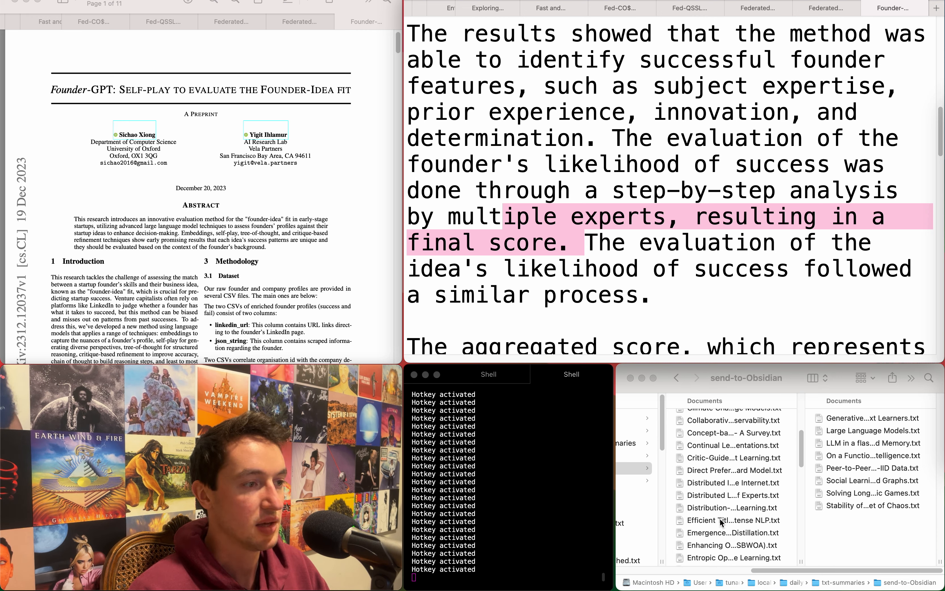
scroll(down, 3)
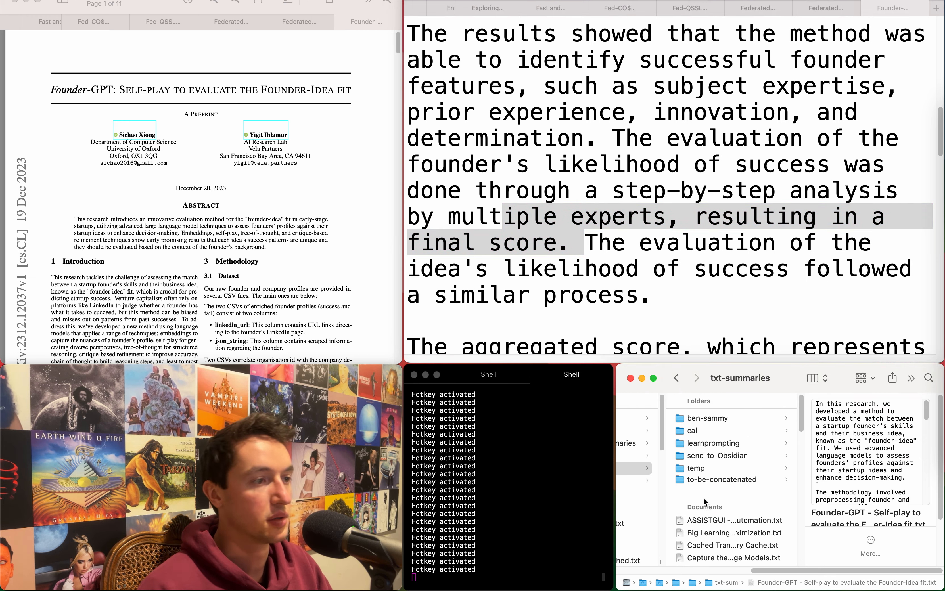
click(721, 479)
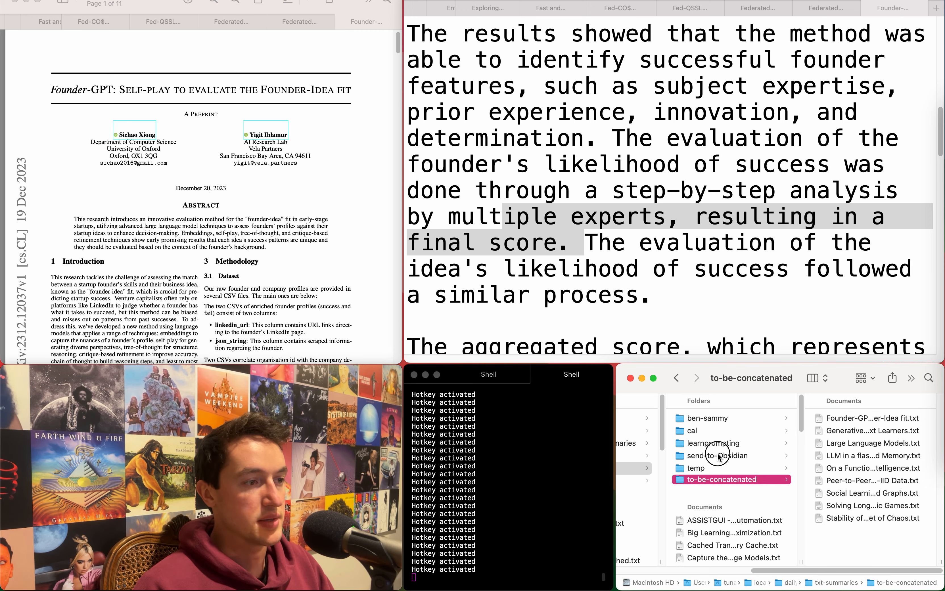
click(713, 456)
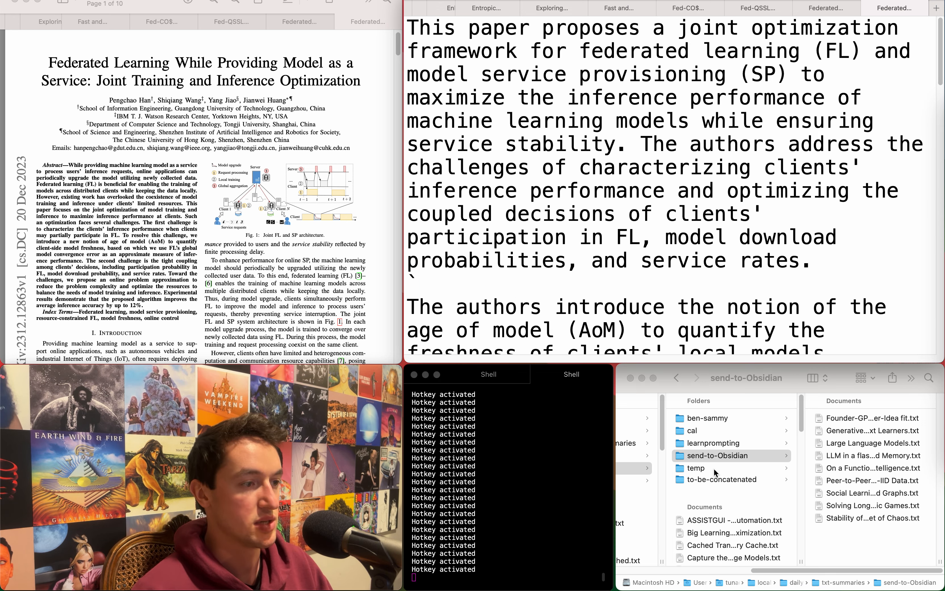
Drag the Federated Learning model-as-a-service summary file into send-to-Obsidian
scroll(down, 3)
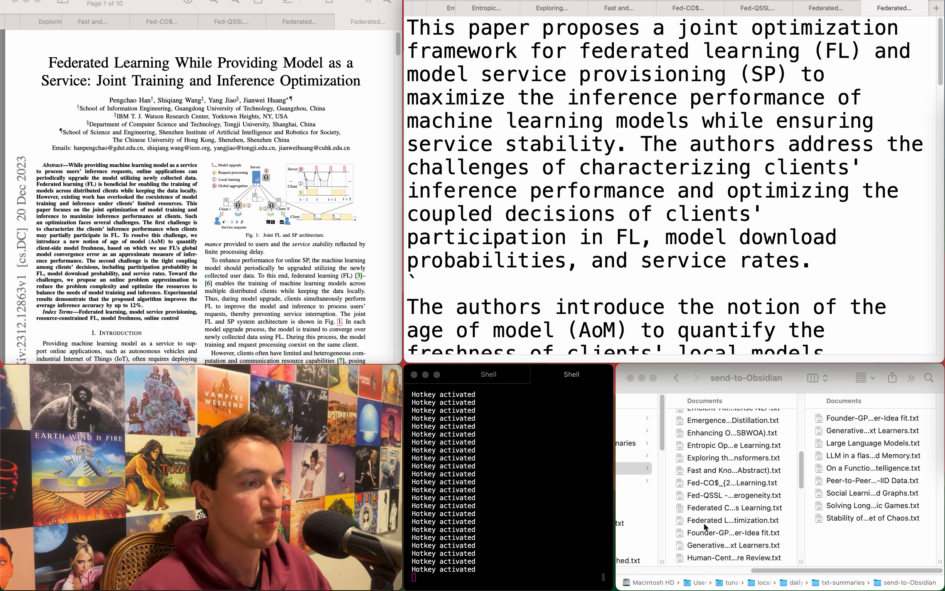
click(732, 521)
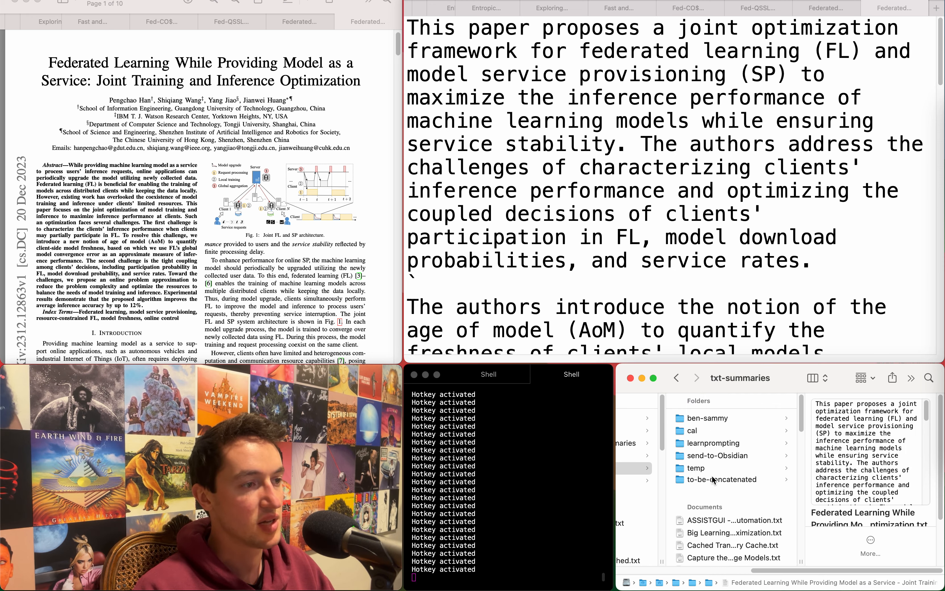
click(717, 456)
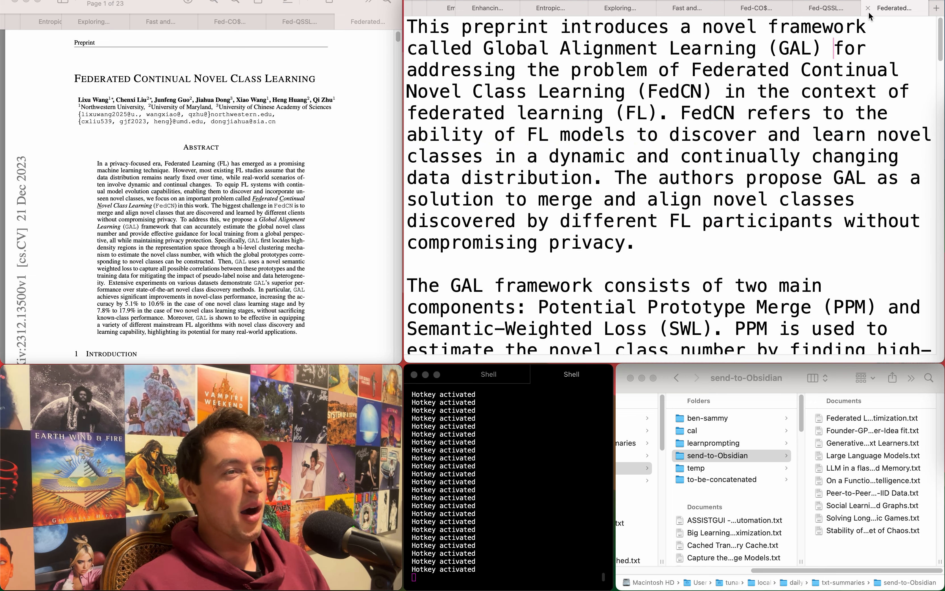
Close the Federated Continual Novel Class Learning summary unfiled and skim the Fed-QSSL summary
click(827, 8)
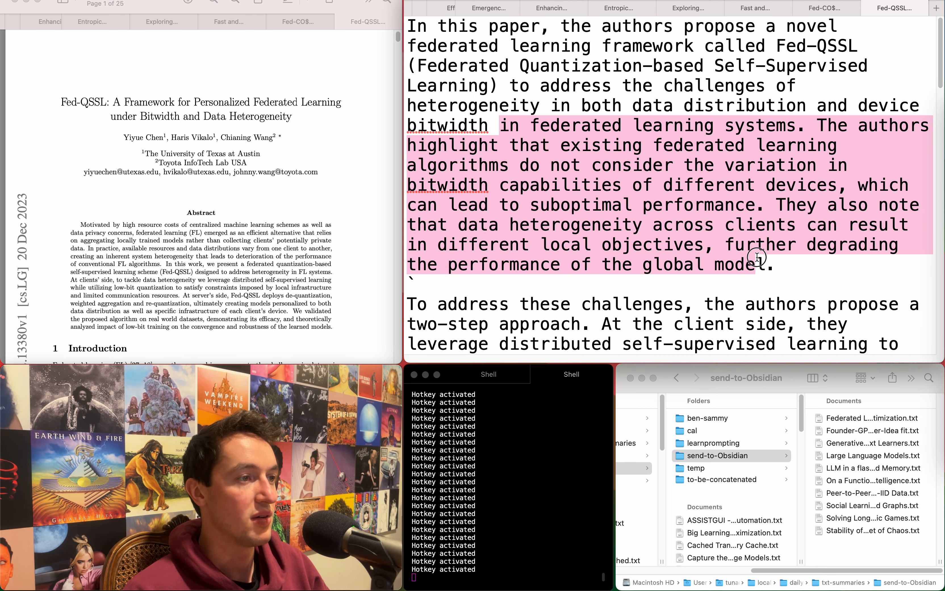
scroll(down, 3)
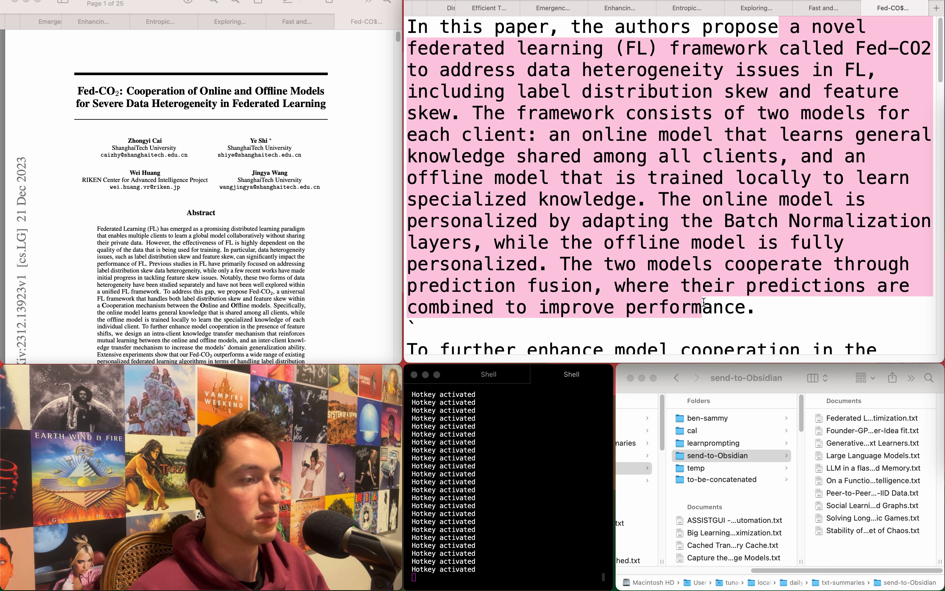
mouse_move(756, 504)
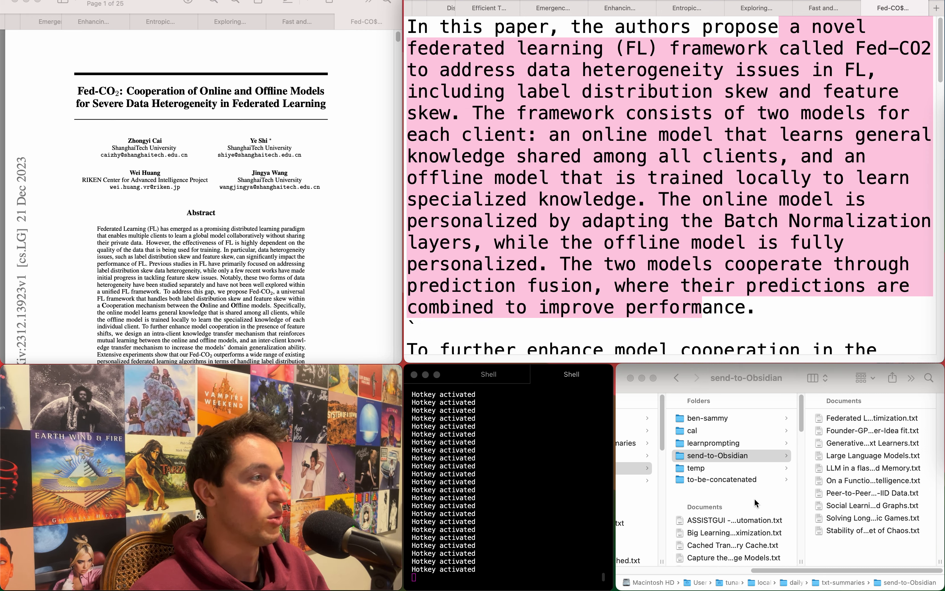
Scroll the Finder list to the Fed-CO2 summary file and pick it up for filing
scroll(down, 3)
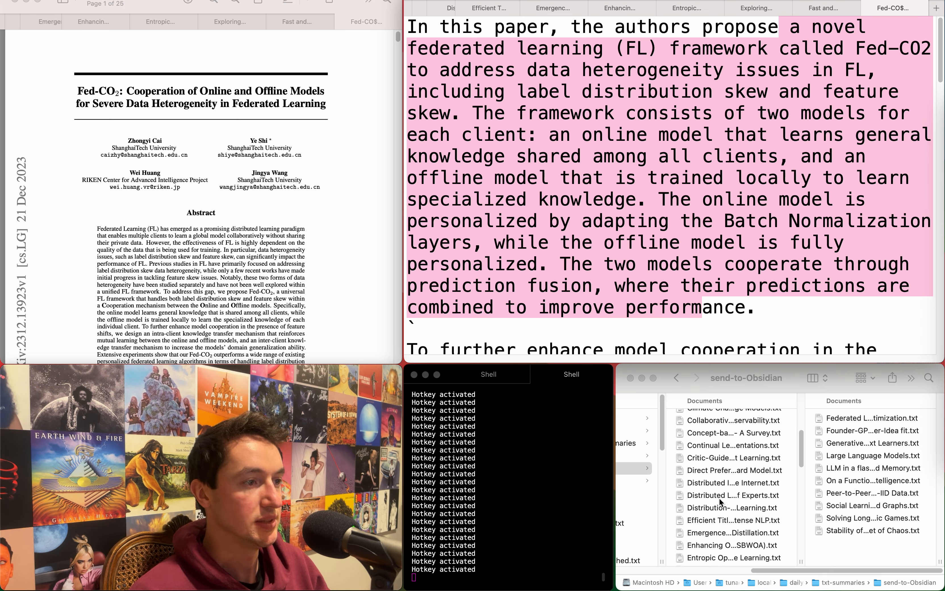
scroll(down, 3)
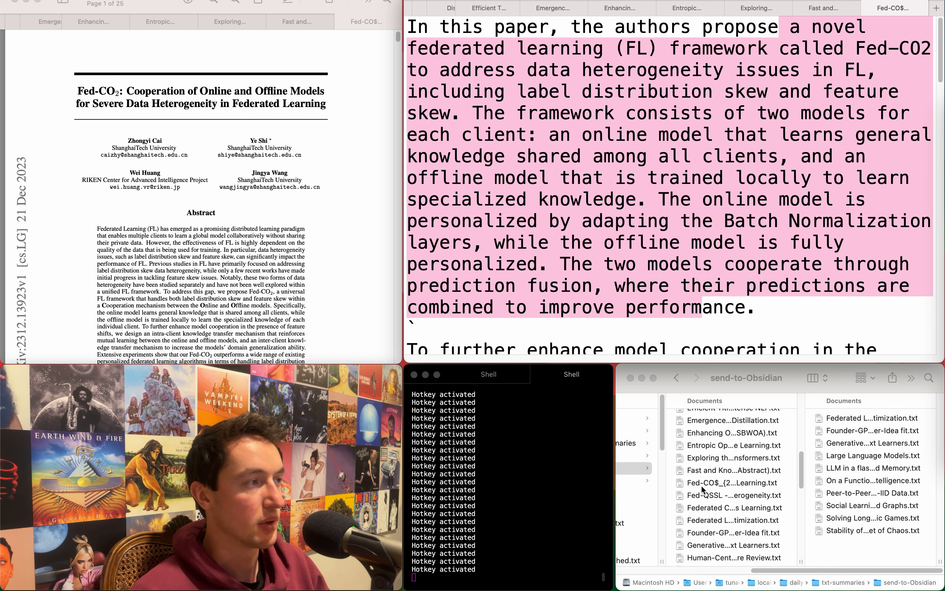
click(733, 482)
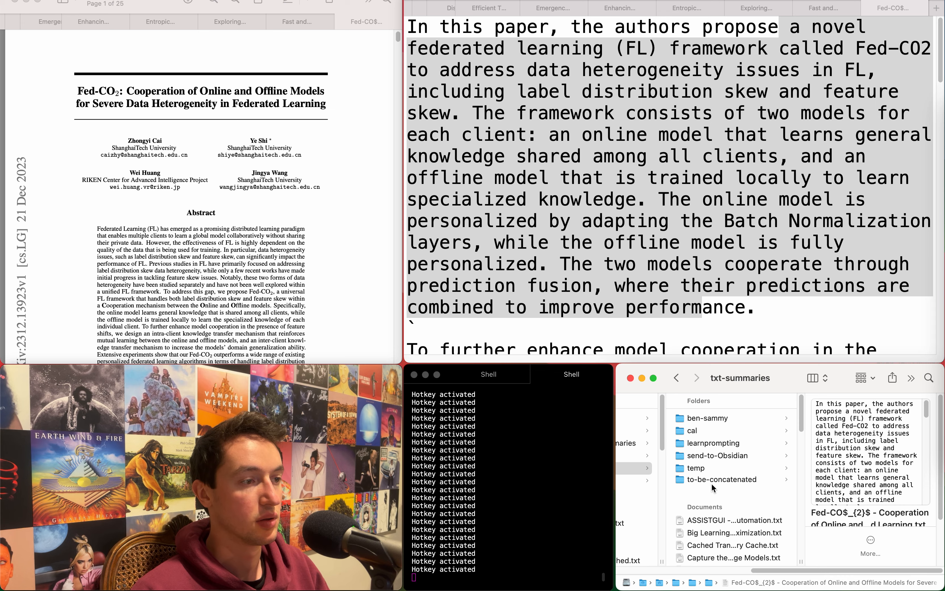
Drop the Fed-CO2 file into send-to-Obsidian, close its tab, and read the residual-stream summary
click(716, 455)
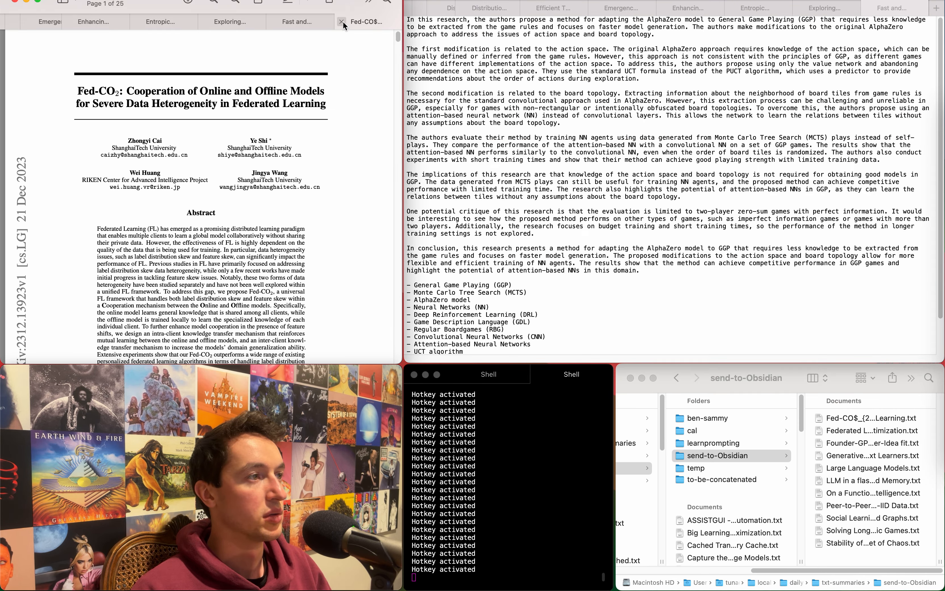
click(341, 21)
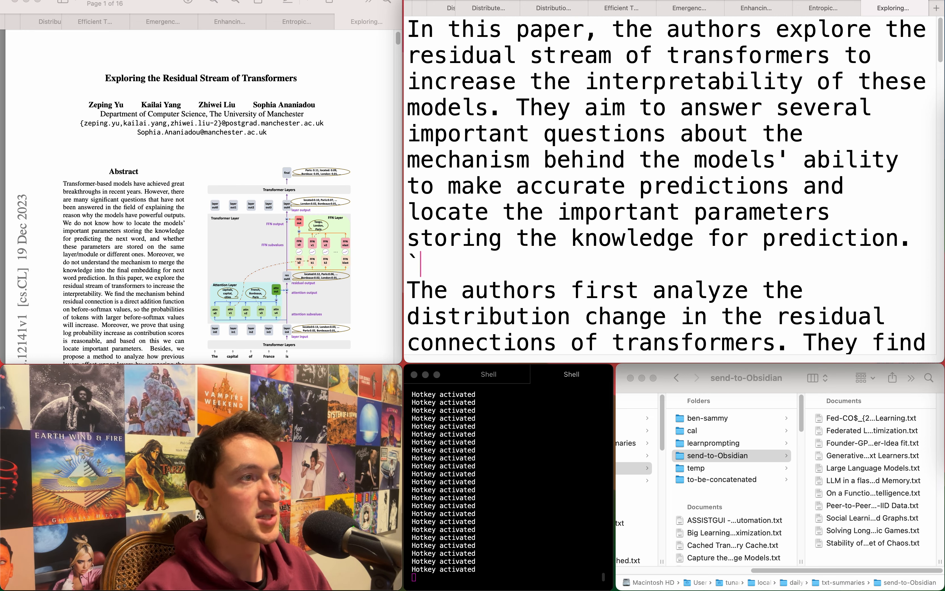
mouse_move(641, 108)
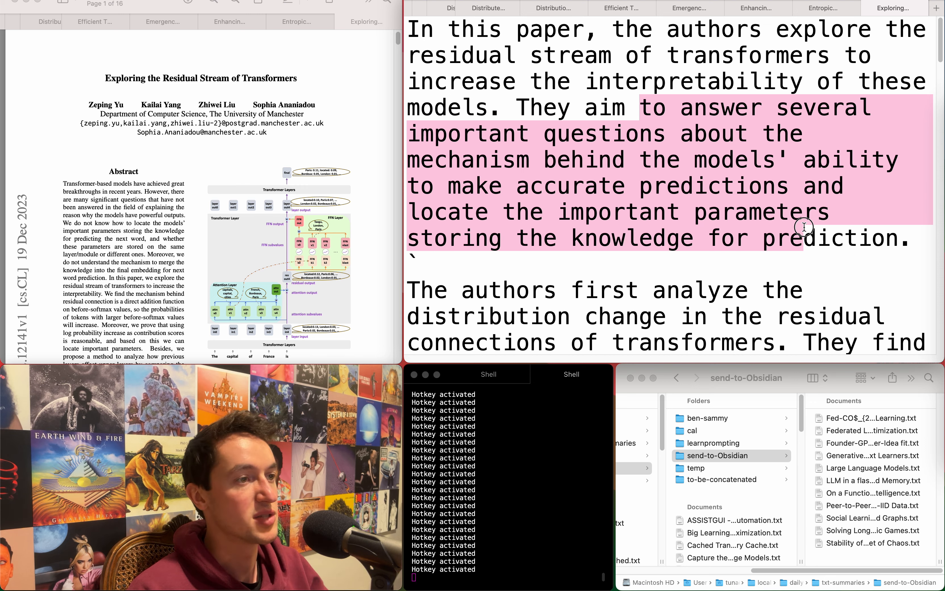
scroll(down, 3)
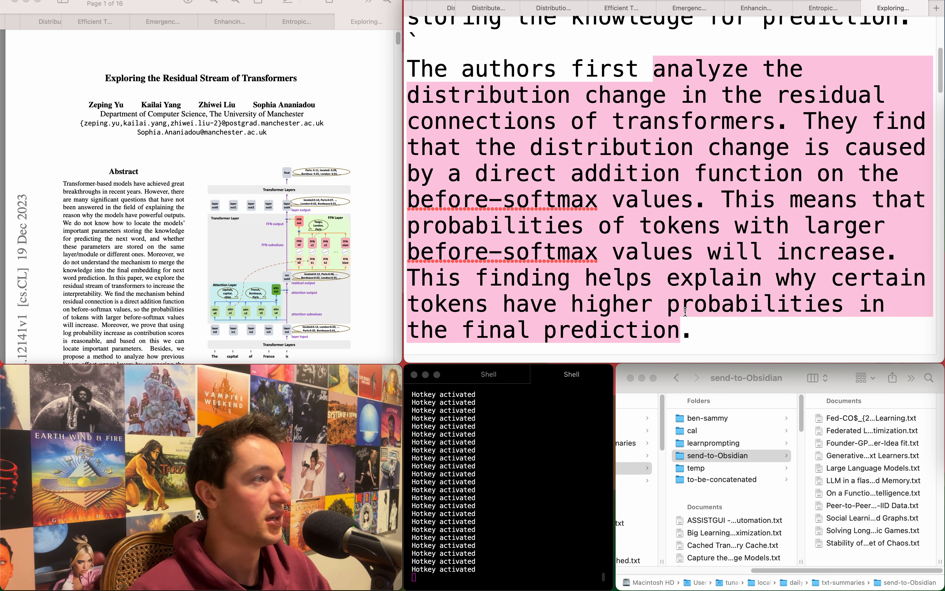
scroll(down, 3)
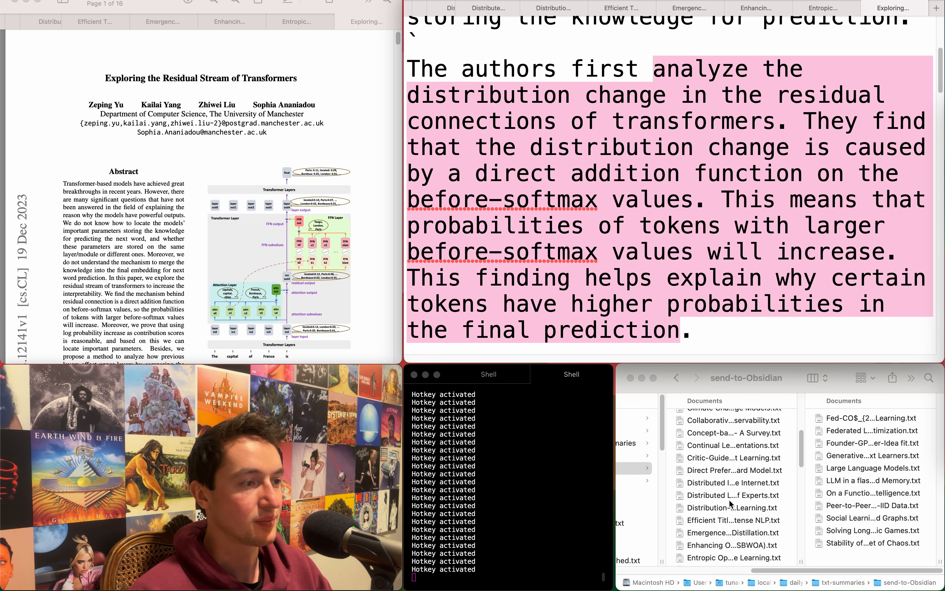
scroll(down, 3)
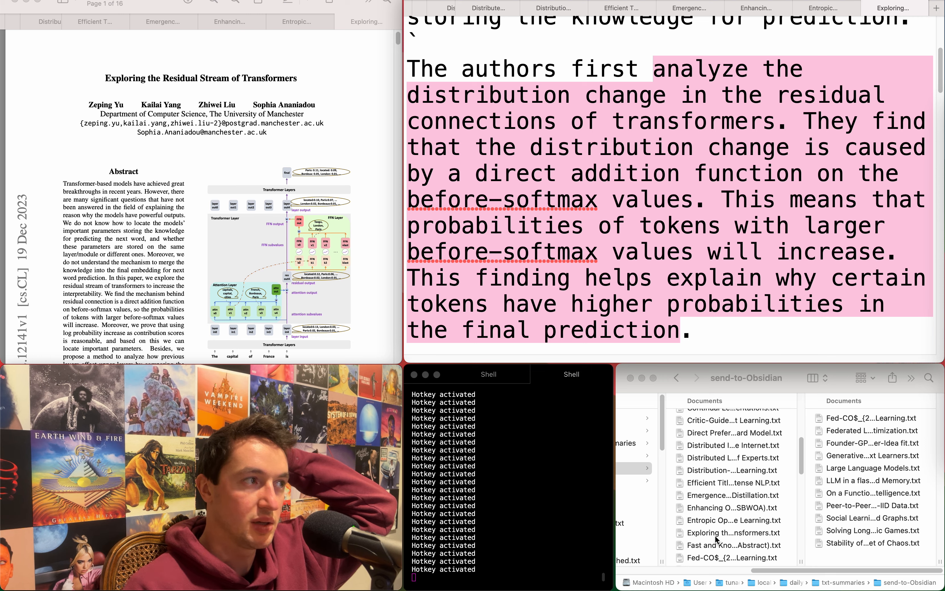
Drag 'Exploring the Residual Stream of Transformers.txt' into send-to-Obsidian
click(731, 533)
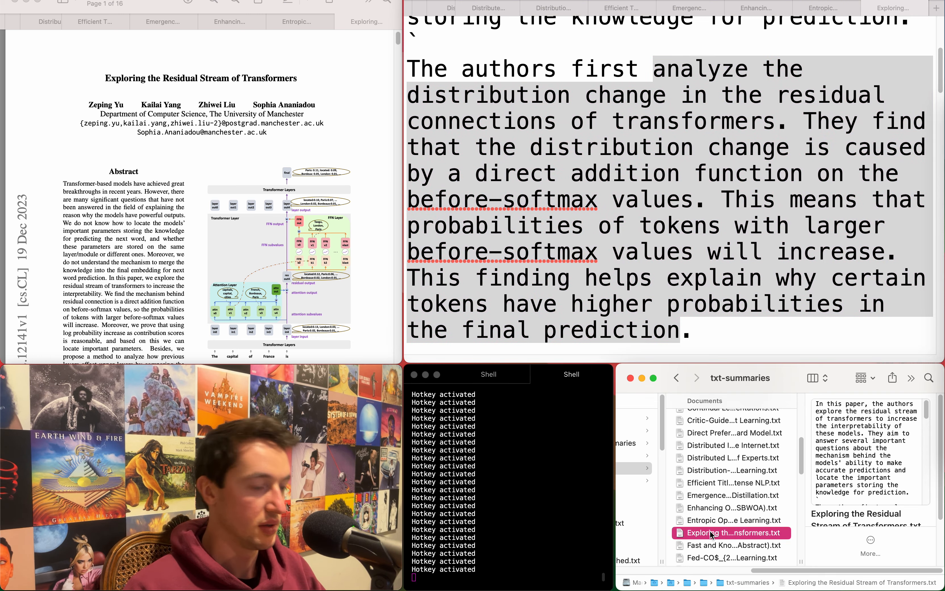
scroll(up, 3)
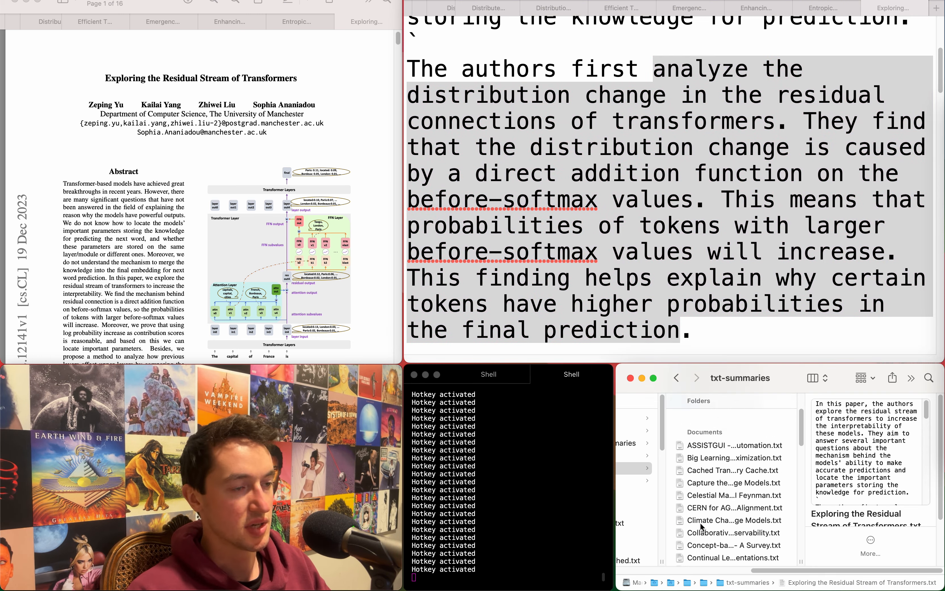
click(730, 479)
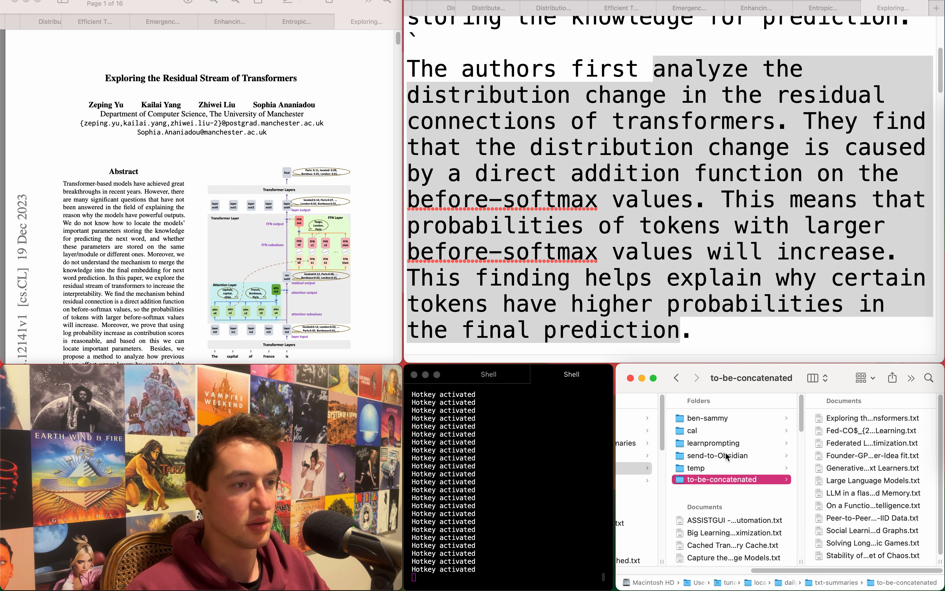
click(711, 456)
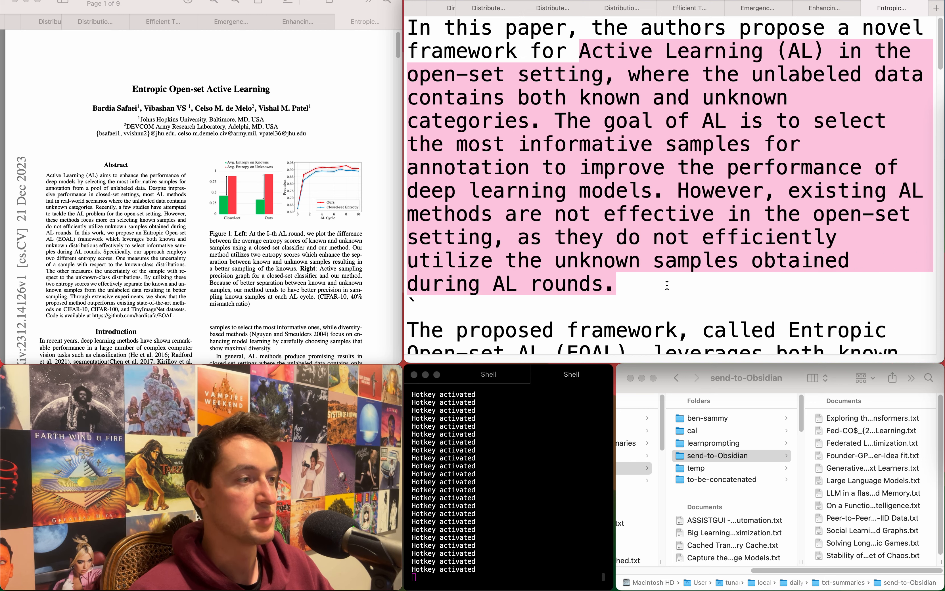
Scroll through the Entropic Open-set Active Learning summary before discarding it unfiled
scroll(down, 3)
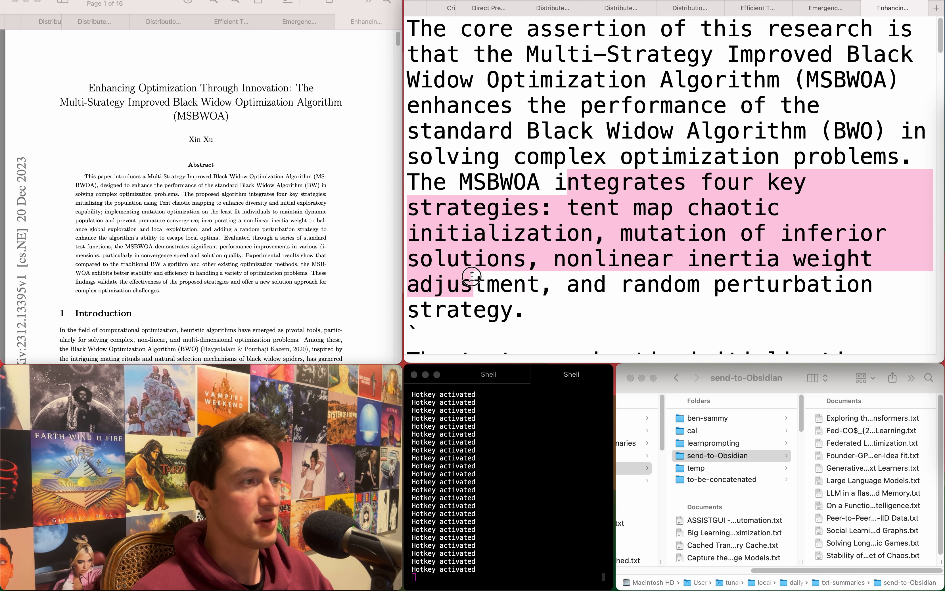
mouse_move(718, 119)
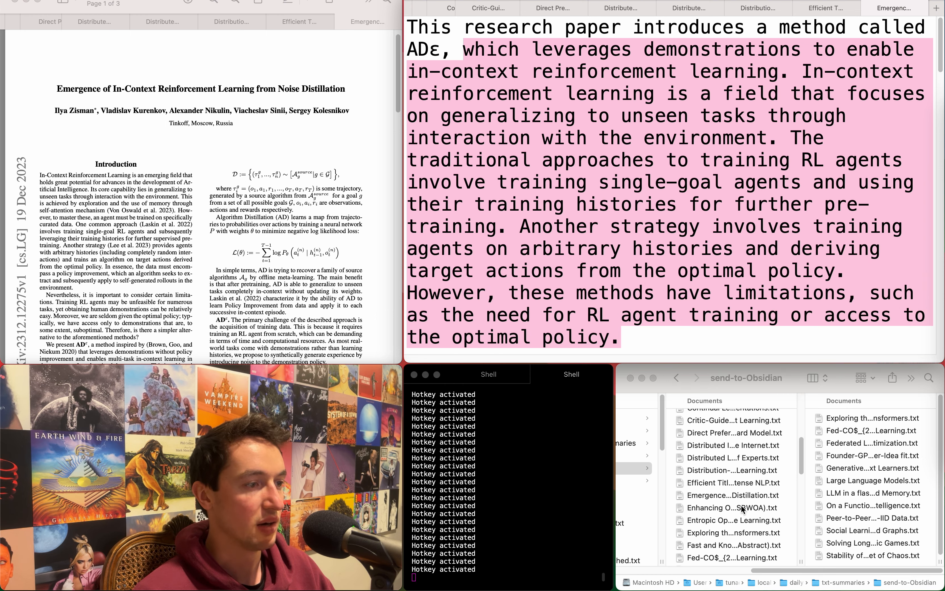
Drag the Emergence in-context RL summary file into send-to-Obsidian and close its tab
click(731, 494)
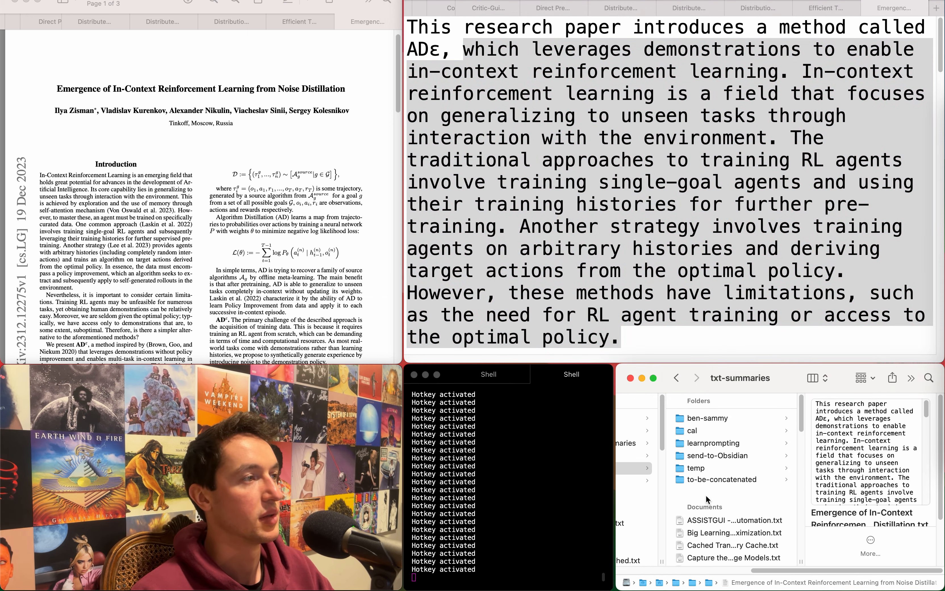
click(721, 480)
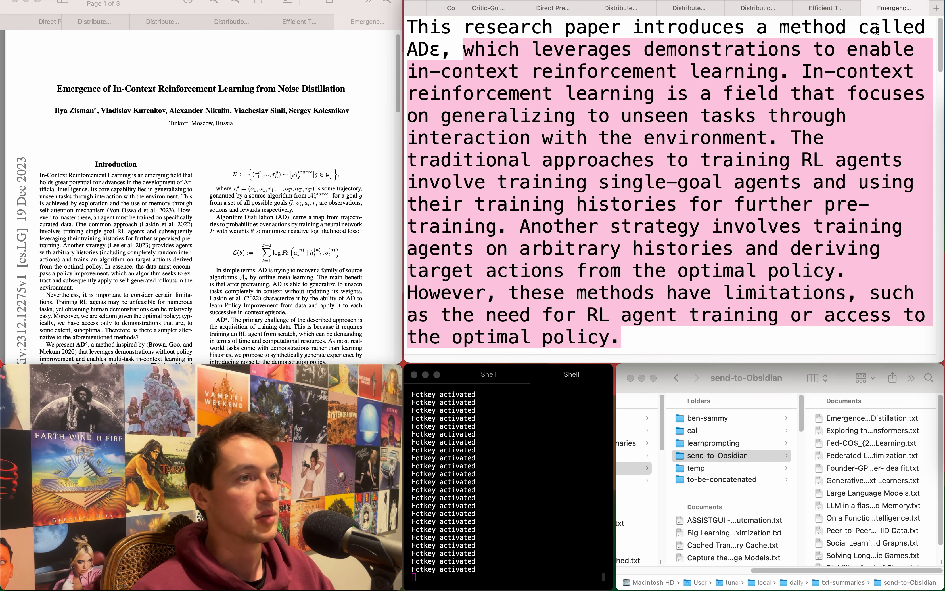
click(343, 20)
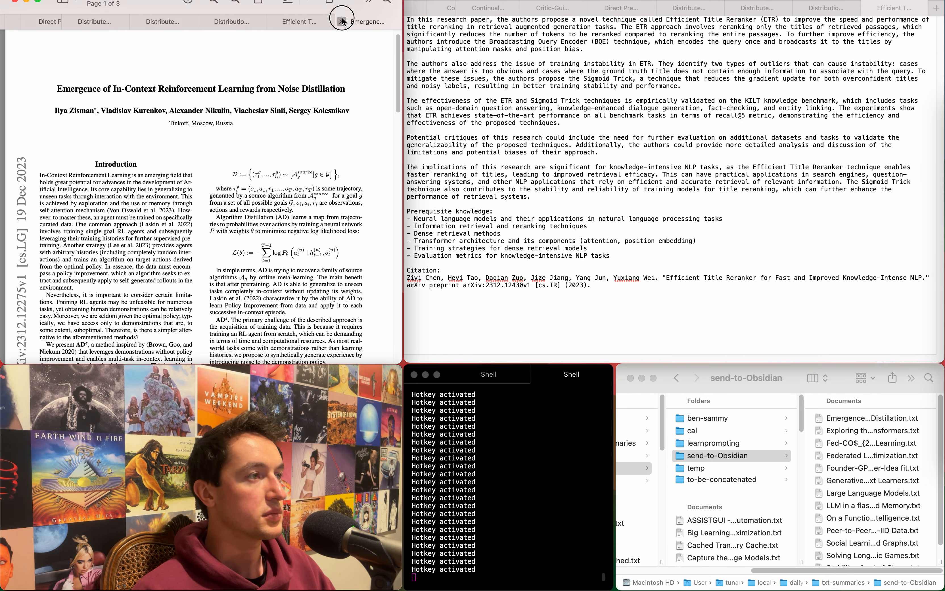
click(342, 18)
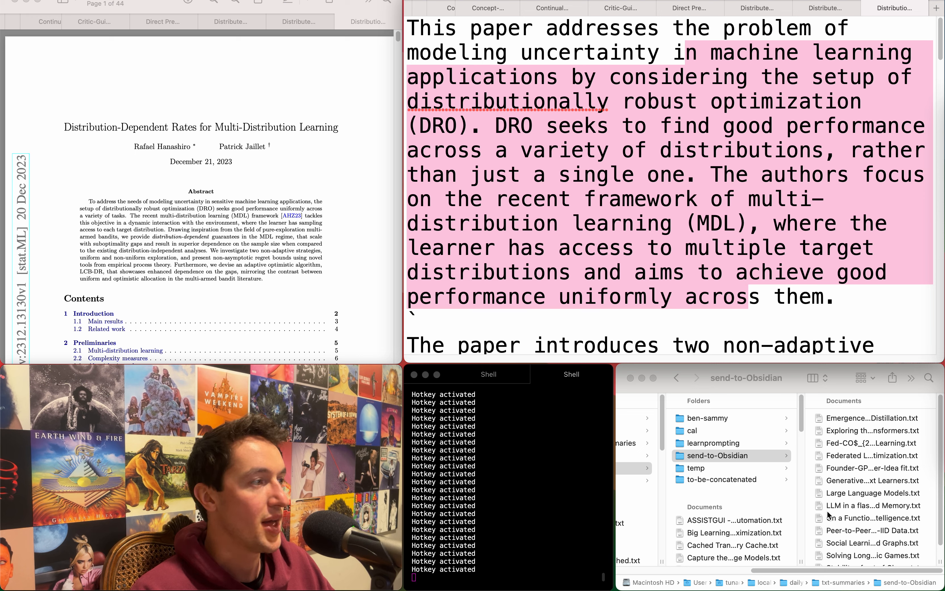
Drag Distribution-Dependent Rates for Multi-Distribution Learning.txt into the send-to-Obsidian folder
scroll(down, 3)
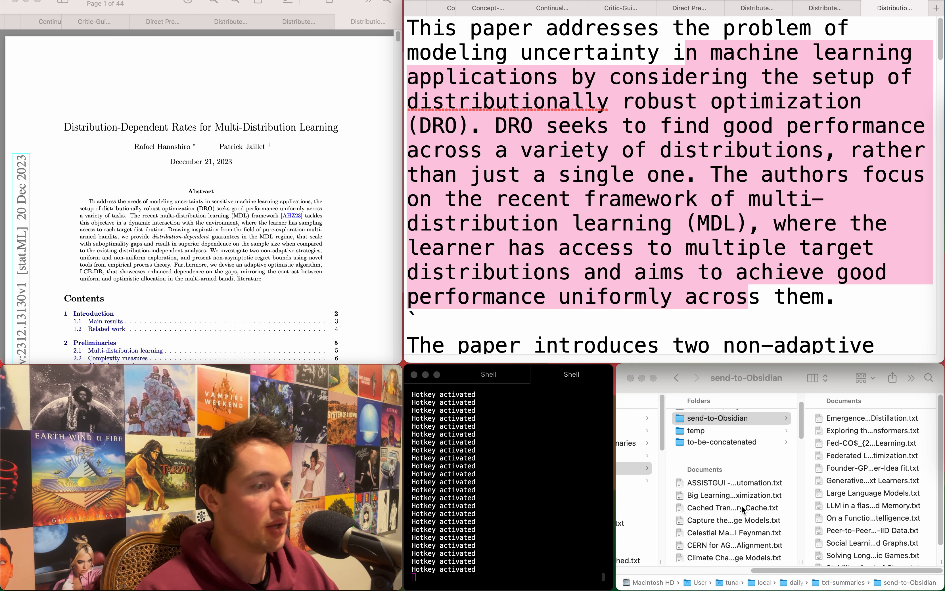
scroll(down, 3)
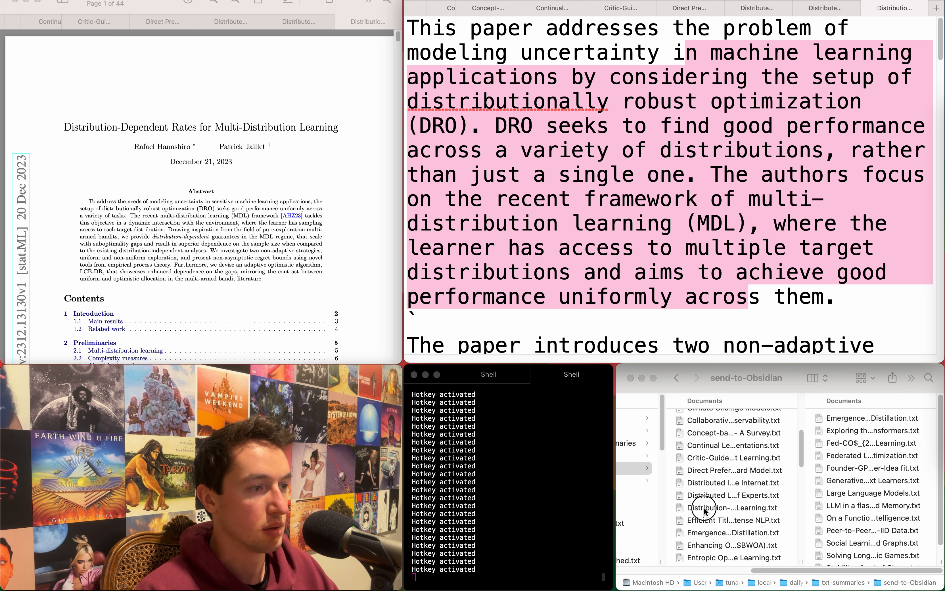
click(731, 508)
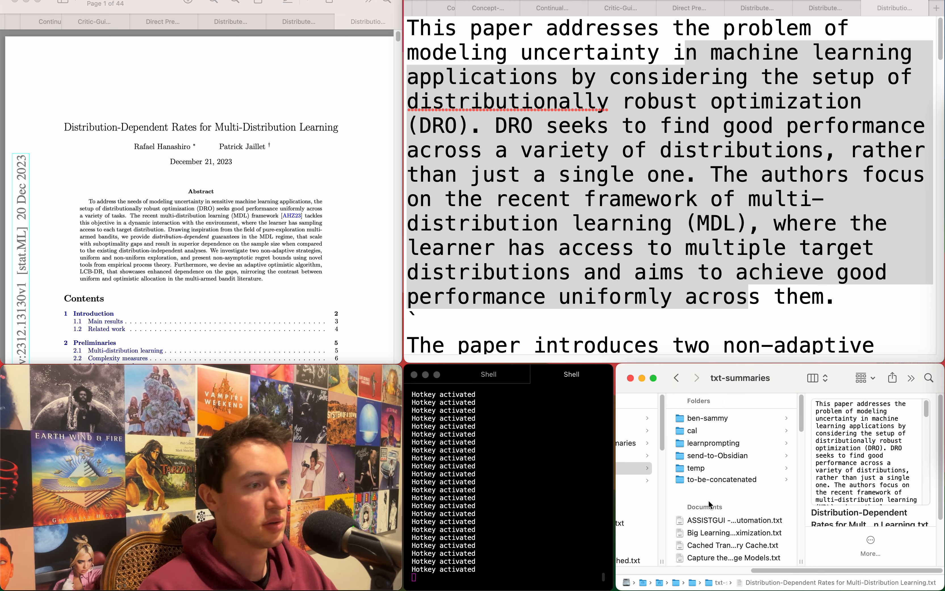
click(718, 456)
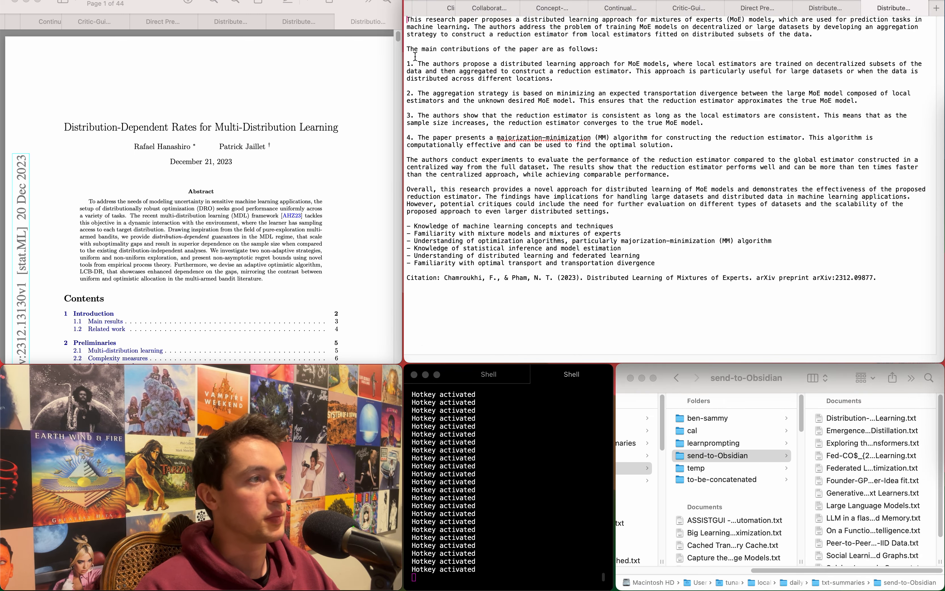
mouse_move(357, 71)
text(`)
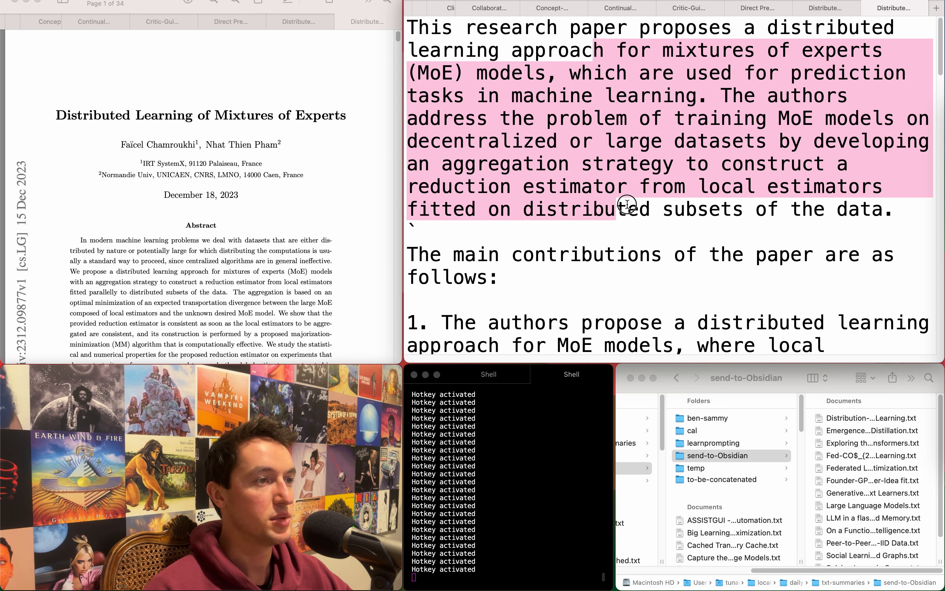
Scroll through the Distributed Learning of Mixtures of Experts summary to read it
scroll(down, 3)
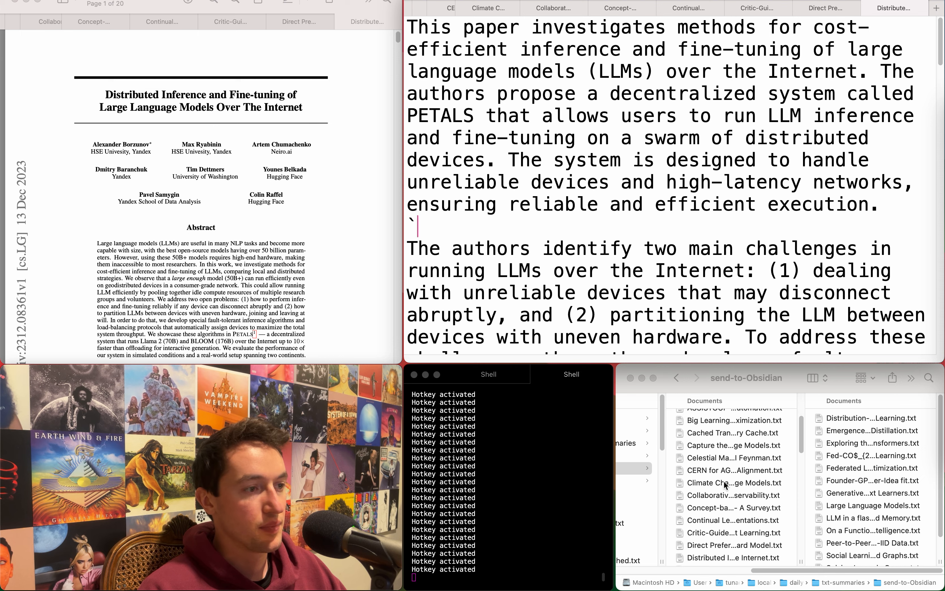
Drag Distributed Learning of Mixtures of Experts.txt into the send-to-Obsidian folder
scroll(down, 3)
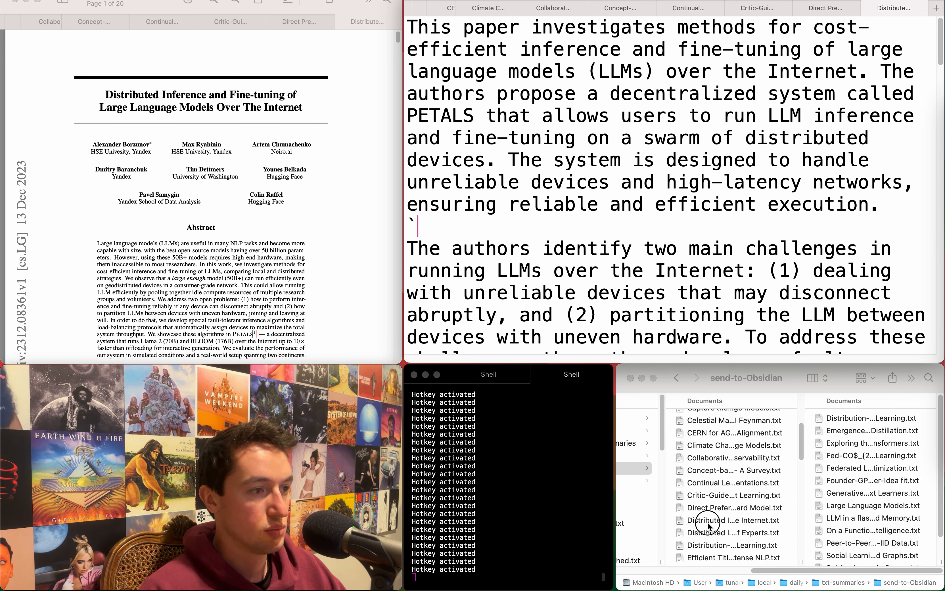
click(730, 533)
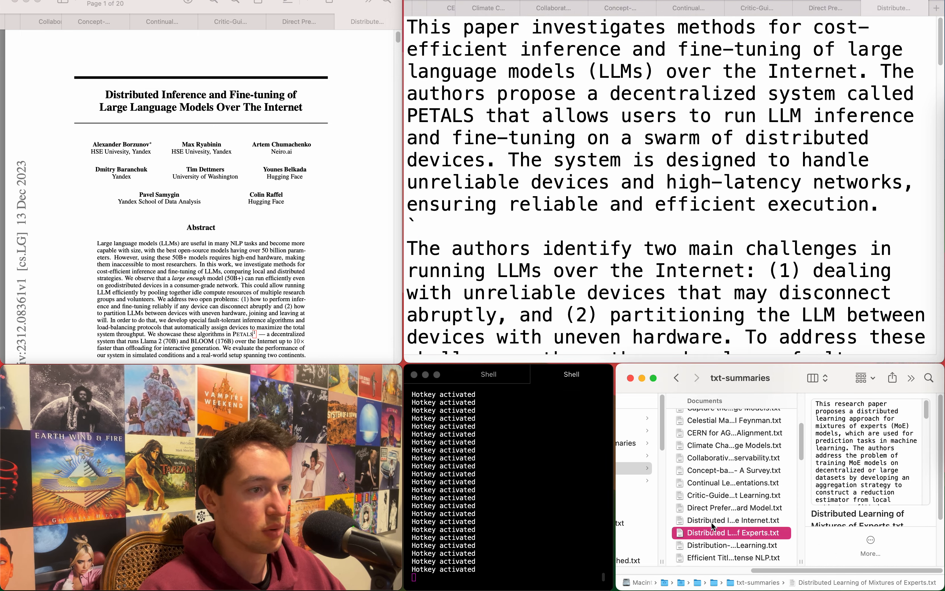
click(731, 521)
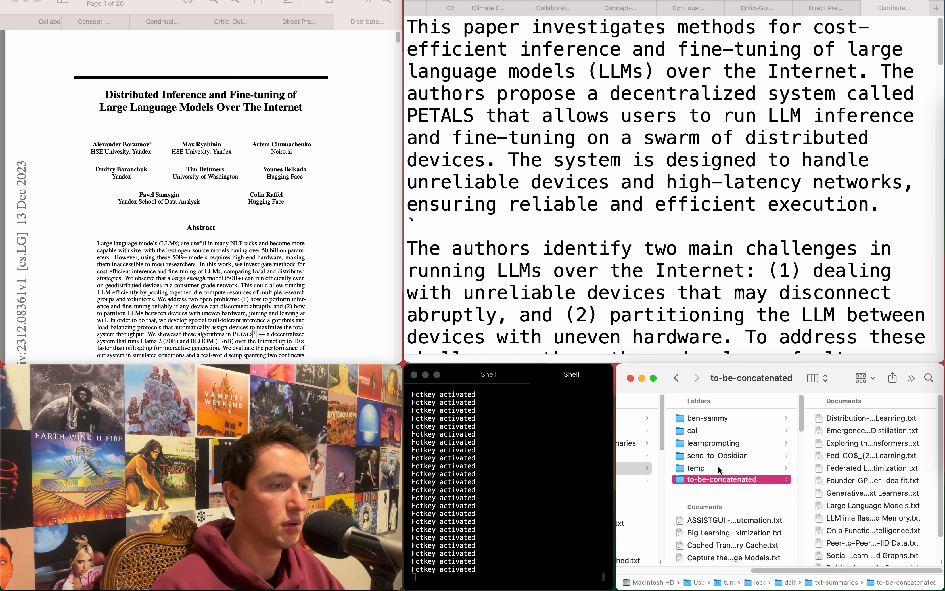
click(717, 456)
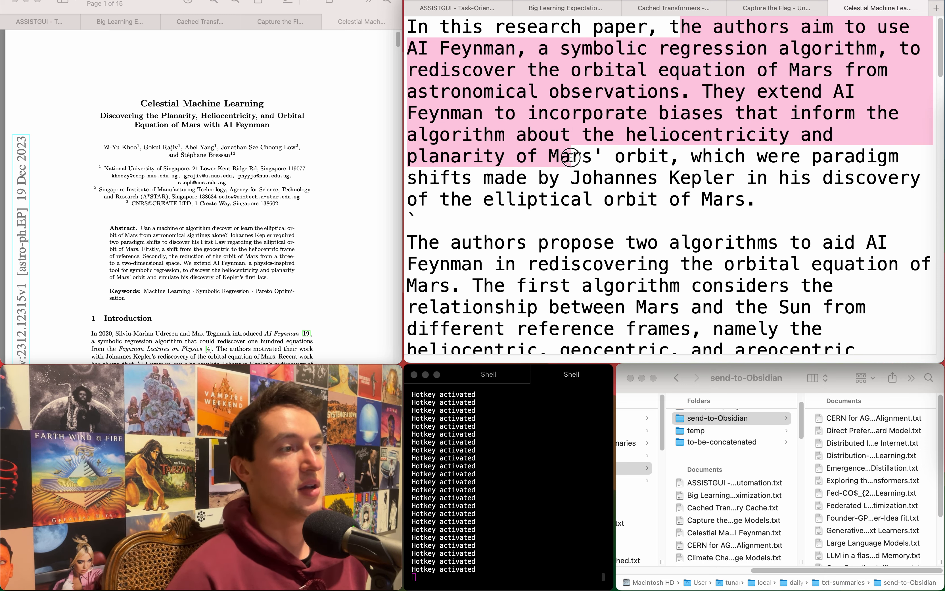
click(777, 8)
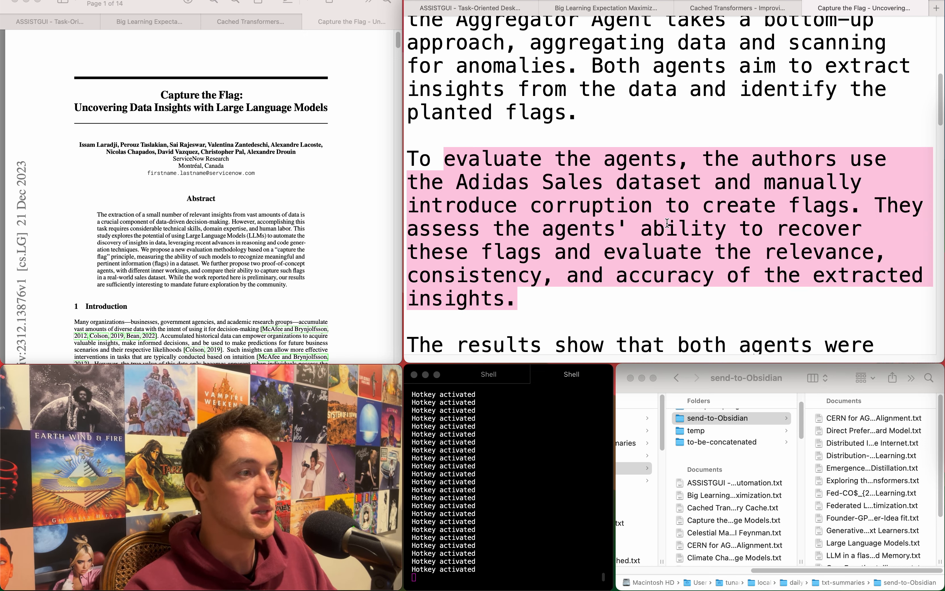
Scroll the Capture the Flag summary down to its results paragraph
scroll(down, 3)
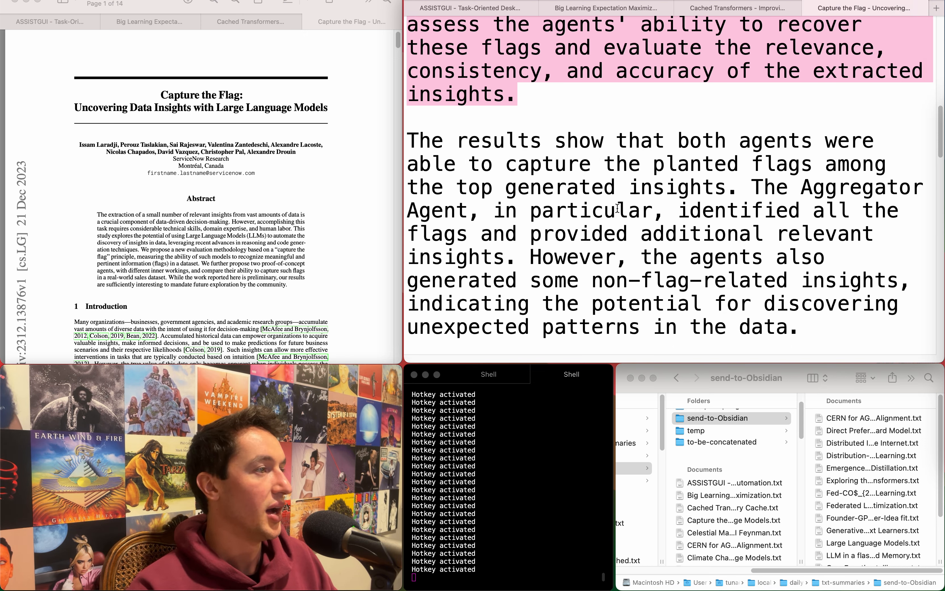